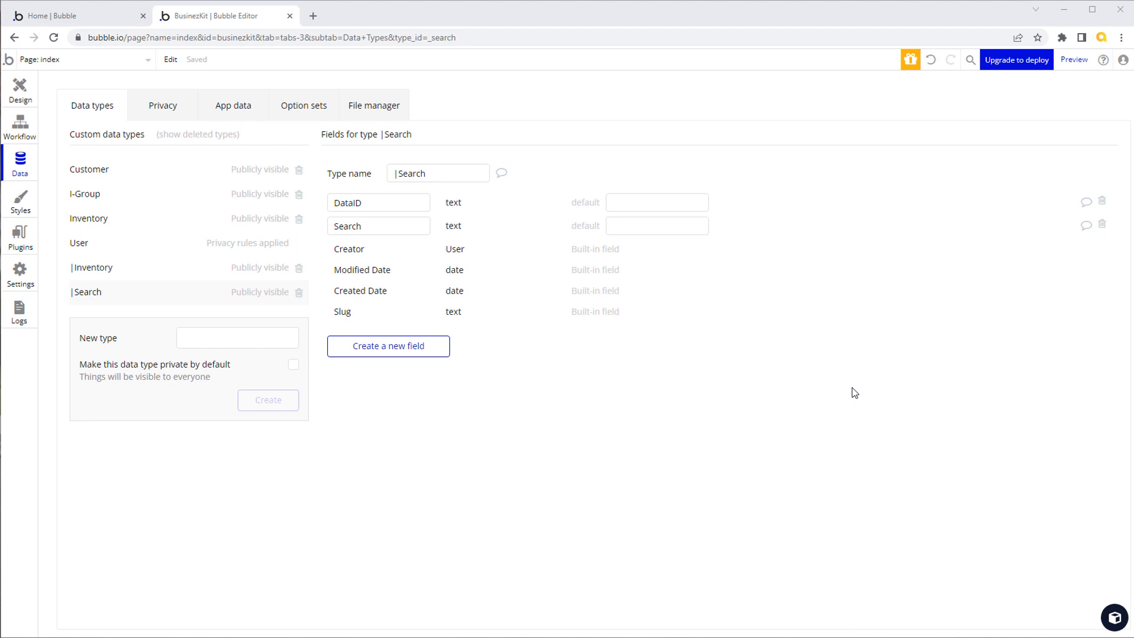
pyautogui.moveTo(836, 404)
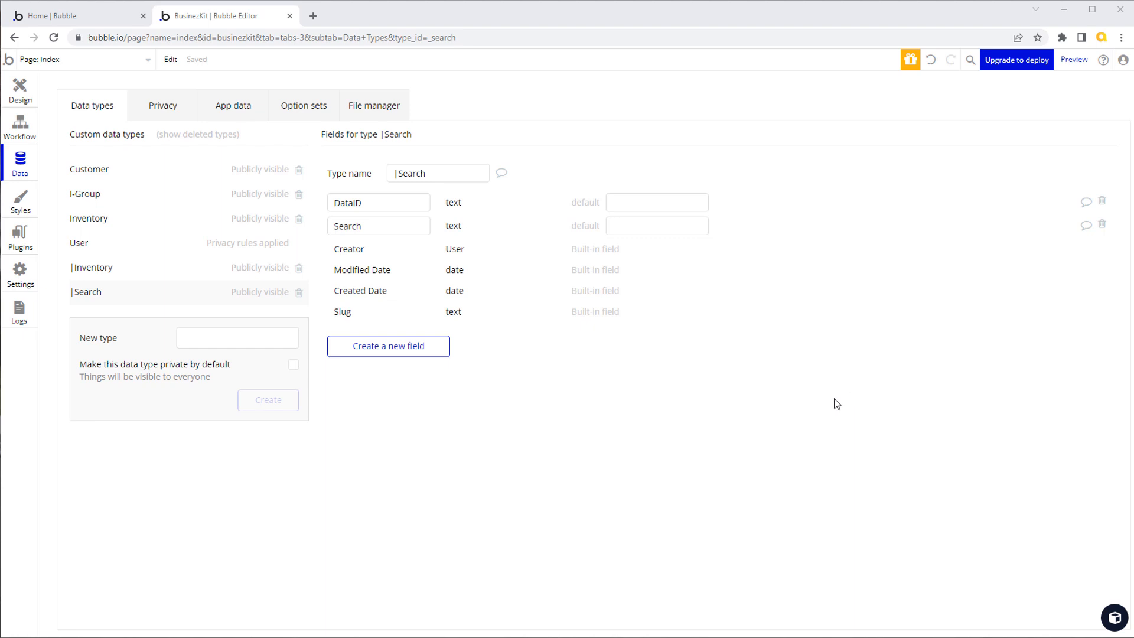
pyautogui.moveTo(835, 392)
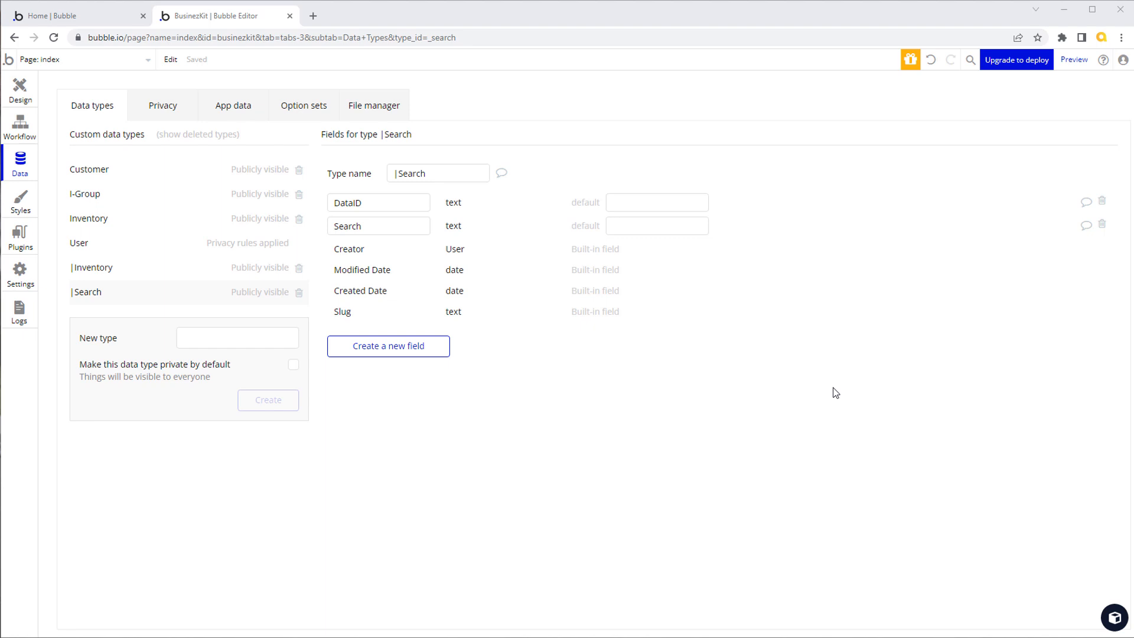
# Create a new data type named SaaSAccount
pyautogui.click(238, 338)
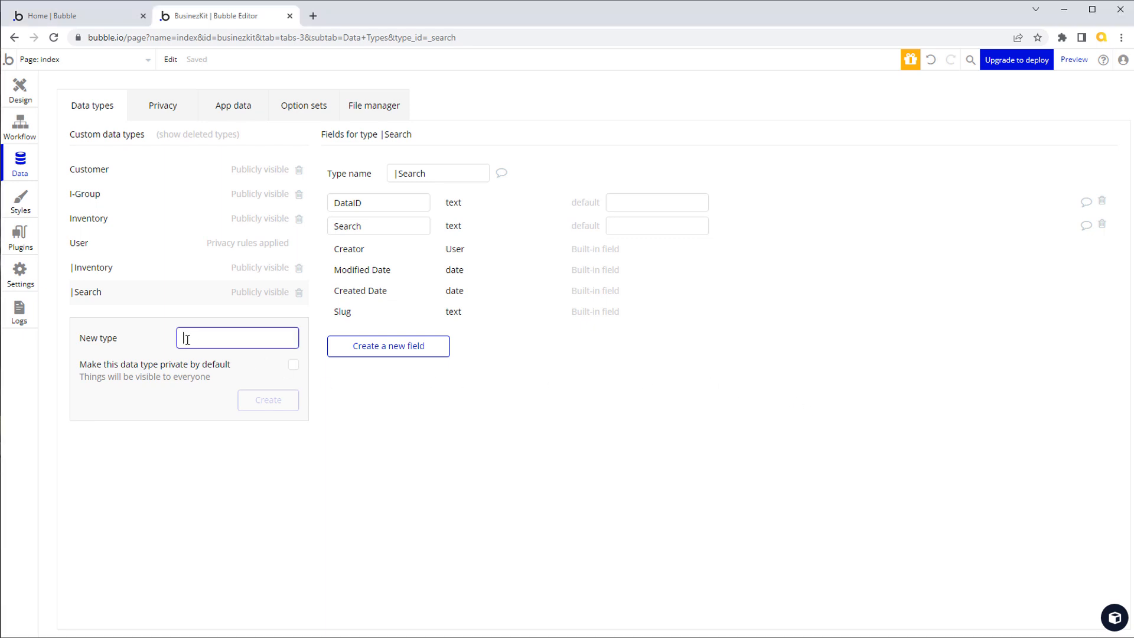
pyautogui.write('S')
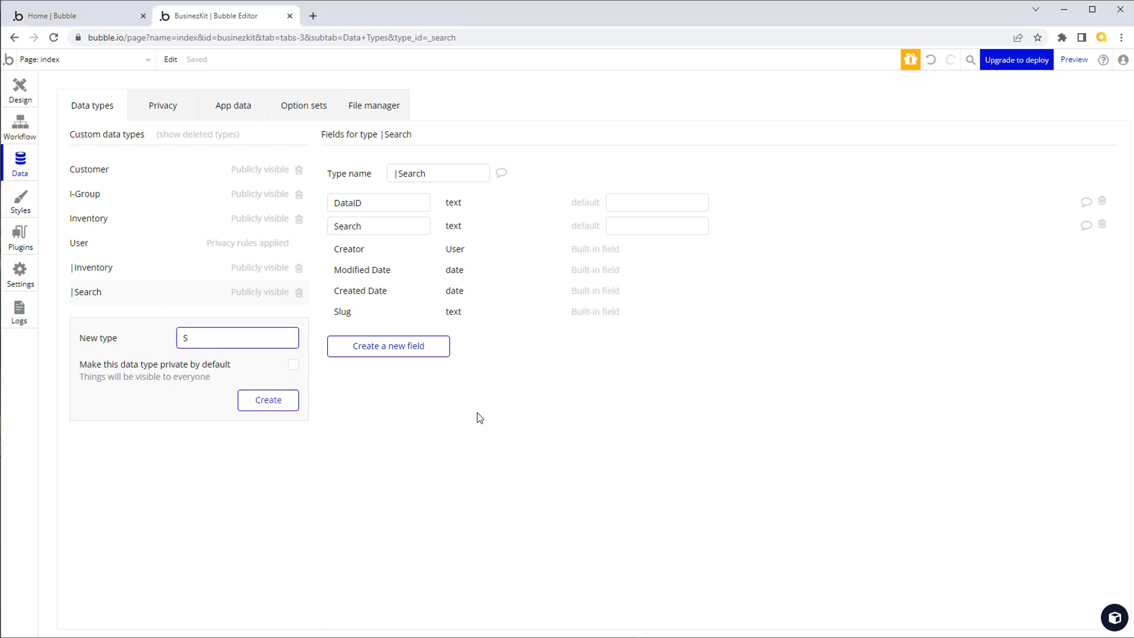
pyautogui.write('aaSAC')
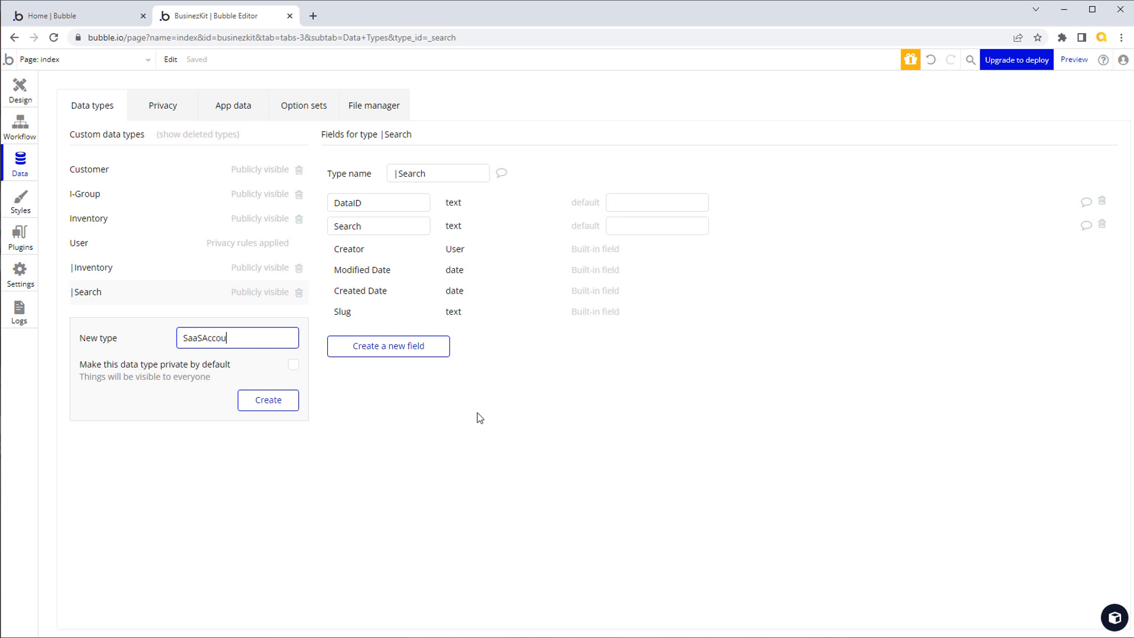
pyautogui.write('nt')
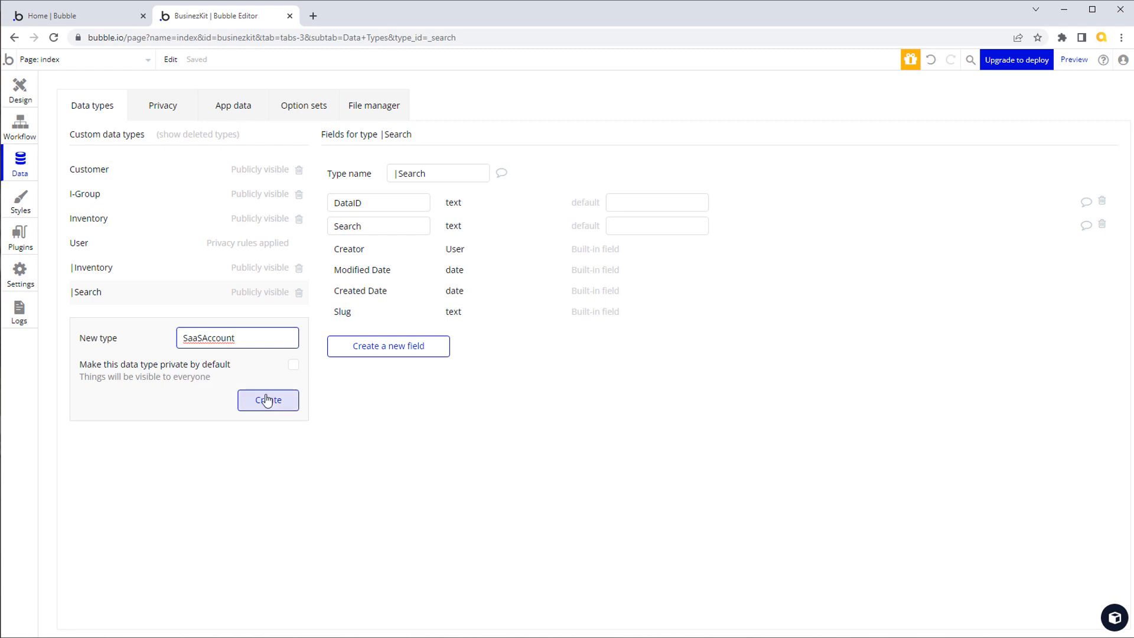
pyautogui.click(268, 399)
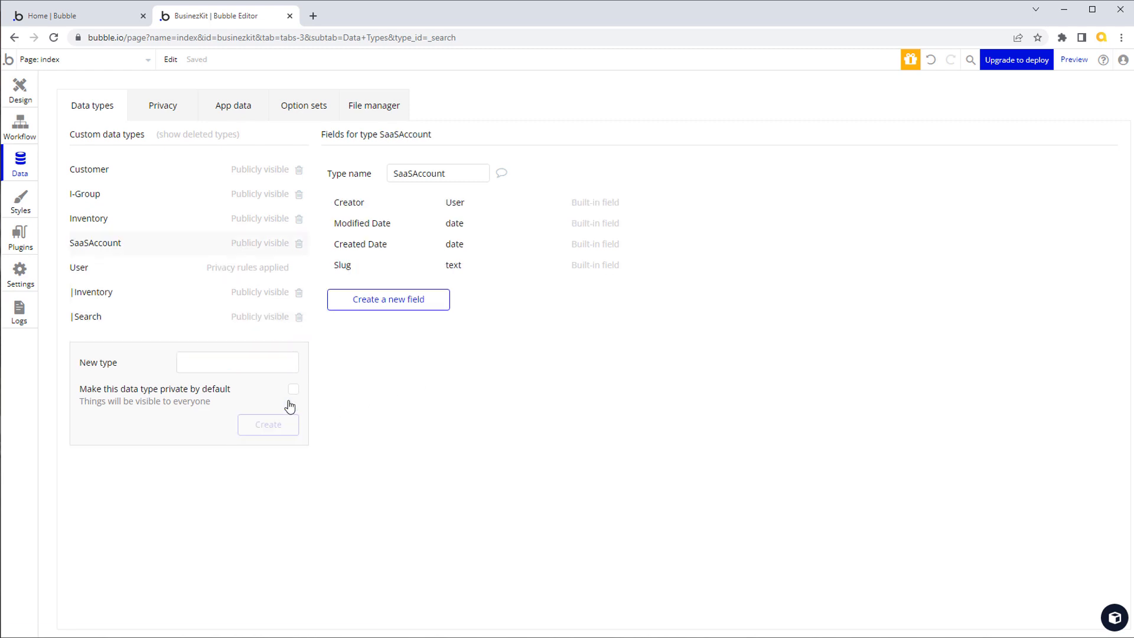
# Add a text field named Name to the SaaSAccount type
pyautogui.click(388, 298)
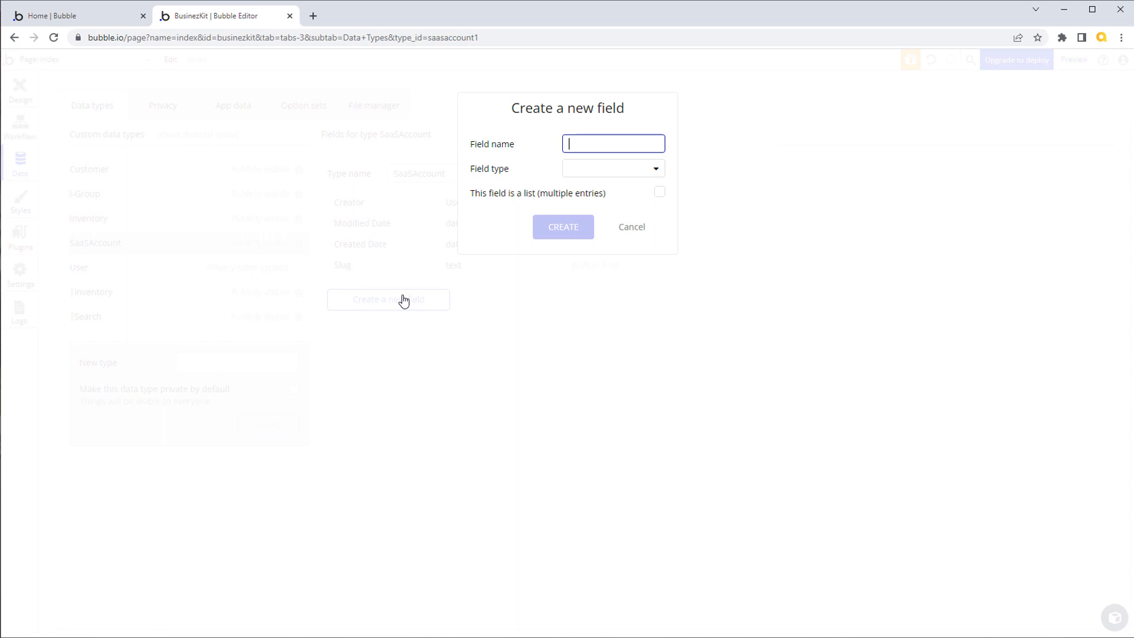
pyautogui.write('Name')
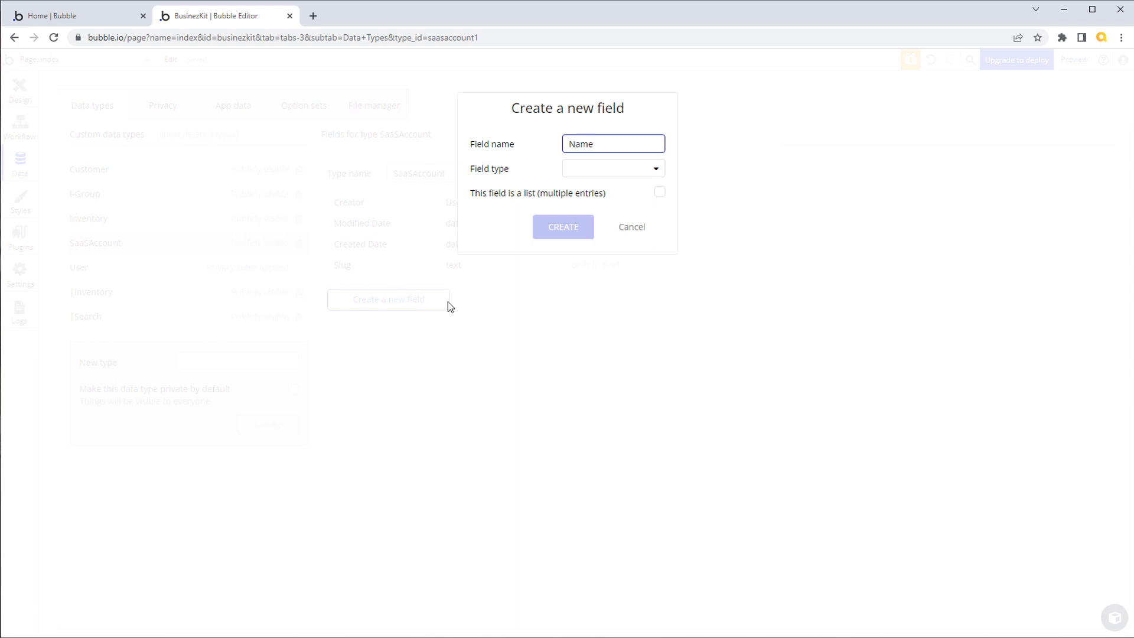
pyautogui.click(611, 168)
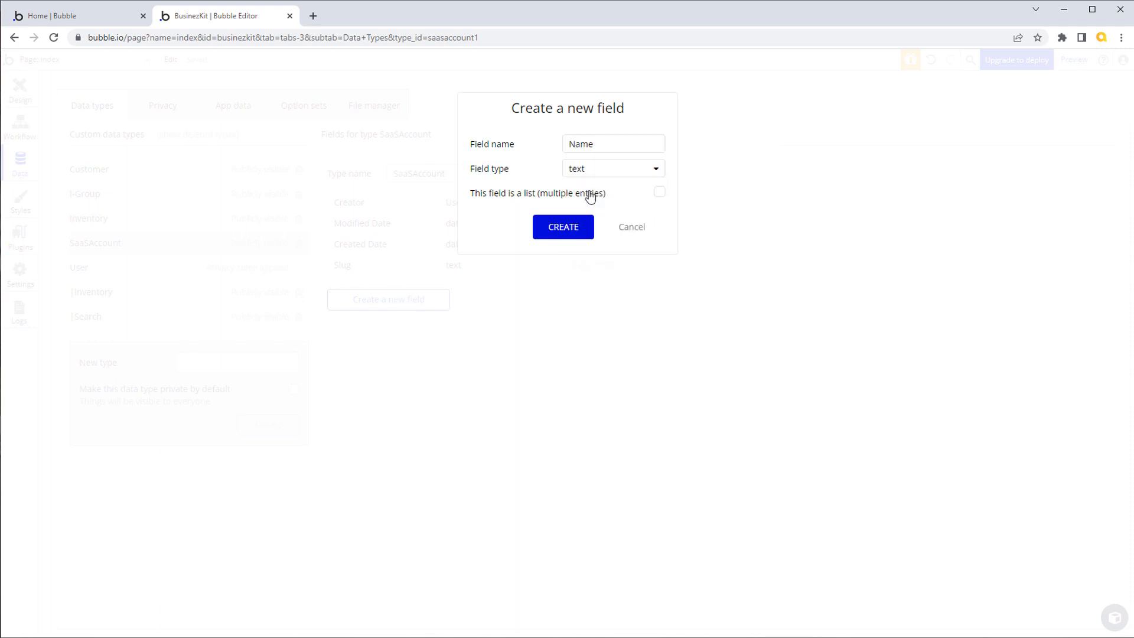
pyautogui.click(562, 226)
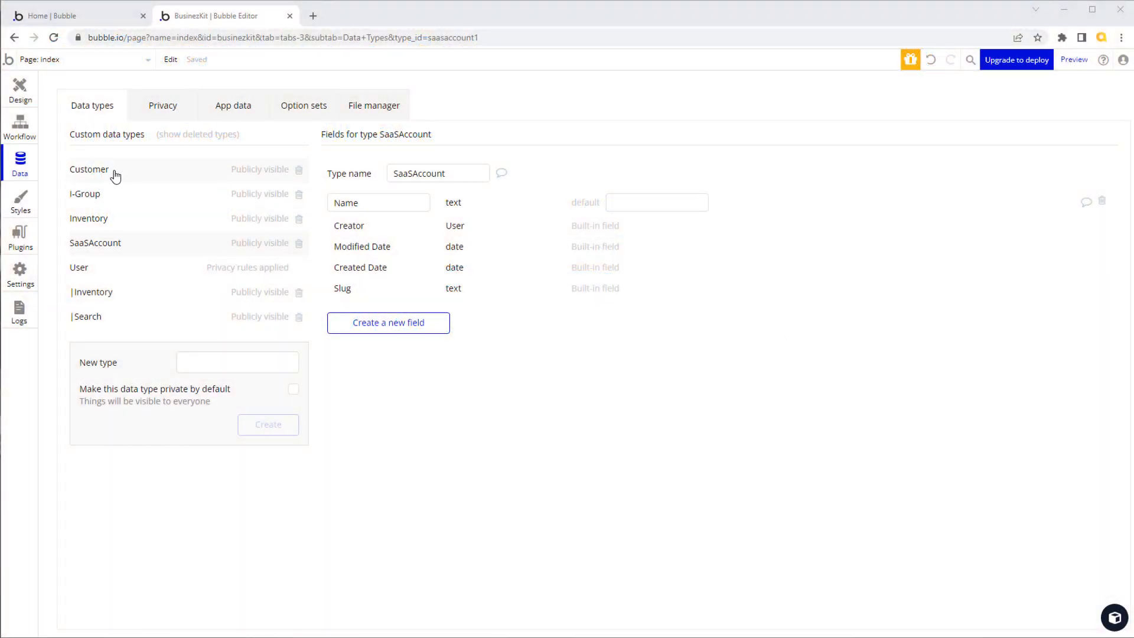
# Add a SaaSAccount field of type SaaSAccount to the Customer type
pyautogui.click(90, 170)
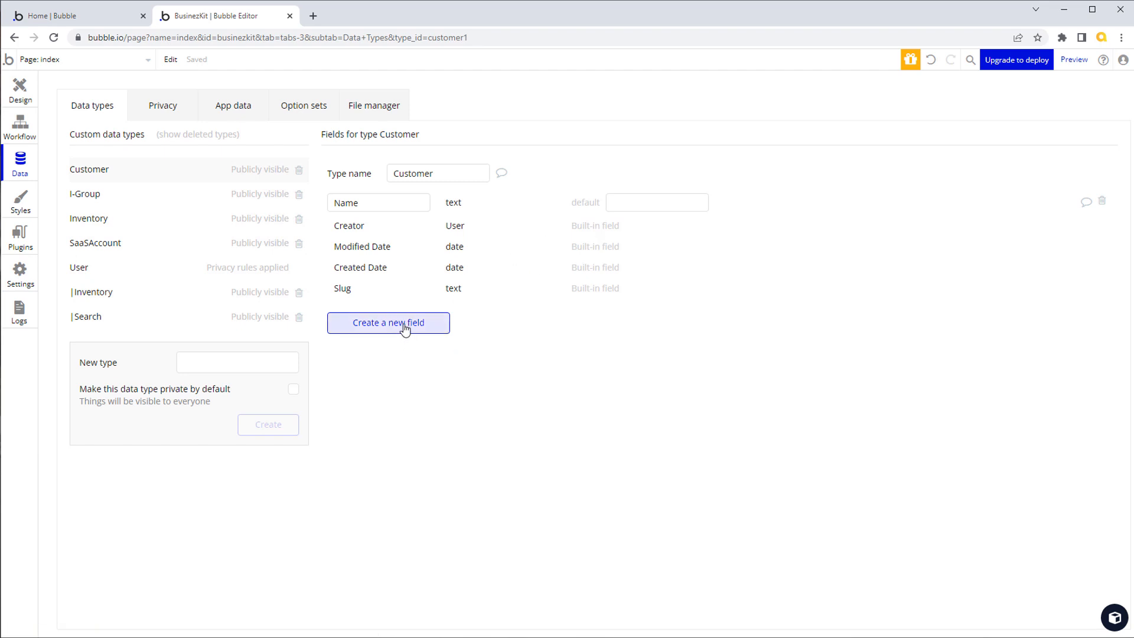
pyautogui.click(388, 322)
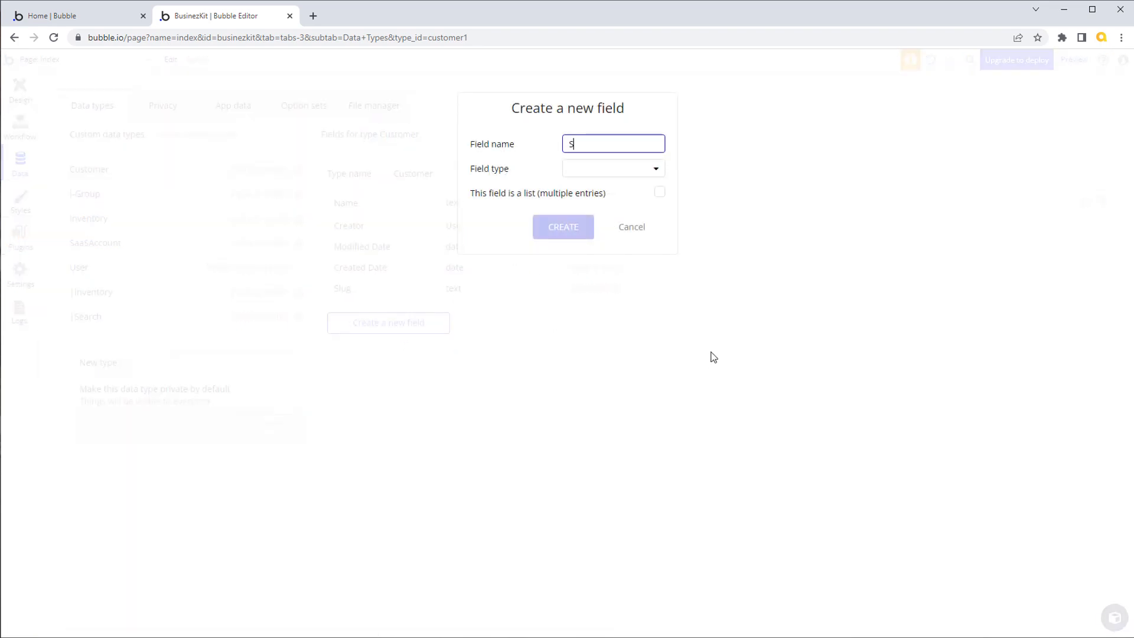
pyautogui.write('aaSA')
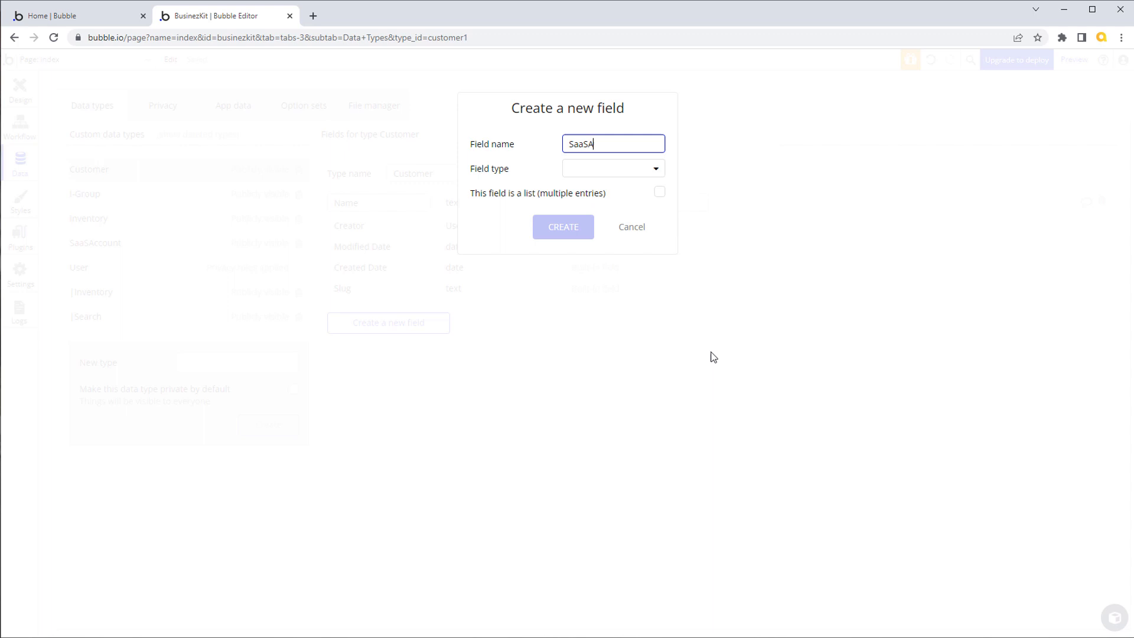
pyautogui.write('ccount')
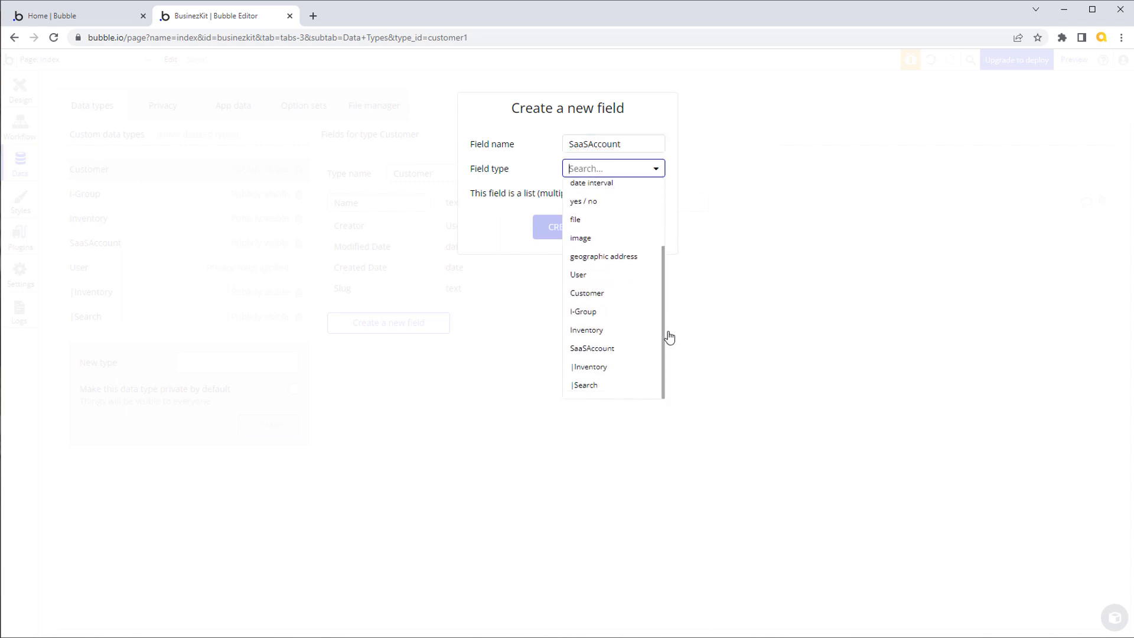
pyautogui.click(592, 347)
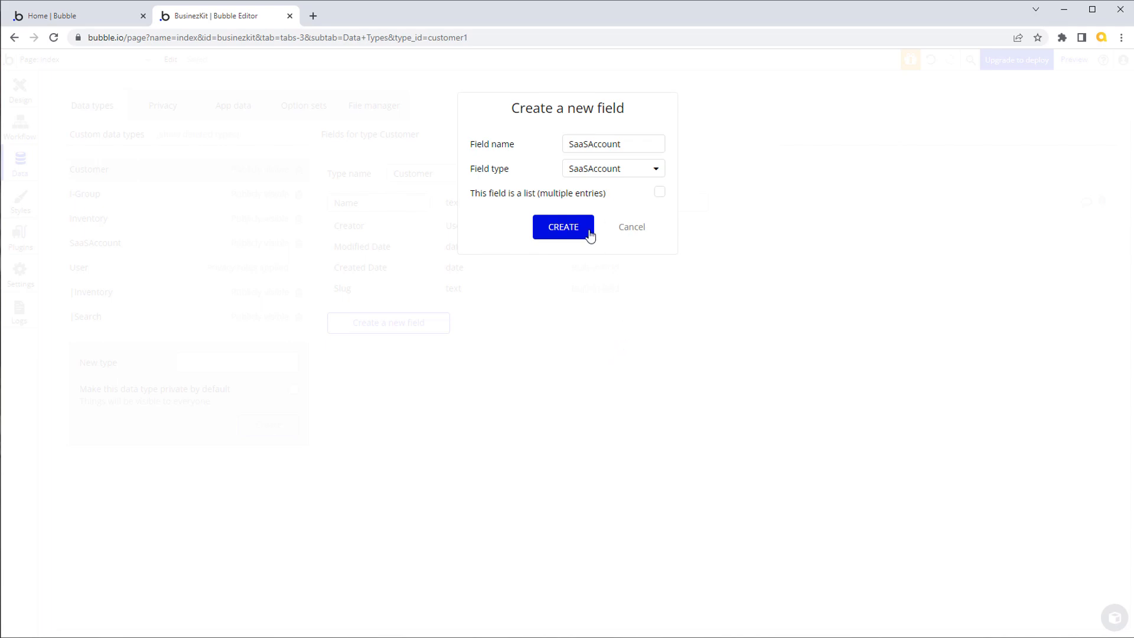
pyautogui.click(563, 226)
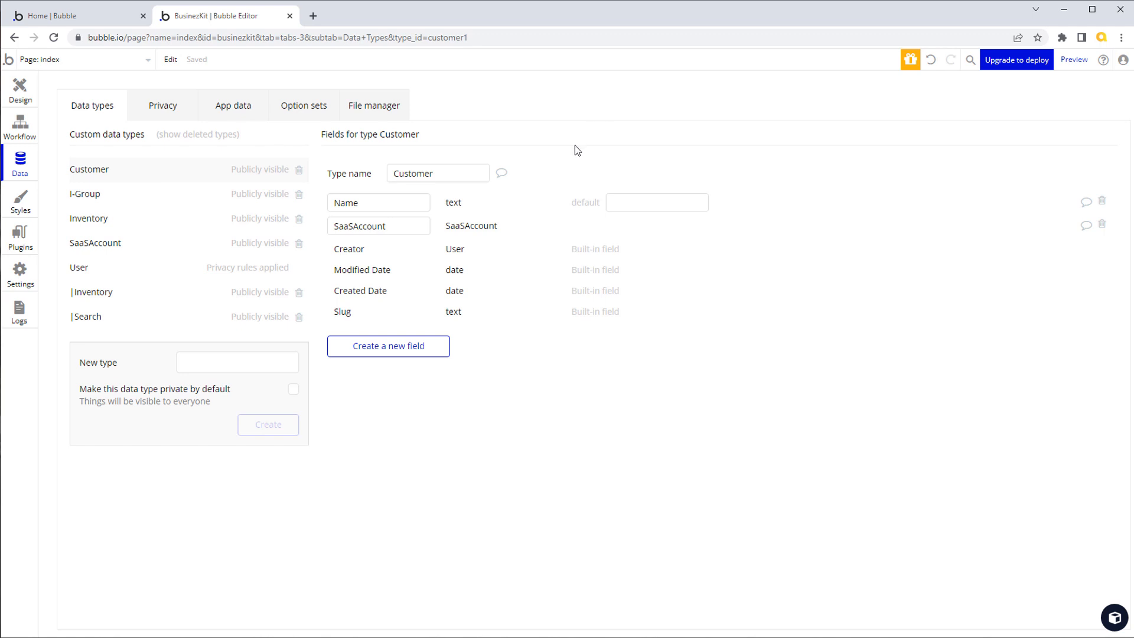
pyautogui.moveTo(547, 168)
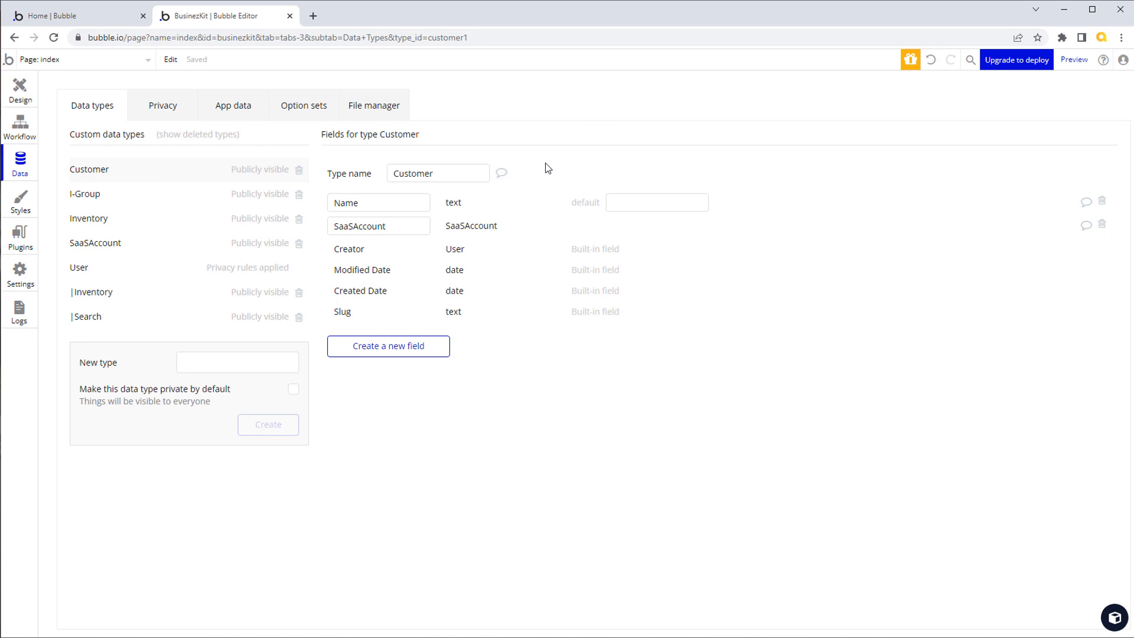
pyautogui.moveTo(464, 258)
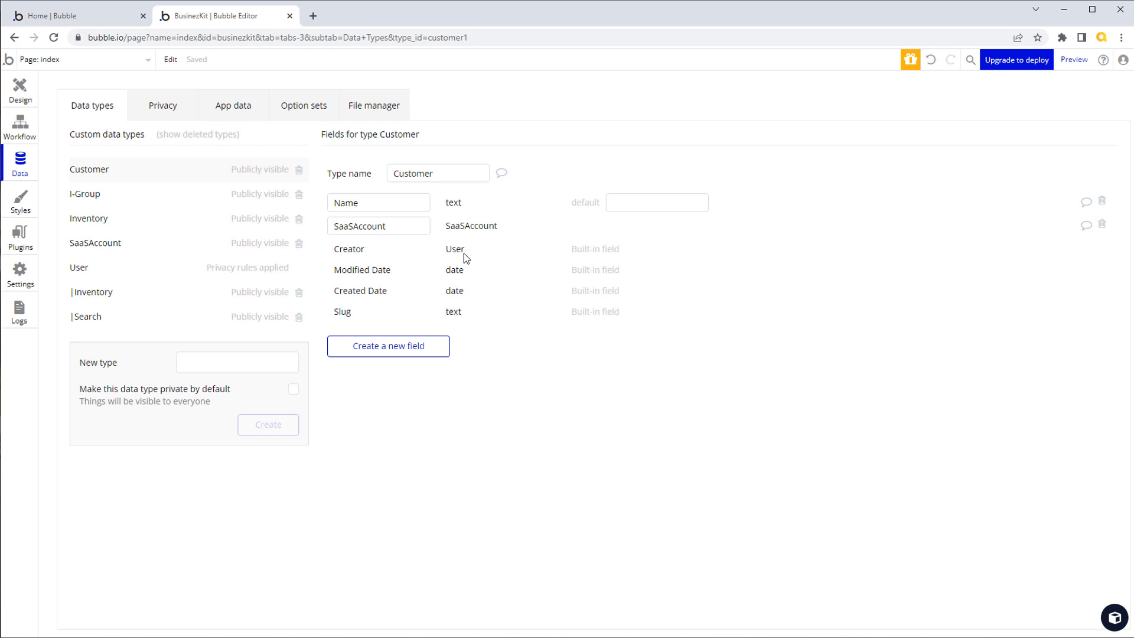
pyautogui.moveTo(106, 201)
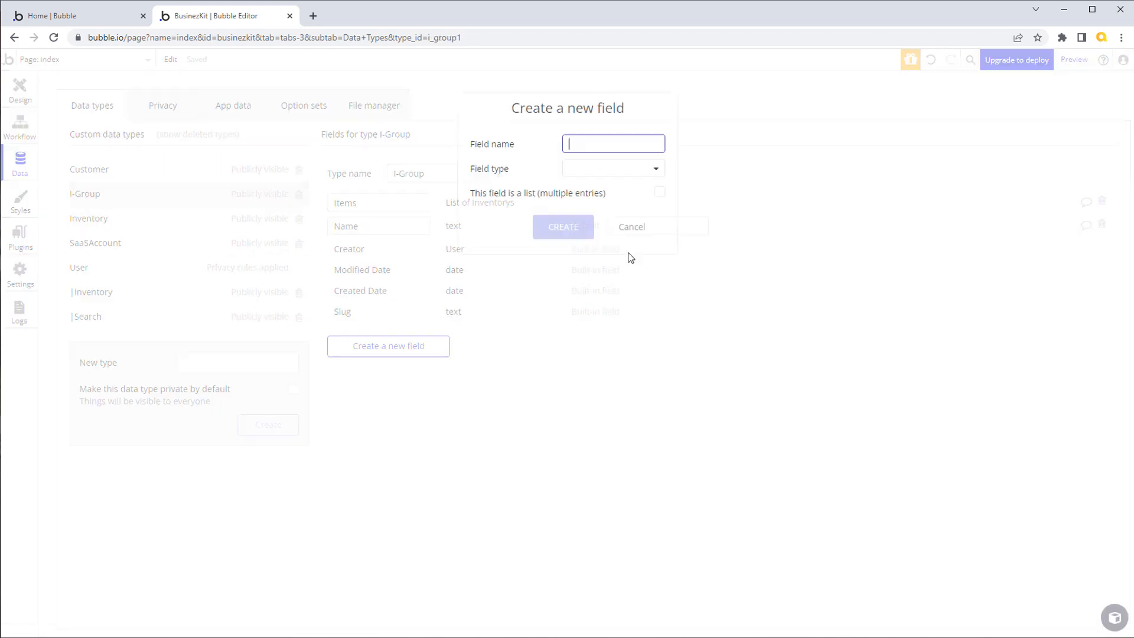
# Create a SaaSAccount field of type SaaSAccount on the I-Group type
pyautogui.write('SaaS')
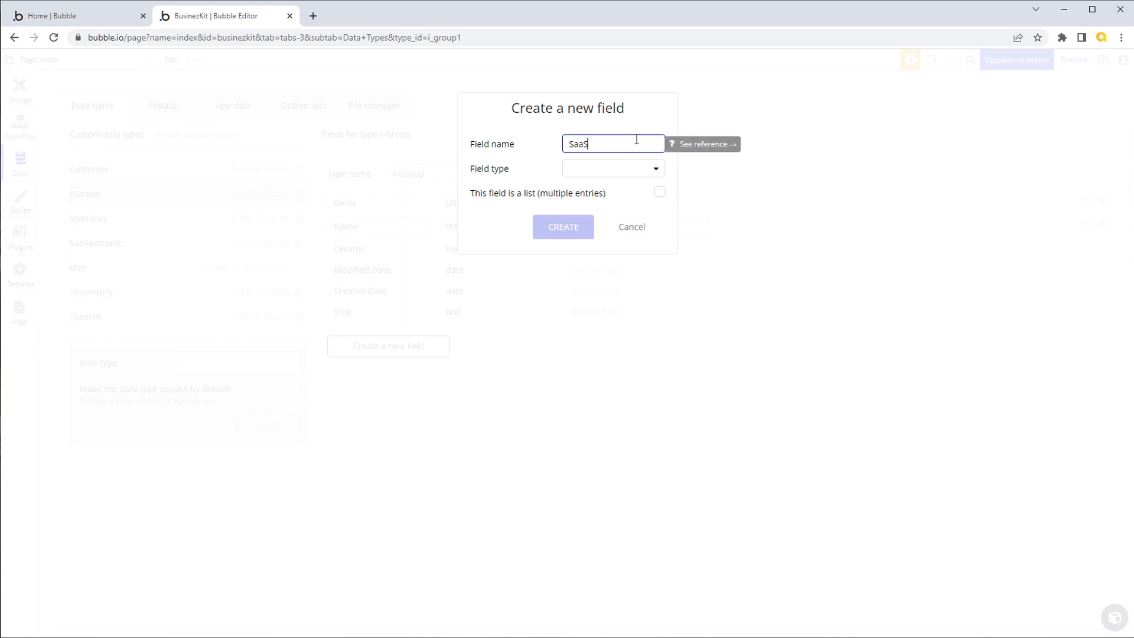
pyautogui.write('Account')
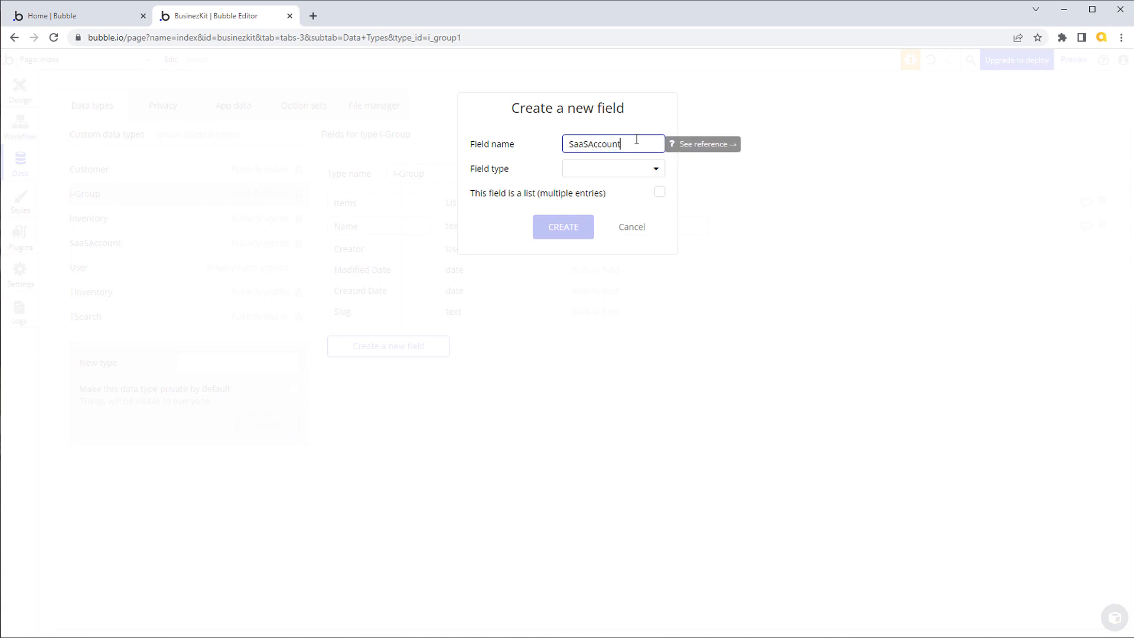
pyautogui.click(611, 168)
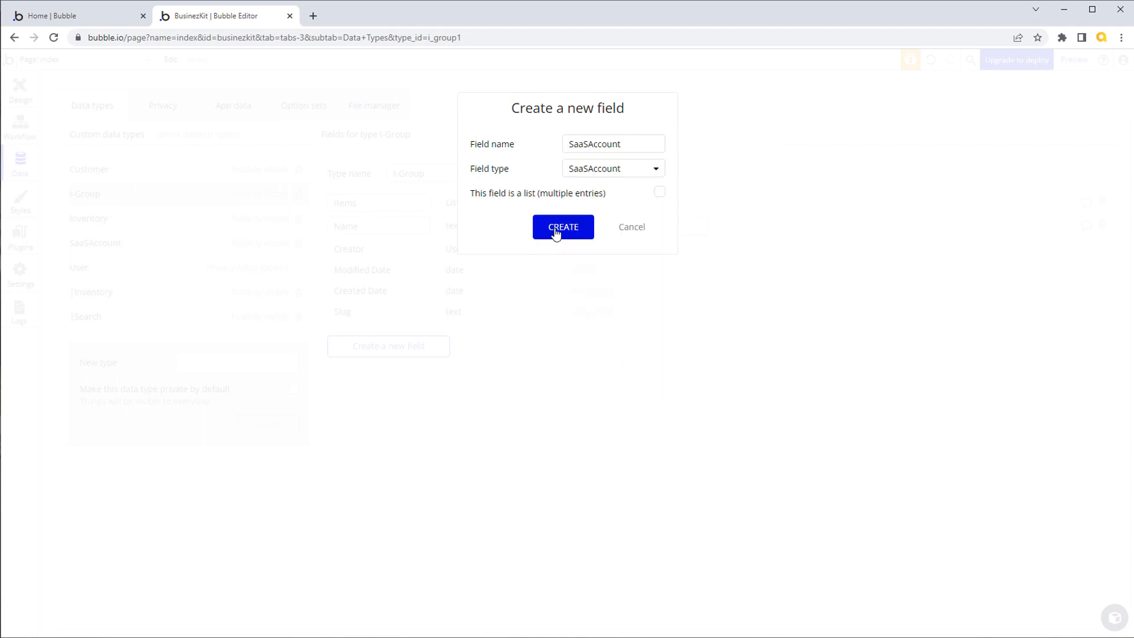
pyautogui.click(562, 226)
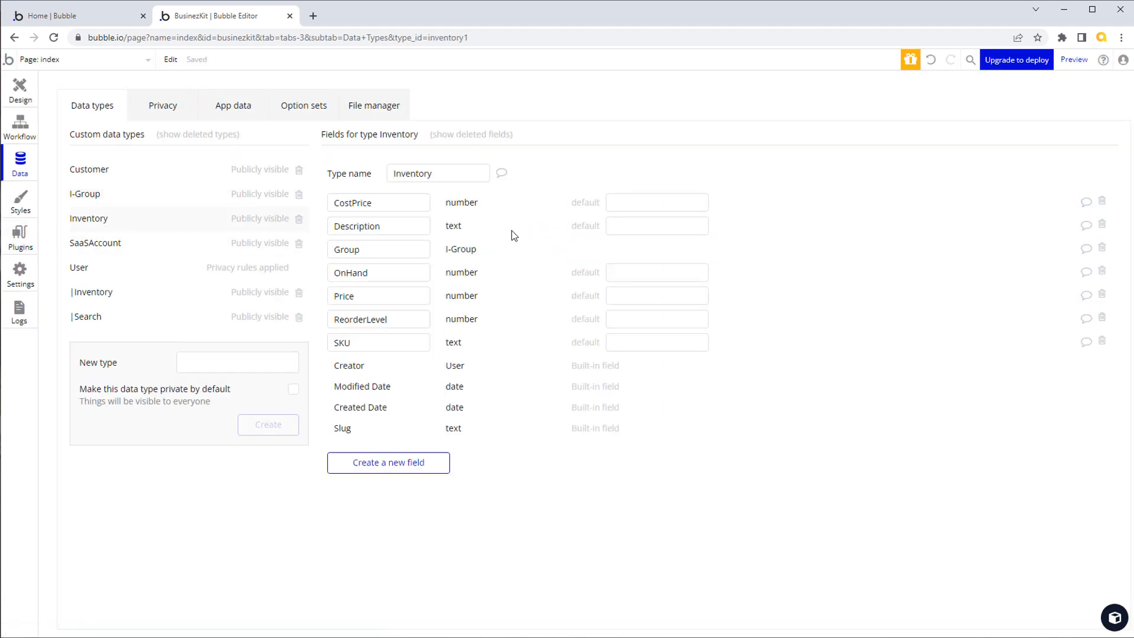
pyautogui.click(389, 461)
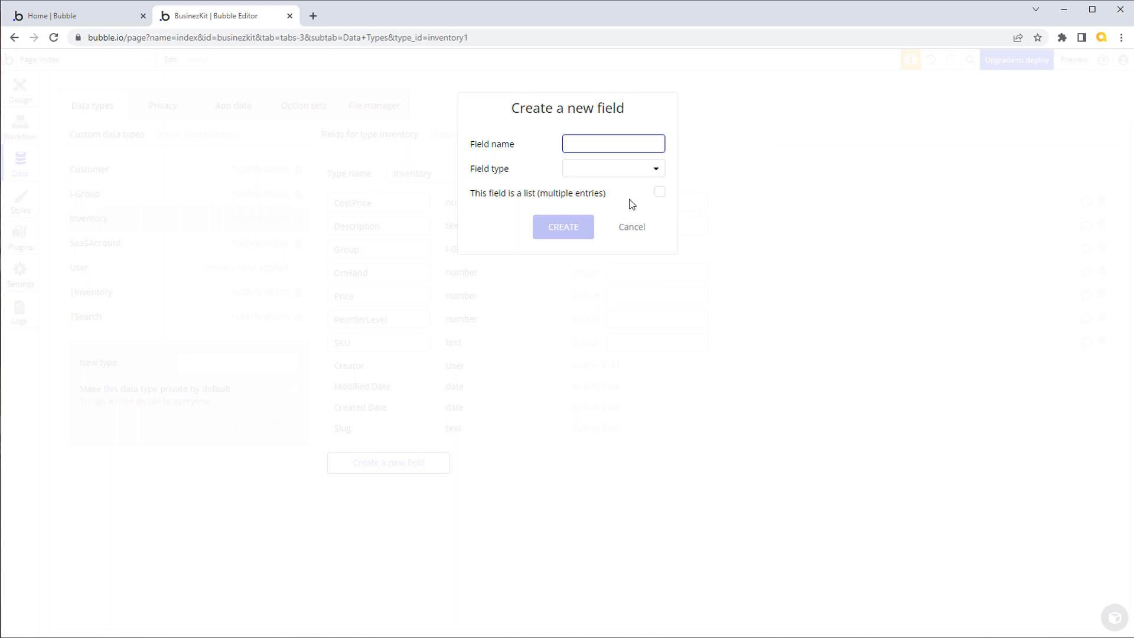
pyautogui.write('SaaSA')
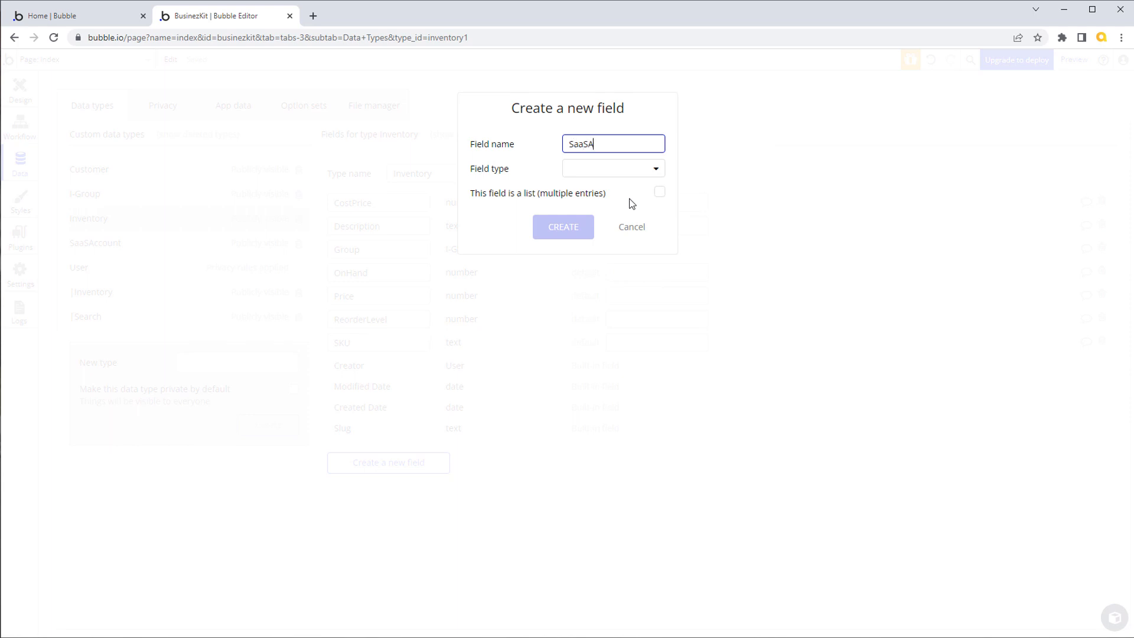
pyautogui.write('ccount')
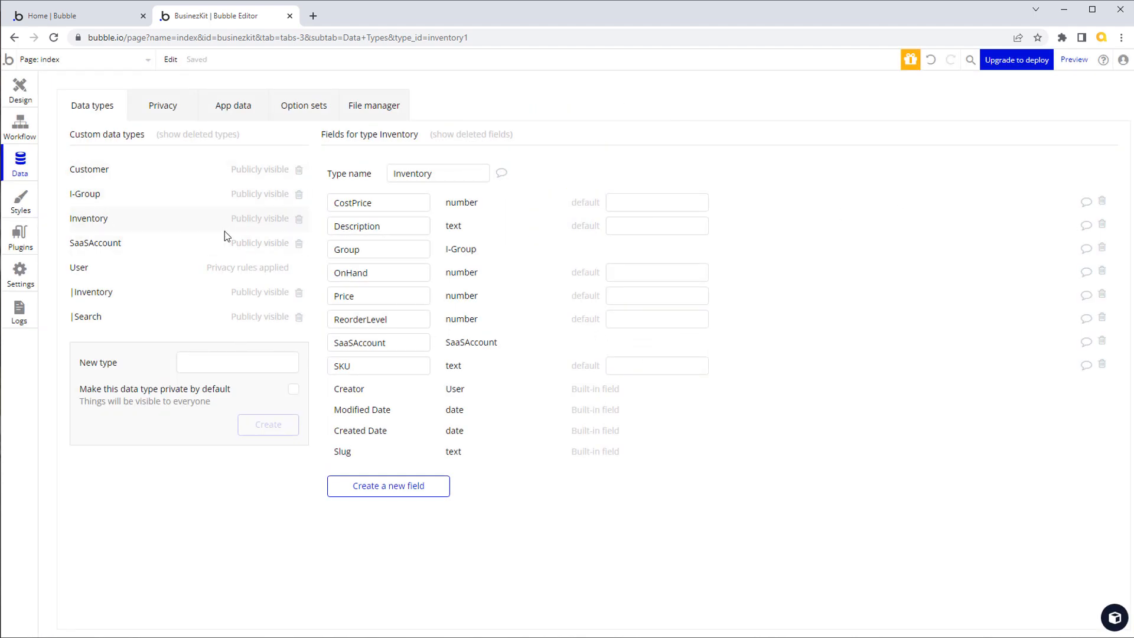
pyautogui.moveTo(483, 221)
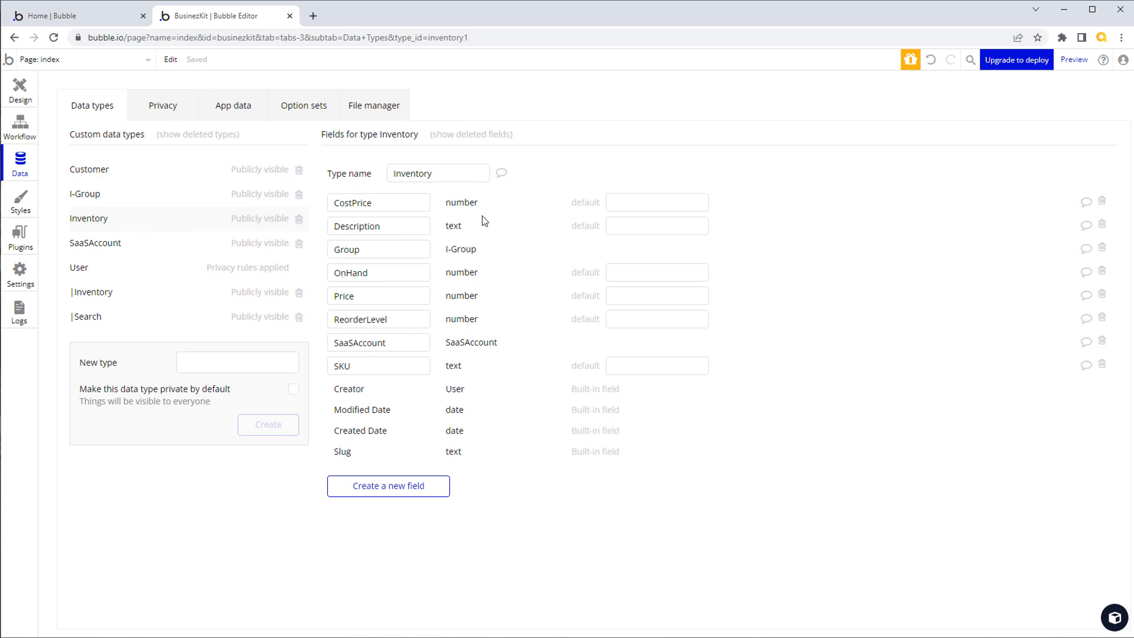
pyautogui.moveTo(568, 161)
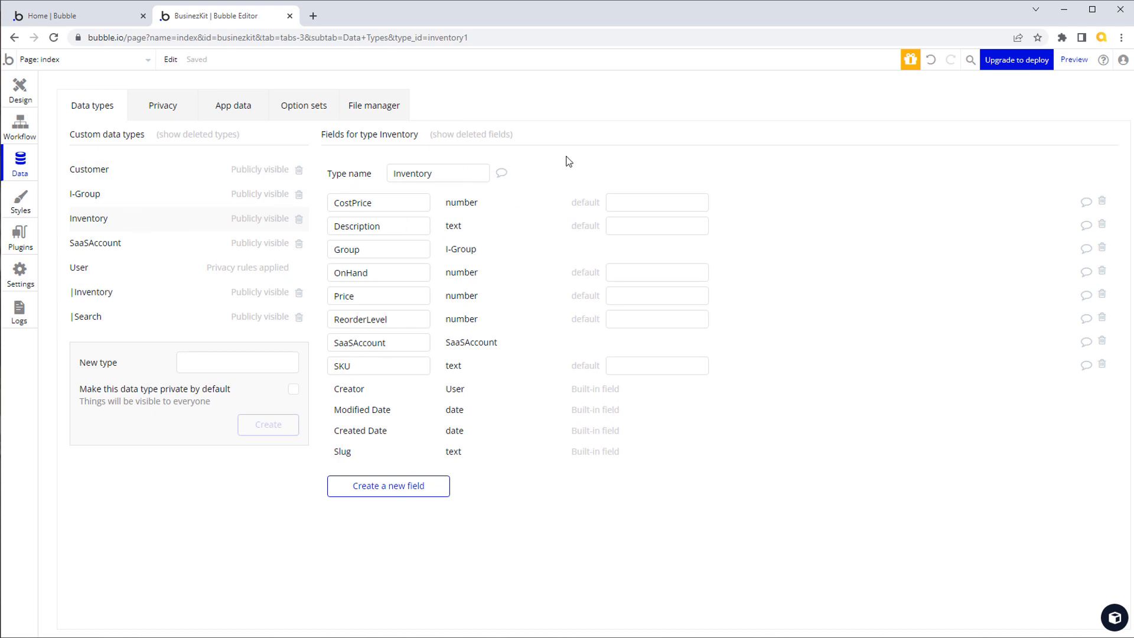
pyautogui.moveTo(586, 139)
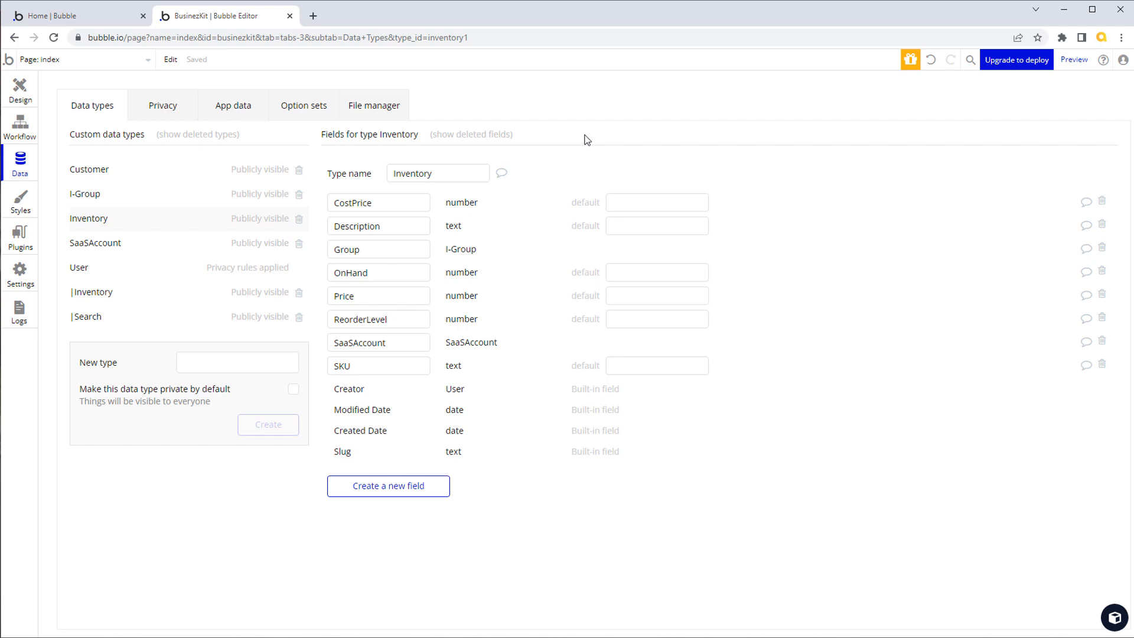
pyautogui.moveTo(611, 144)
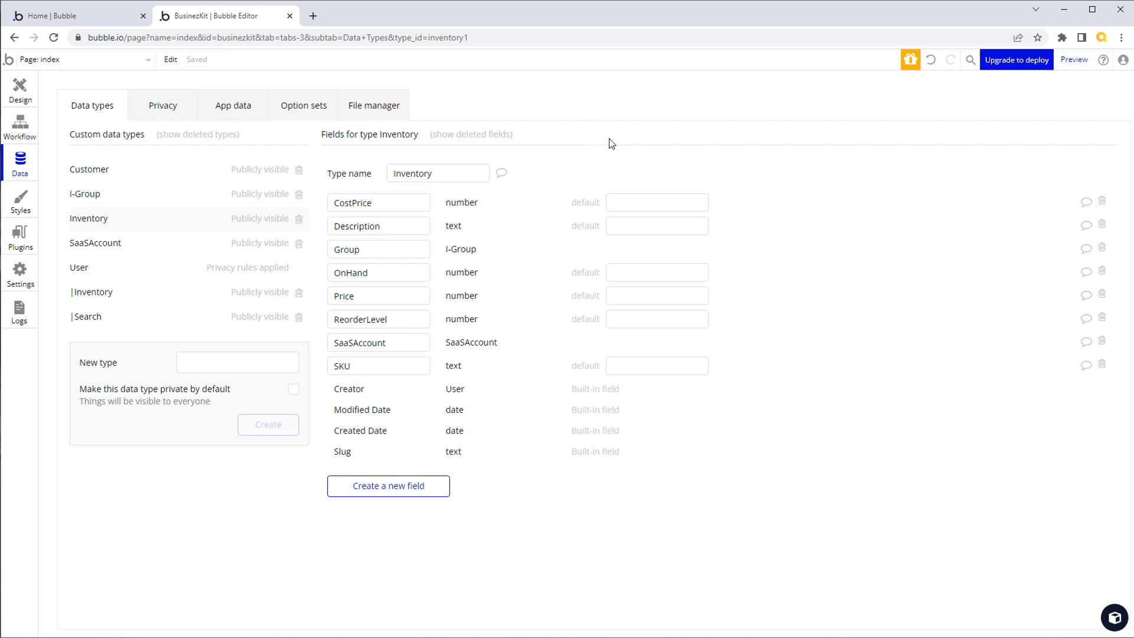
pyautogui.moveTo(118, 309)
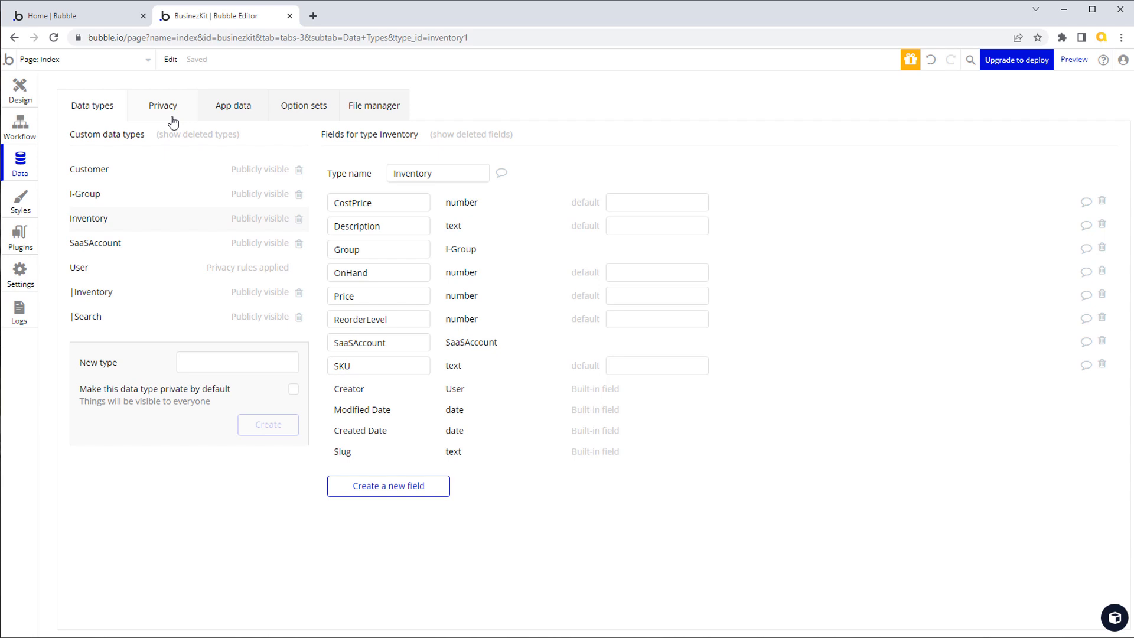
# Check Inventory's privacy rules (visible to everyone), then return to the data types
pyautogui.click(162, 105)
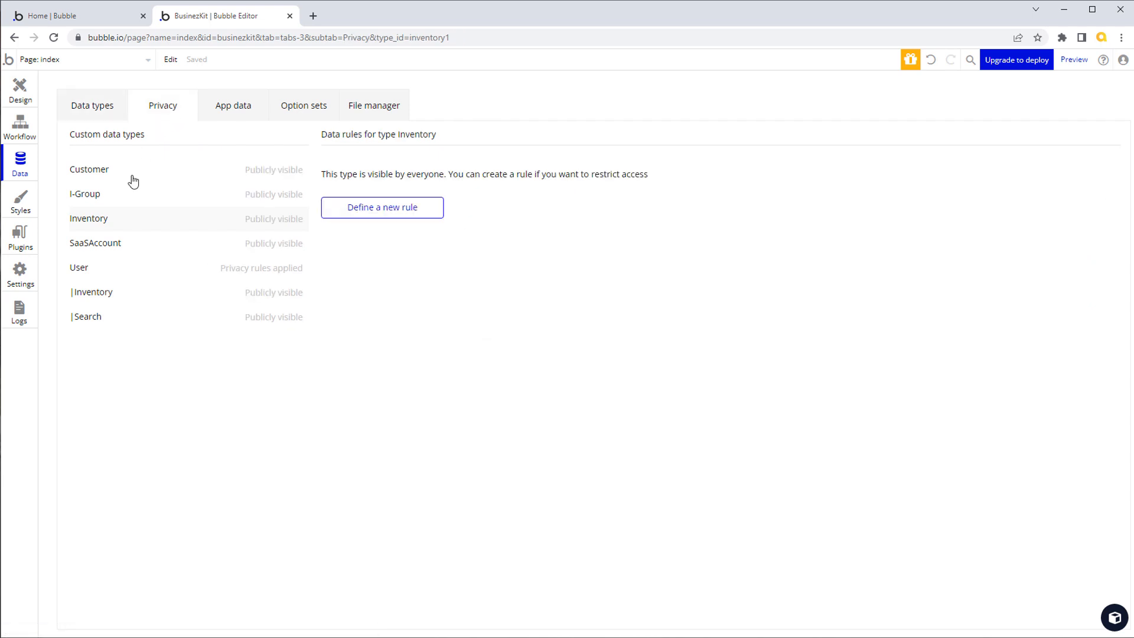
pyautogui.moveTo(123, 220)
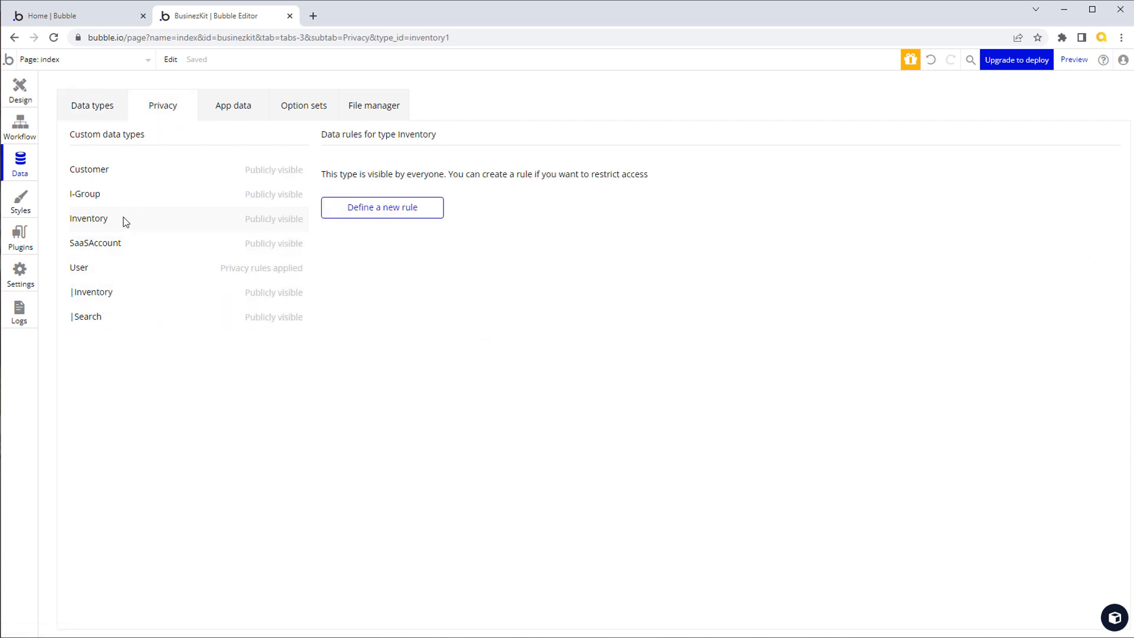
pyautogui.moveTo(512, 226)
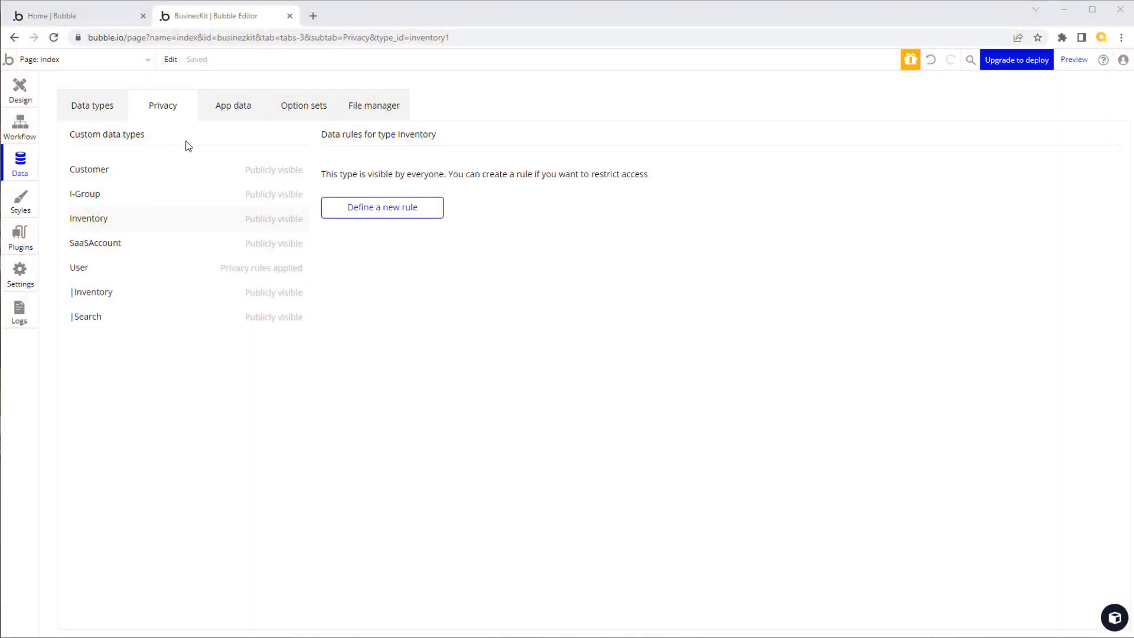
pyautogui.click(93, 105)
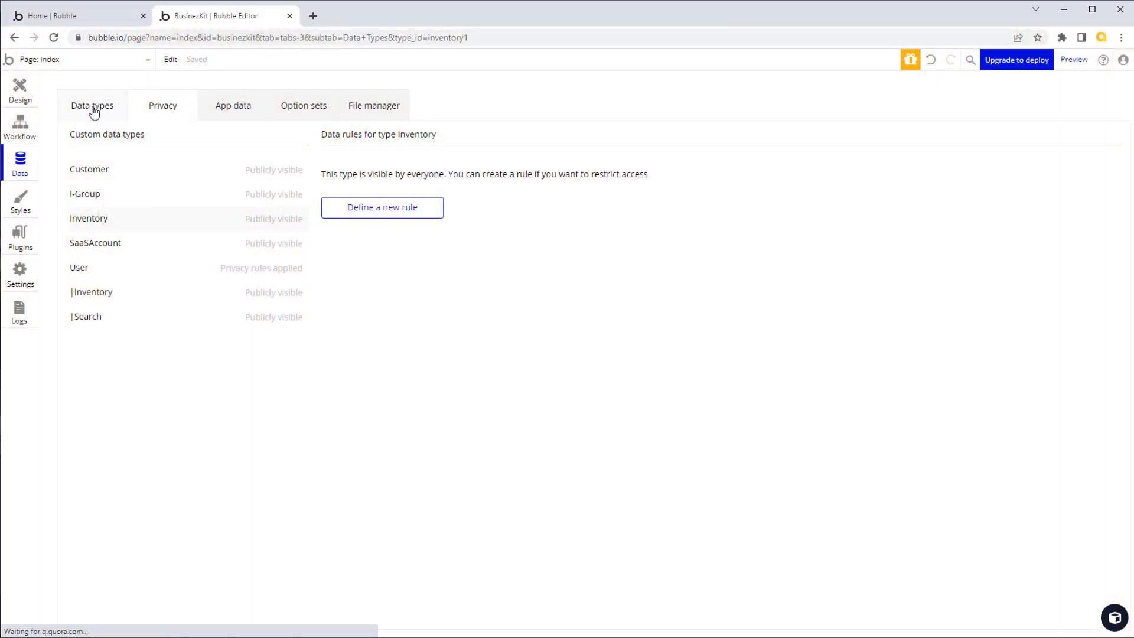
# Add a SaaSAccount field of type SaaSAccount to the User type
pyautogui.click(92, 105)
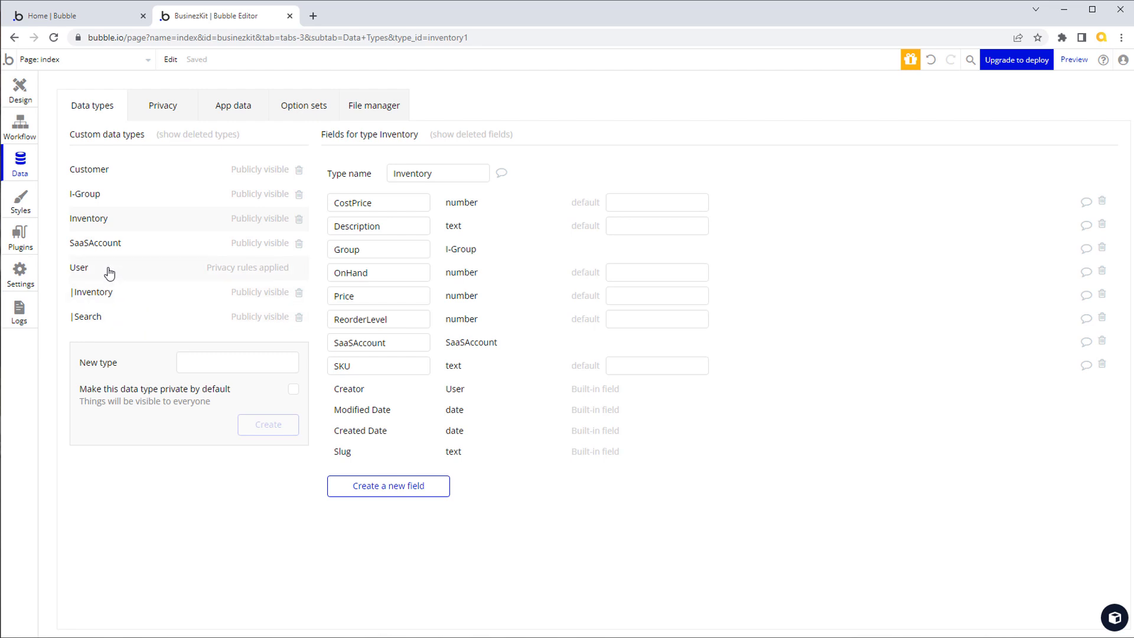
pyautogui.click(79, 267)
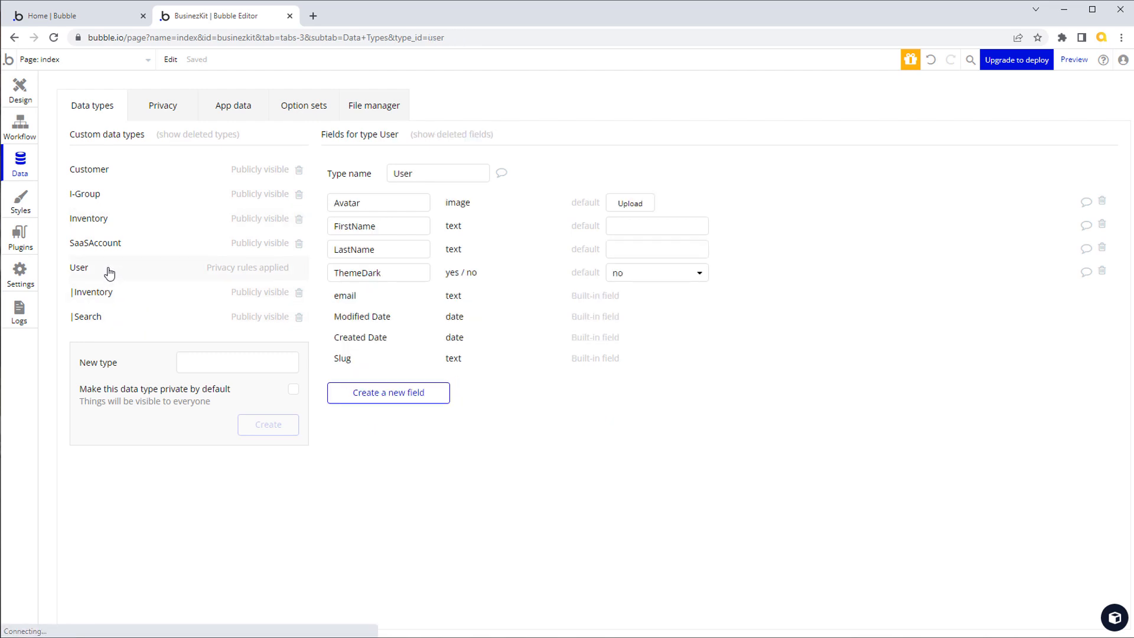
pyautogui.click(388, 393)
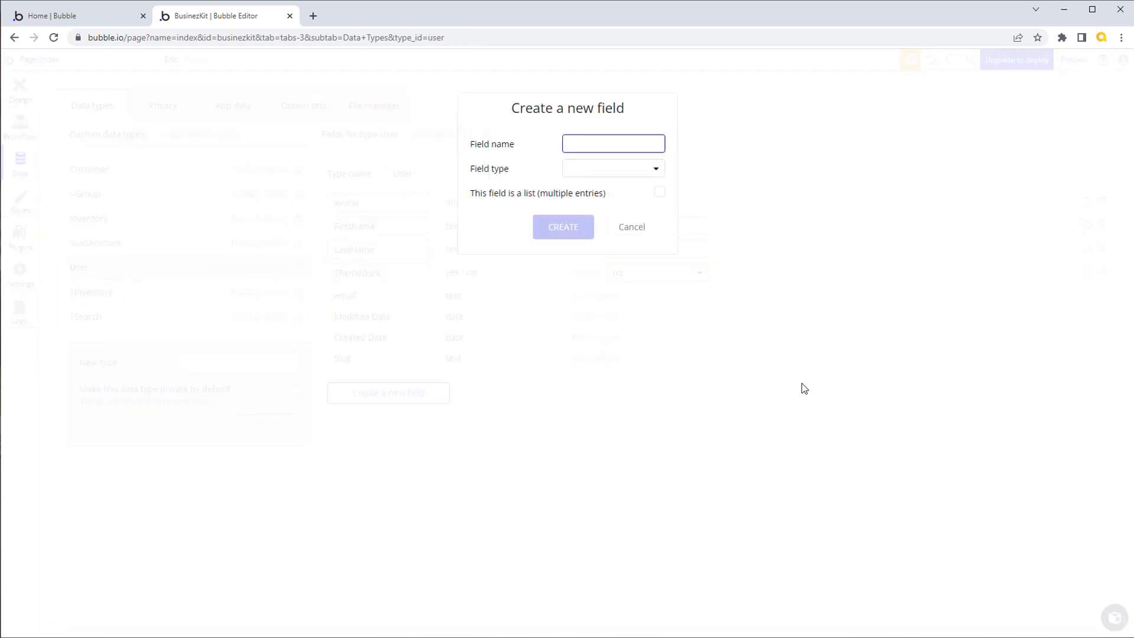
pyautogui.write('SaaSA')
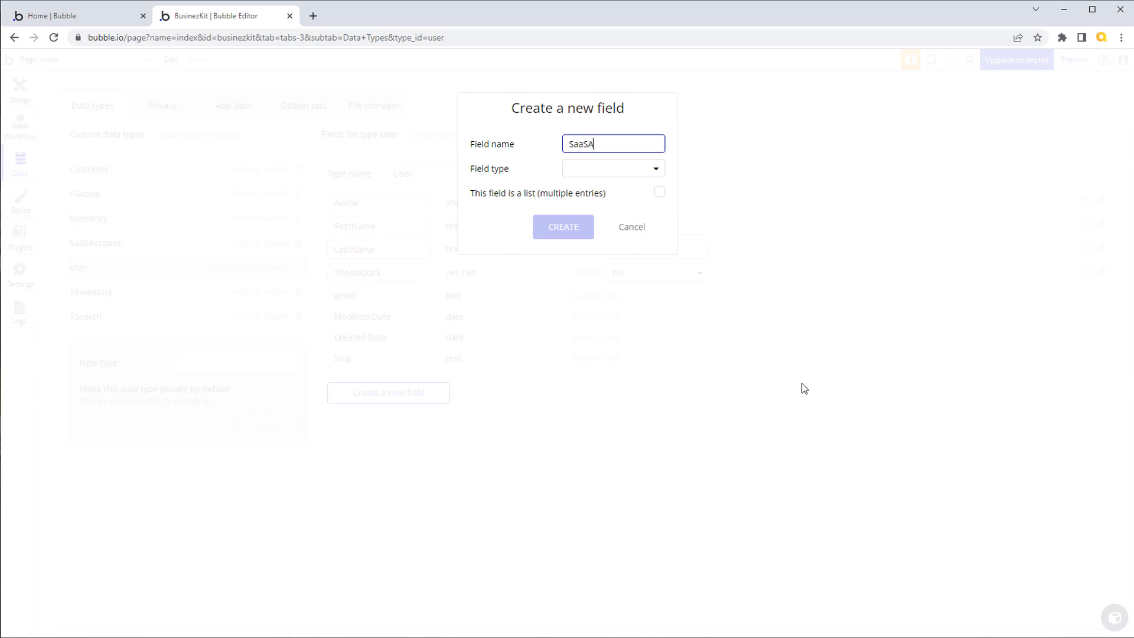
pyautogui.write('ccount')
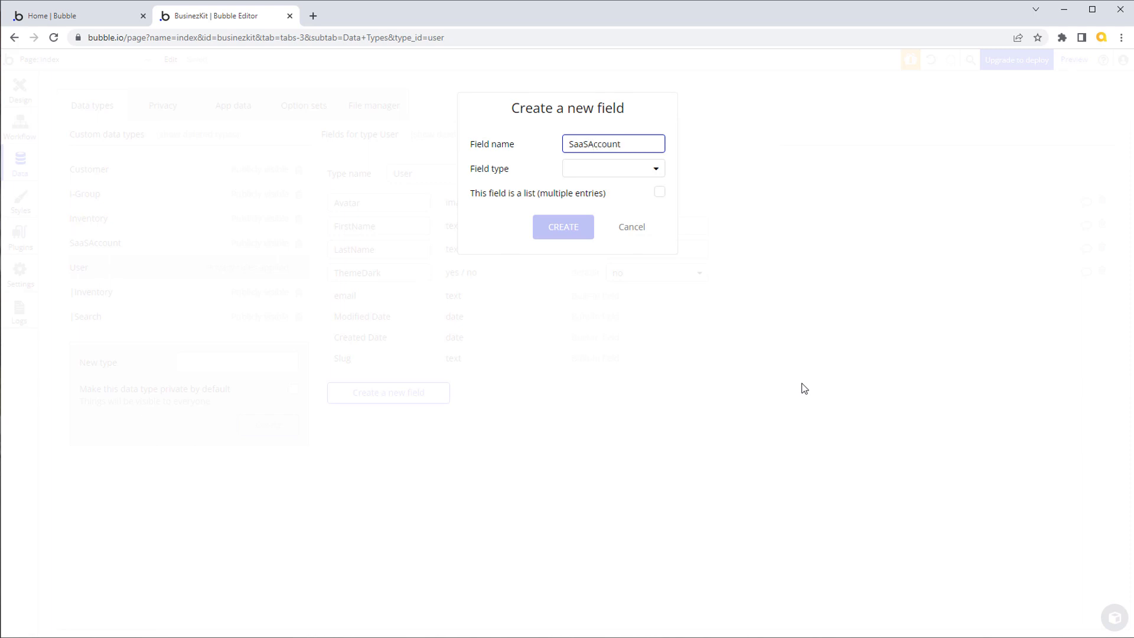
pyautogui.click(612, 168)
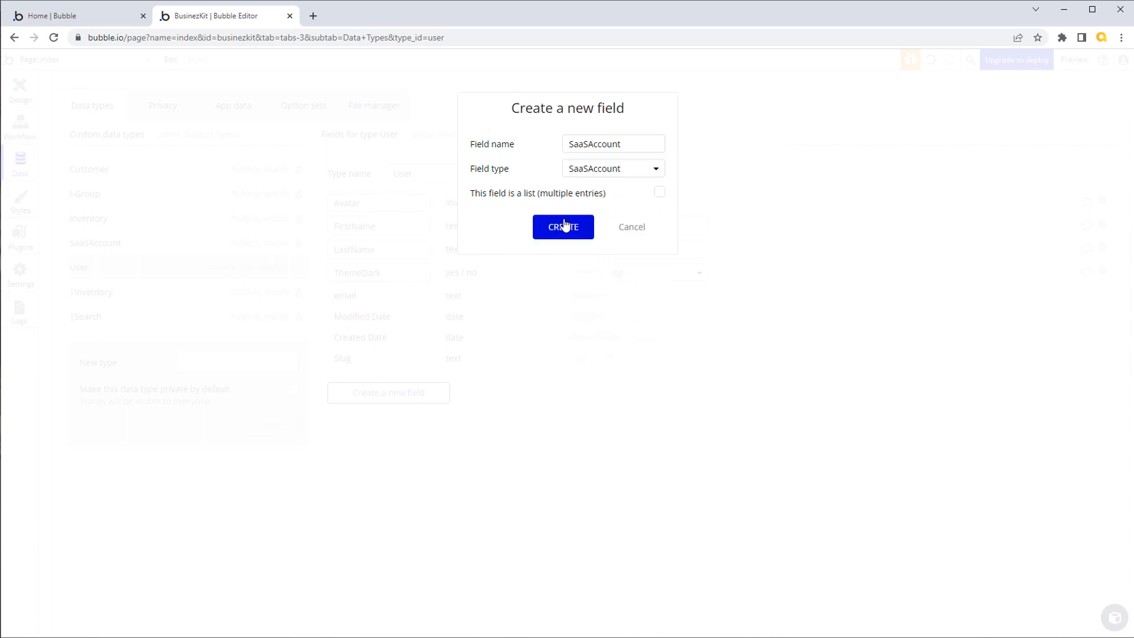
pyautogui.click(562, 226)
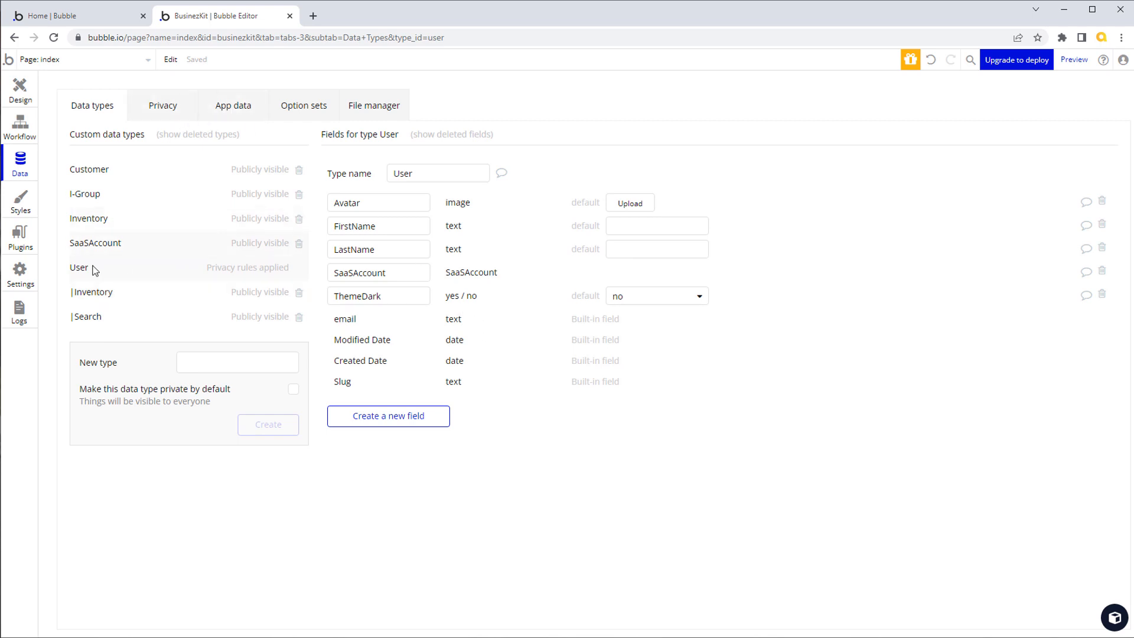
pyautogui.moveTo(444, 315)
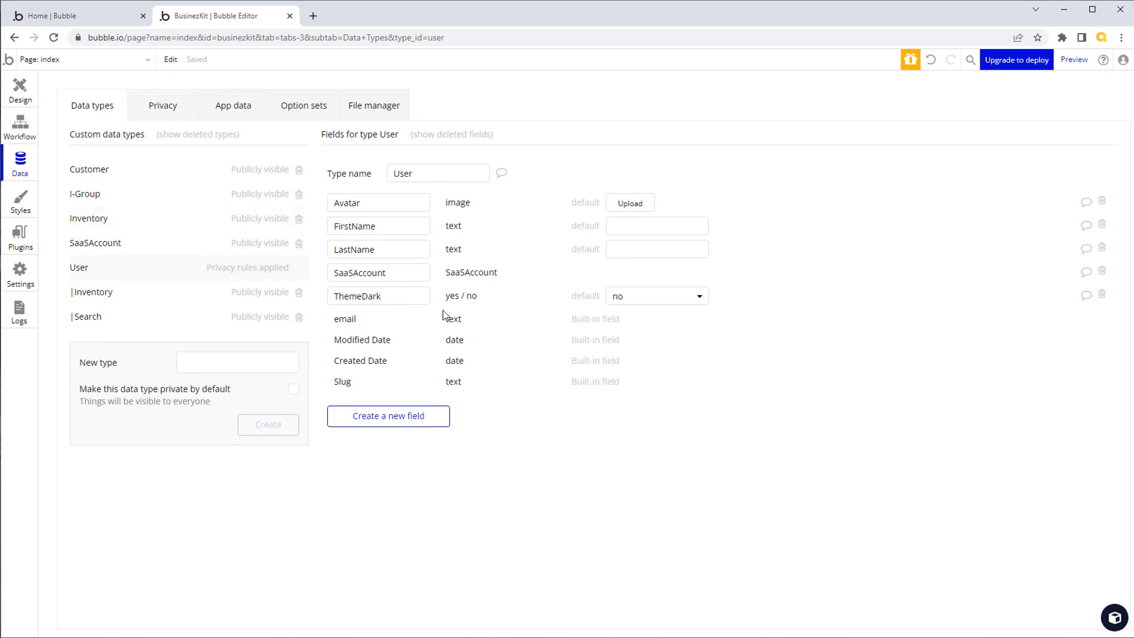
pyautogui.moveTo(112, 168)
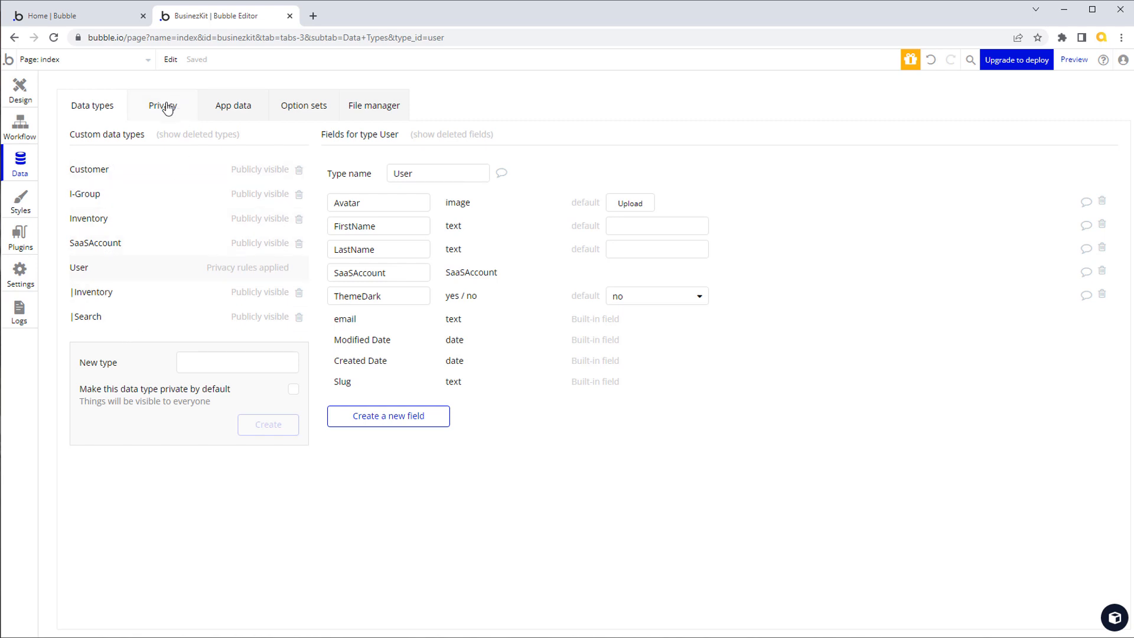
# Show the Customer type's privacy rules, which currently has no rules
pyautogui.click(163, 105)
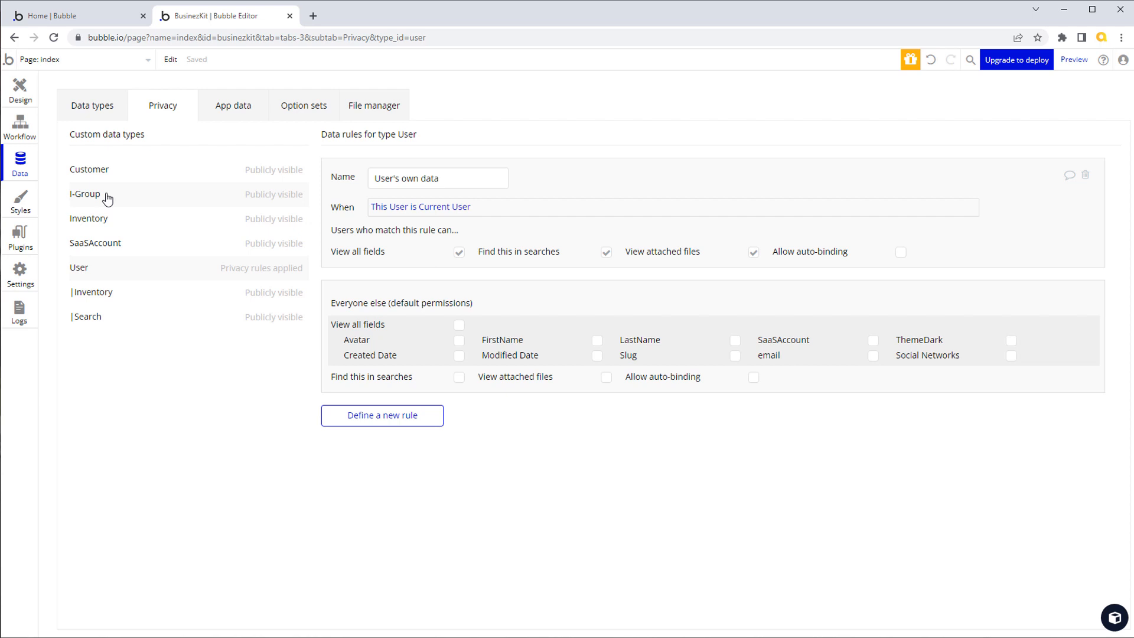
pyautogui.moveTo(109, 173)
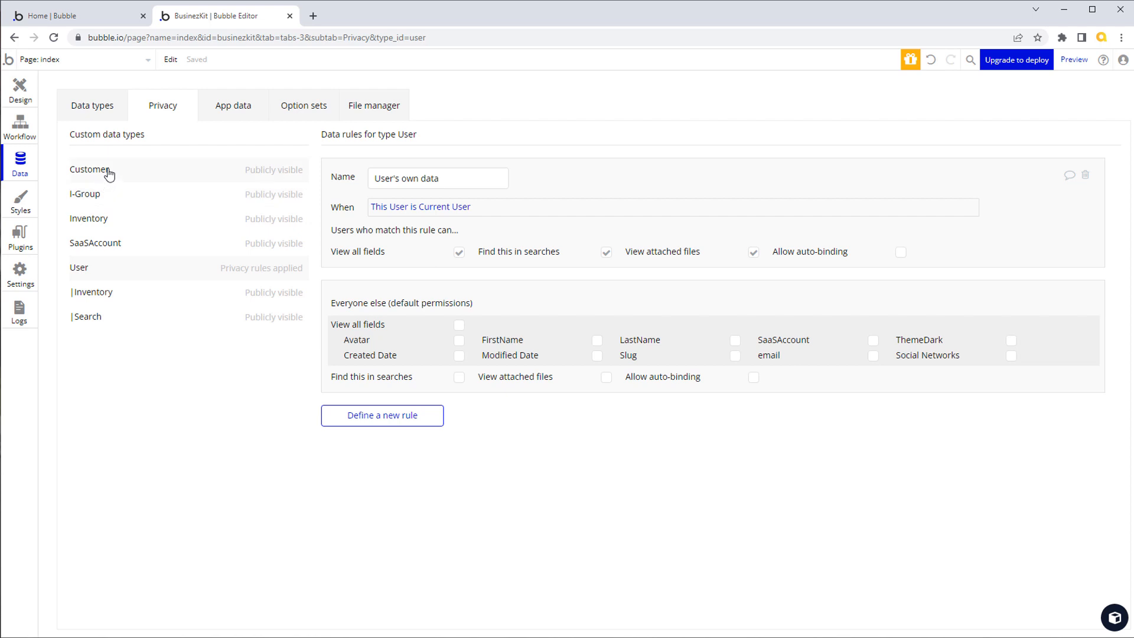
pyautogui.click(90, 170)
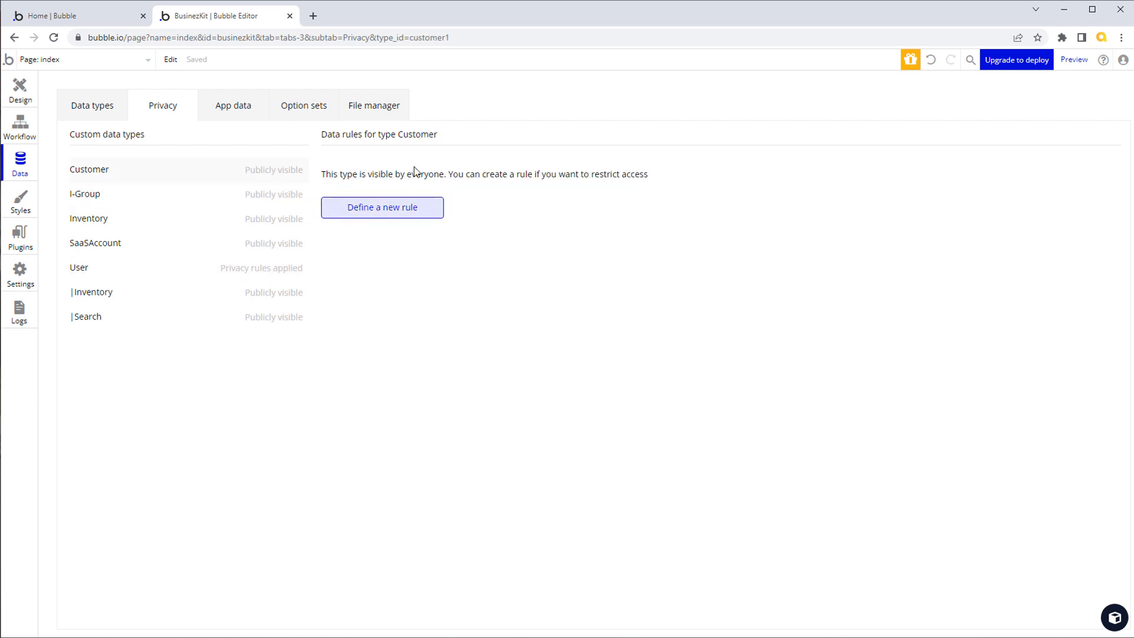
pyautogui.moveTo(163, 110)
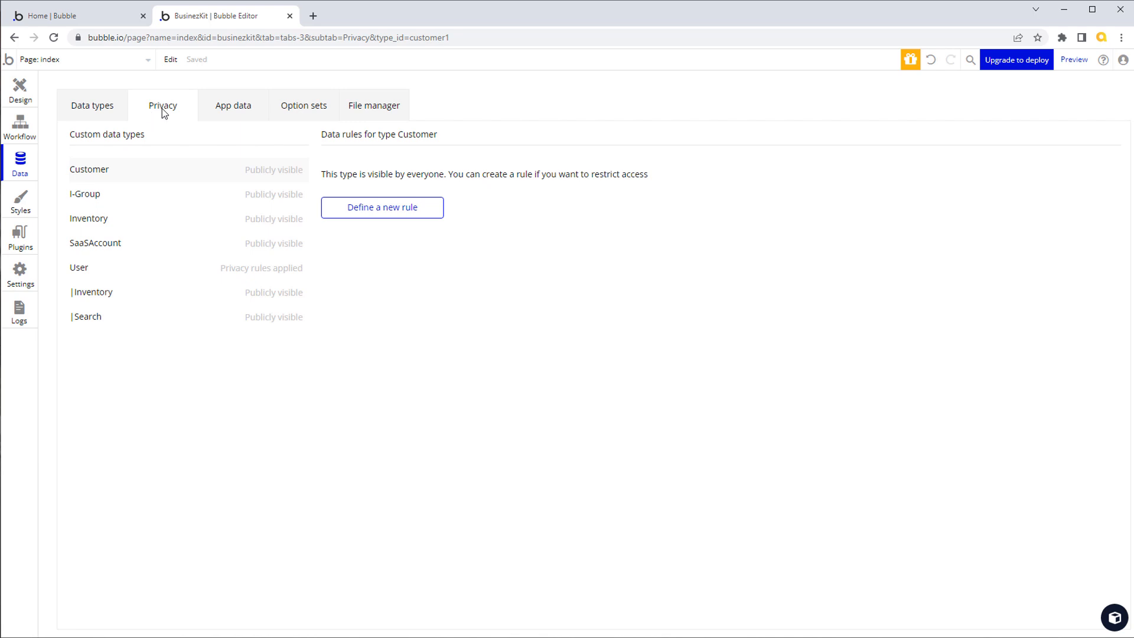
pyautogui.moveTo(382, 207)
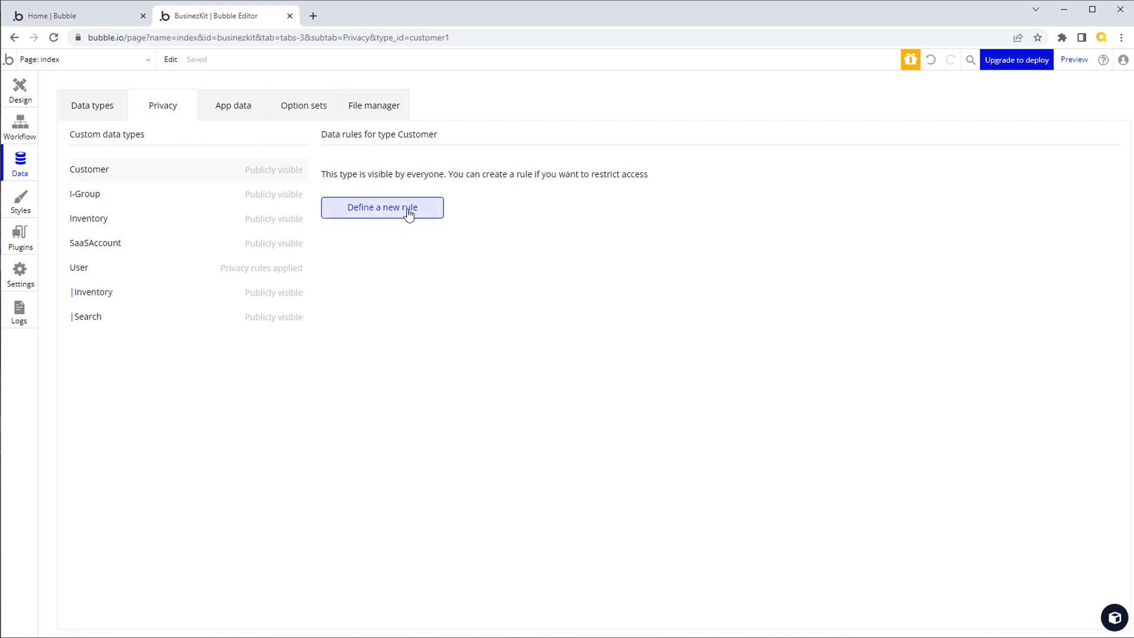
# Define a new privacy rule named SaaS Rule on Customer
pyautogui.click(383, 208)
pyautogui.write('Saa')
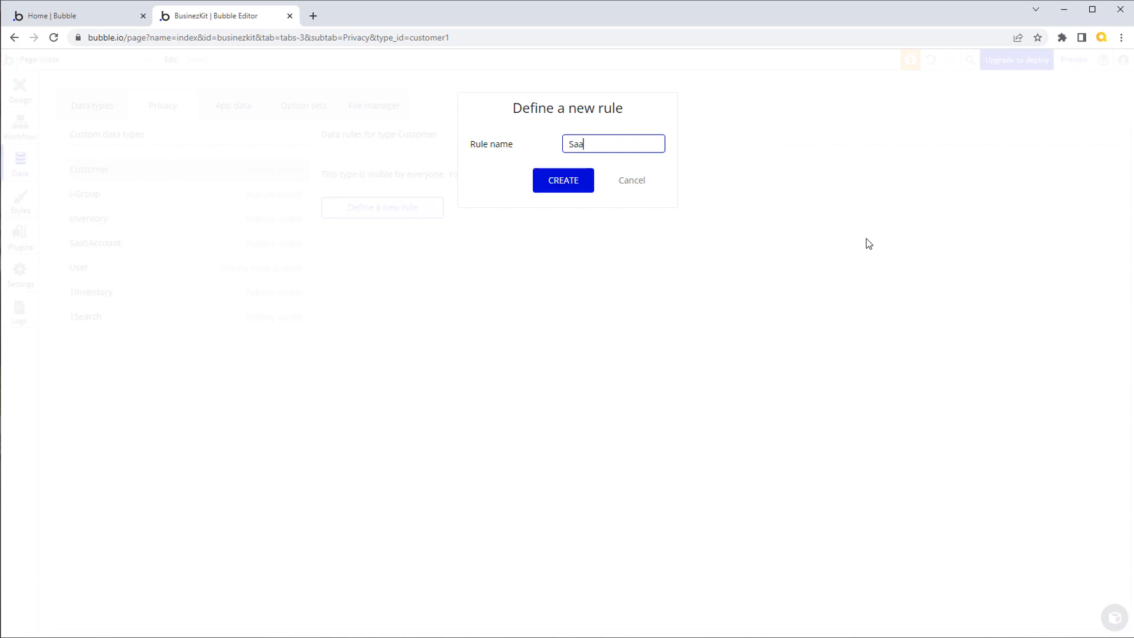
pyautogui.write('S Rule')
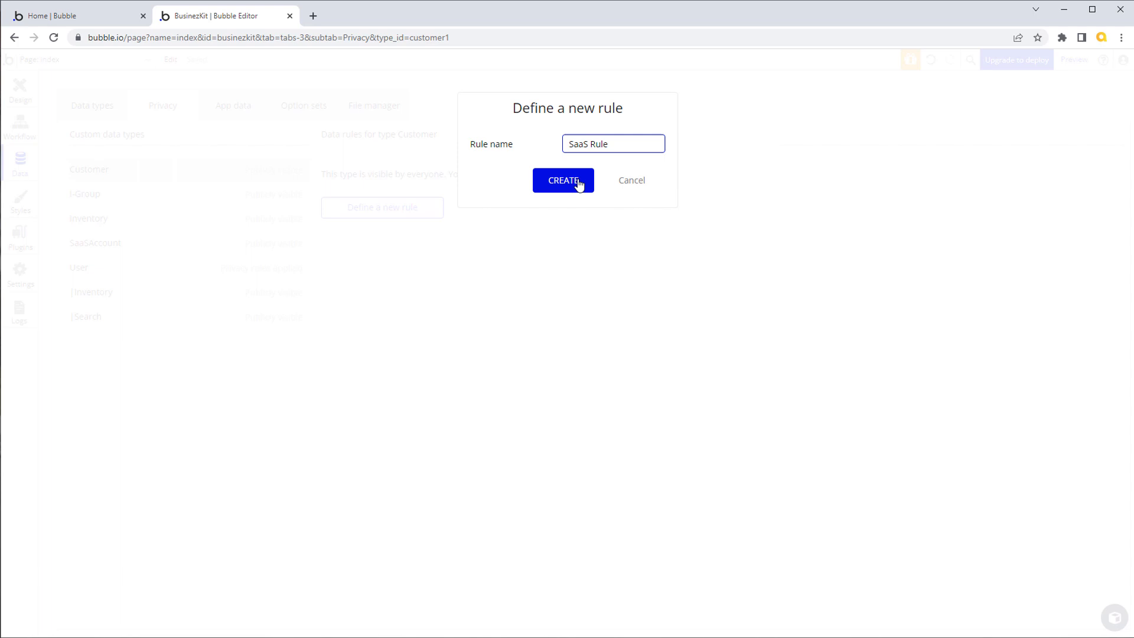
pyautogui.click(564, 180)
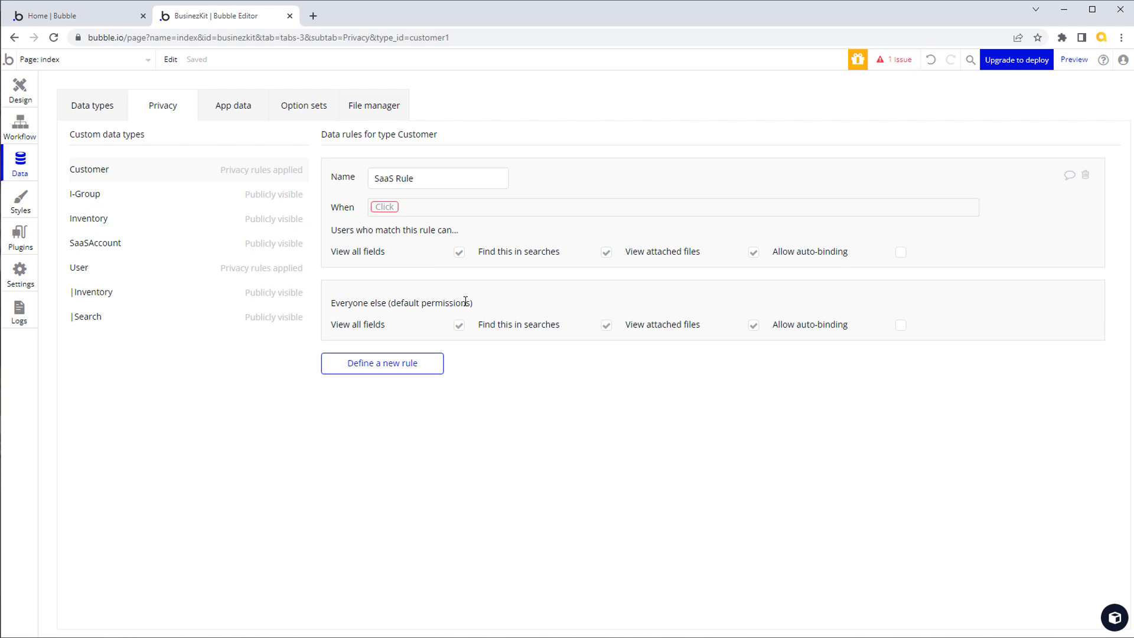
pyautogui.moveTo(473, 302)
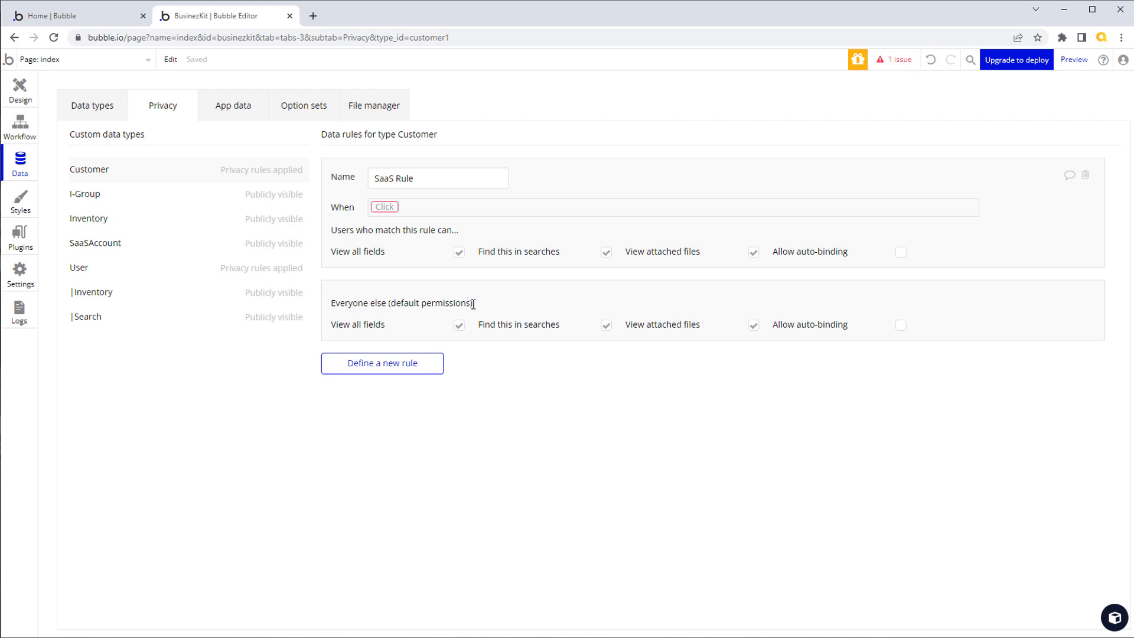
pyautogui.moveTo(474, 300)
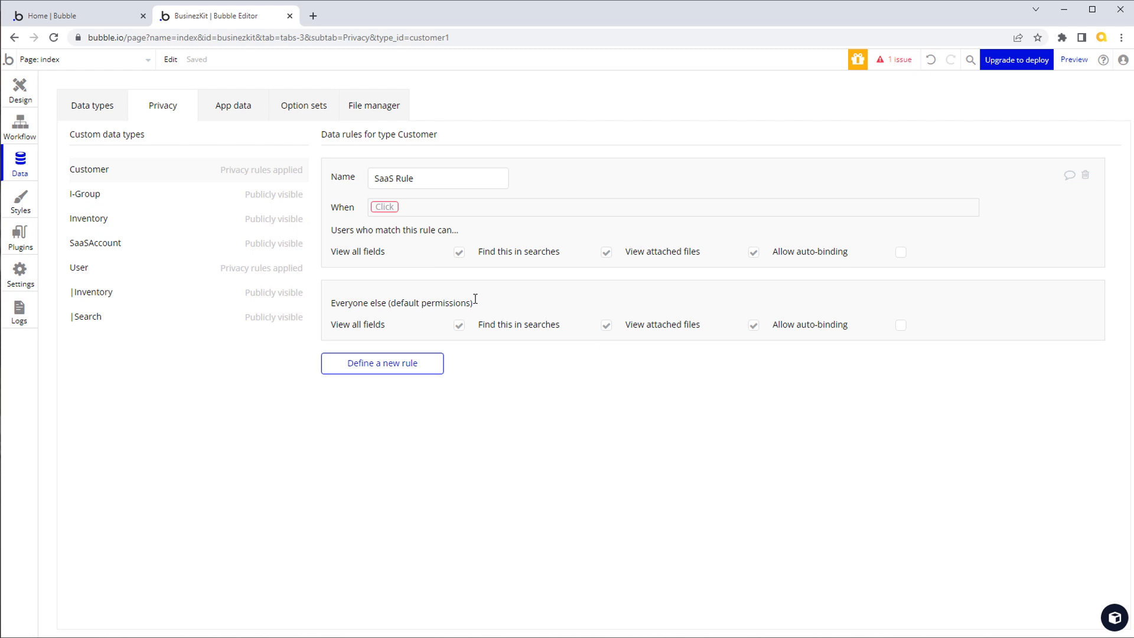
pyautogui.moveTo(500, 300)
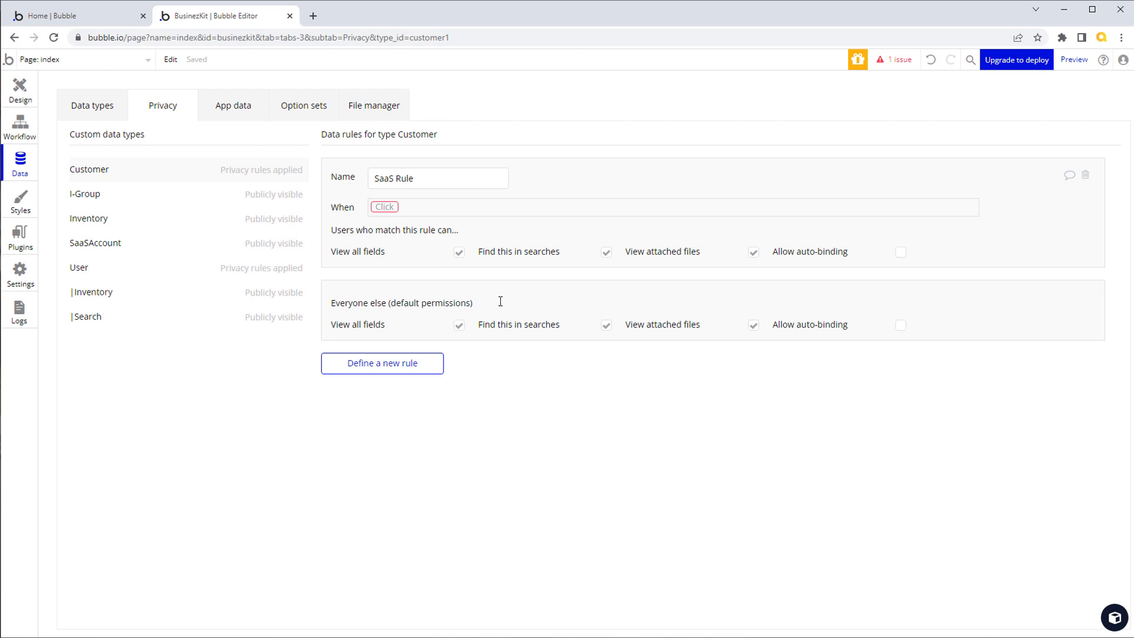
pyautogui.moveTo(525, 316)
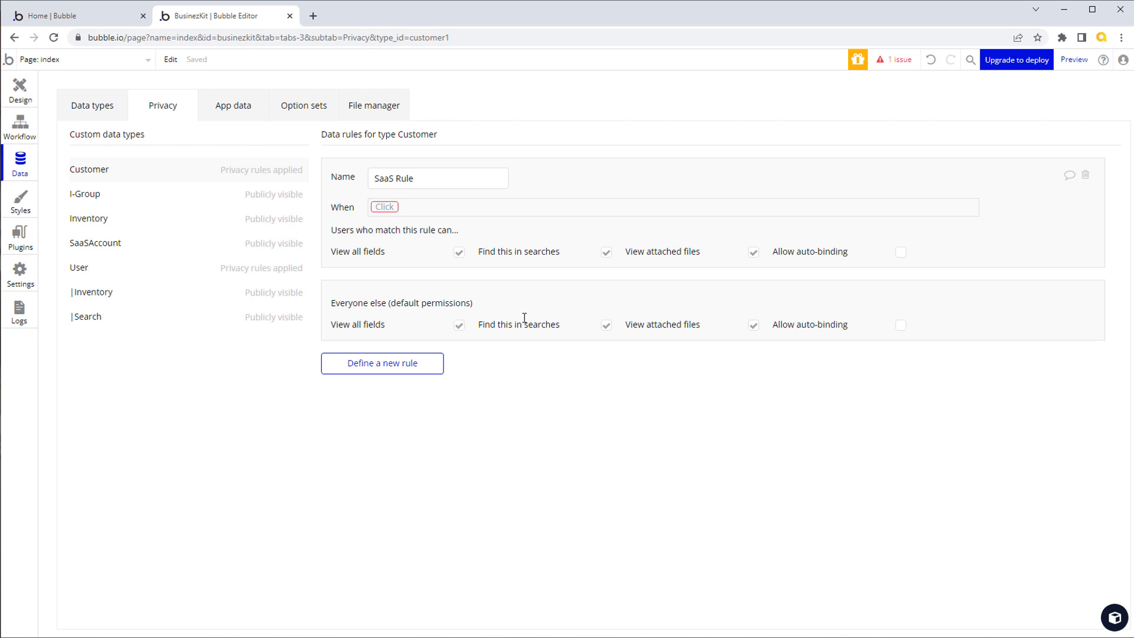
pyautogui.moveTo(524, 316)
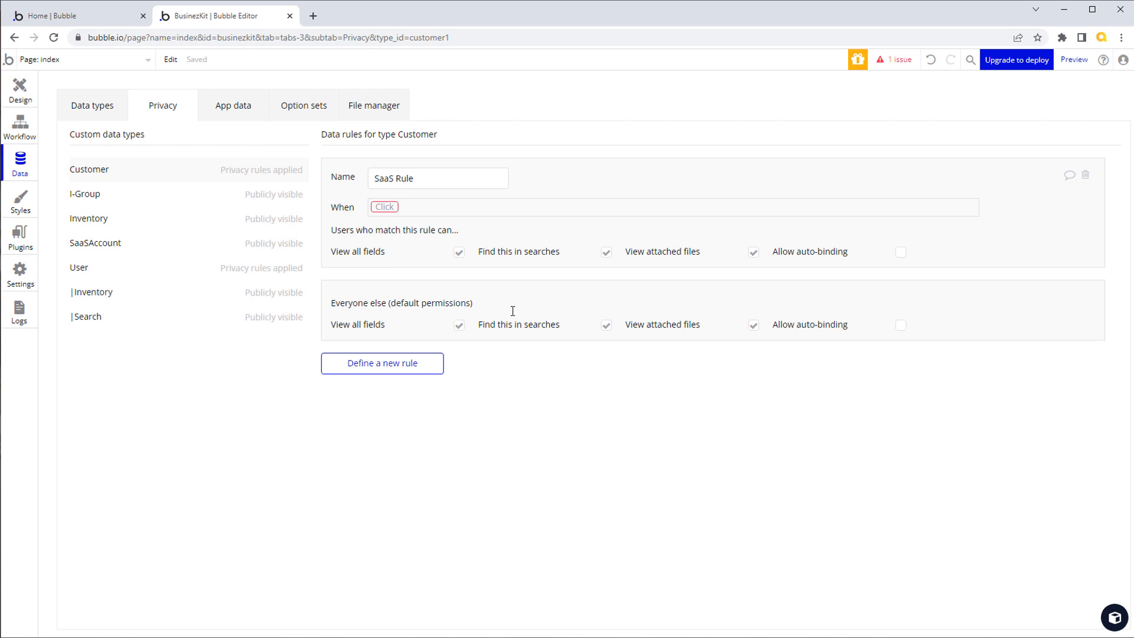
pyautogui.moveTo(500, 315)
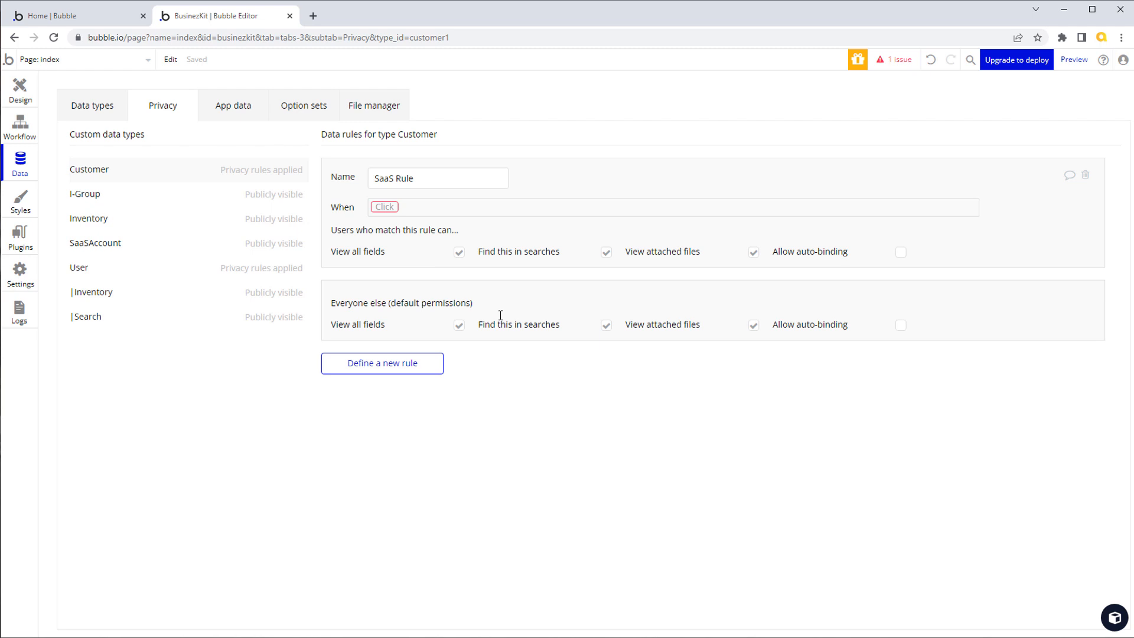
pyautogui.moveTo(336, 303)
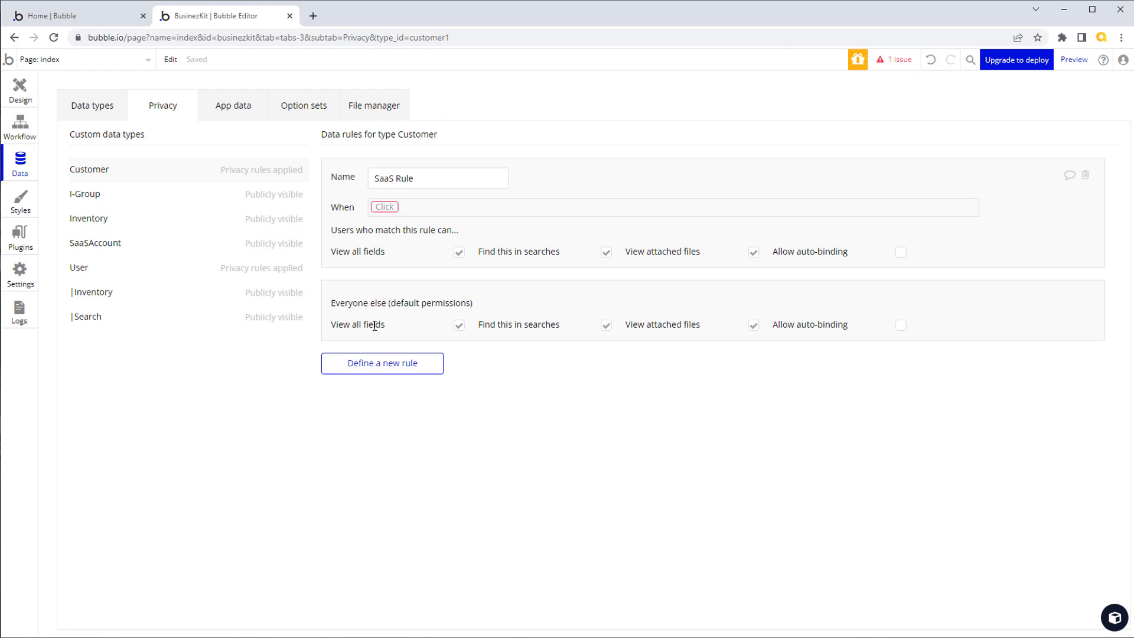
pyautogui.moveTo(467, 329)
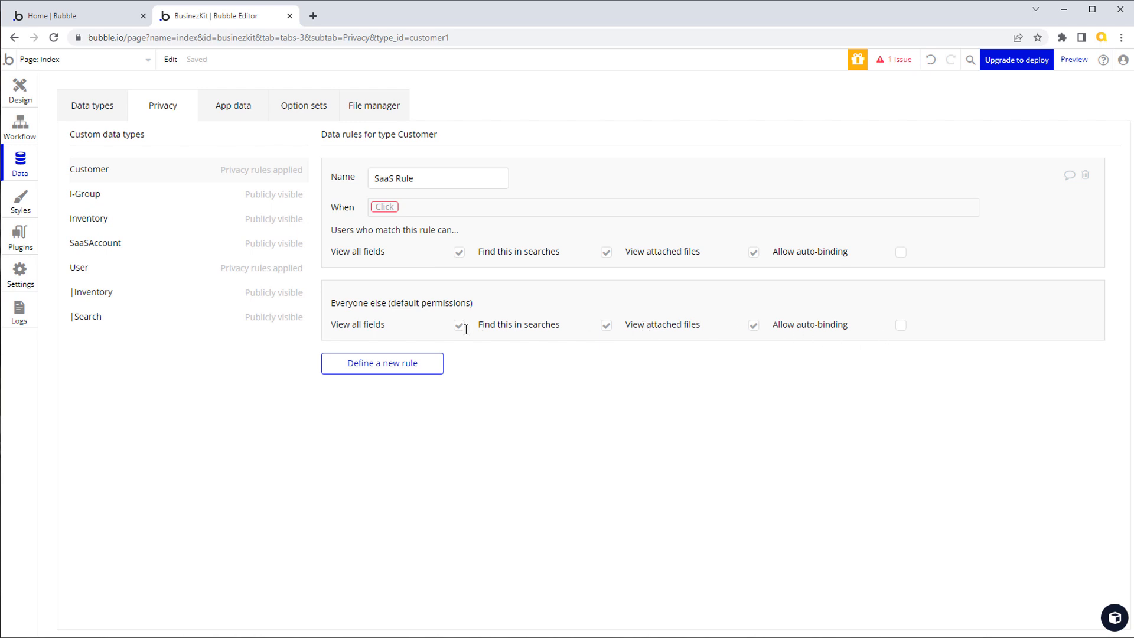
# Uncheck everyone else's View all fields and View attached files permissions on Customer
pyautogui.click(460, 324)
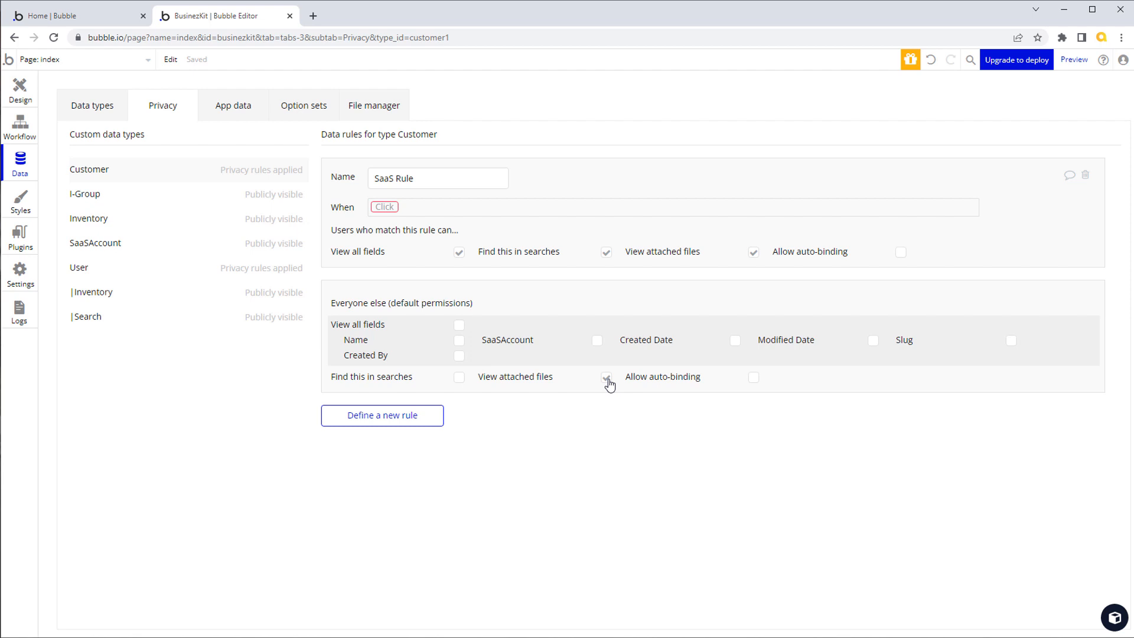
pyautogui.click(608, 377)
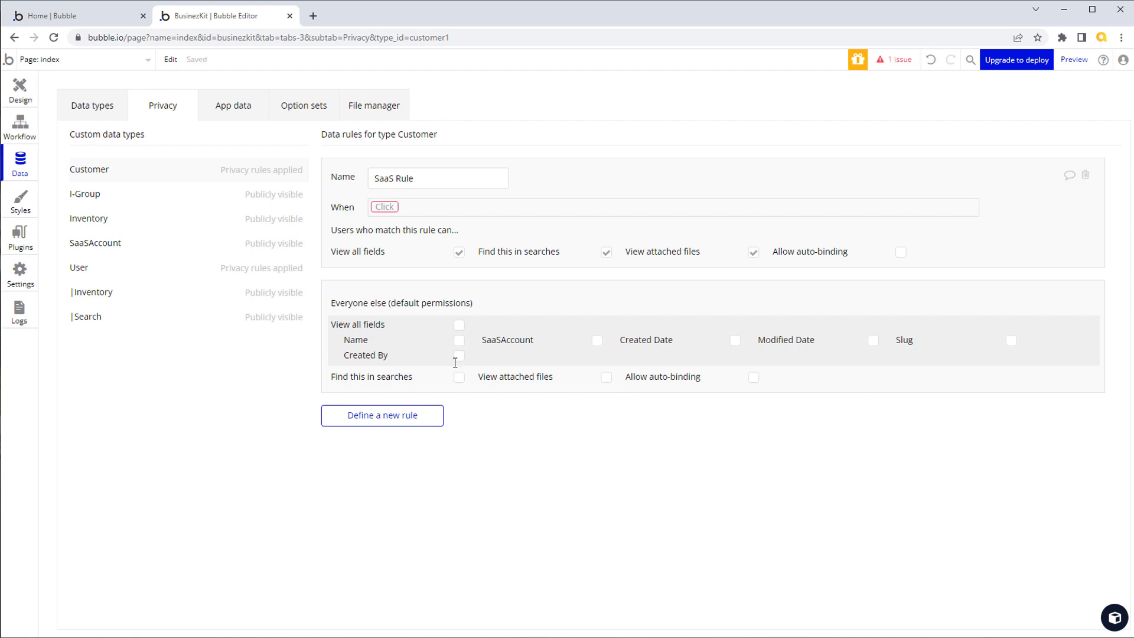
pyautogui.moveTo(431, 216)
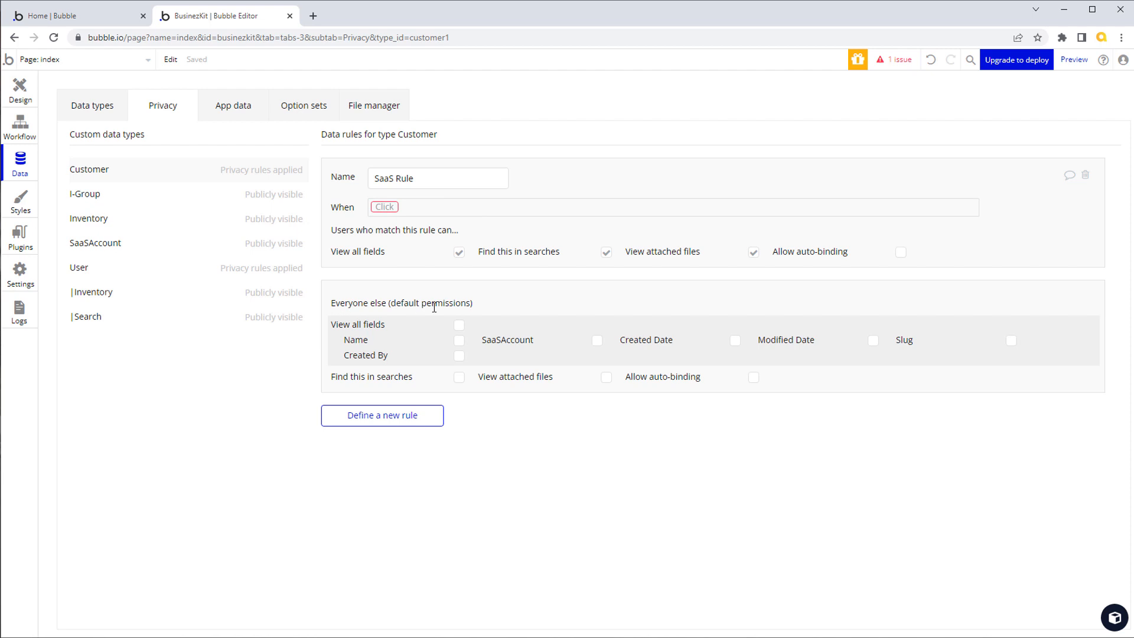
pyautogui.moveTo(513, 189)
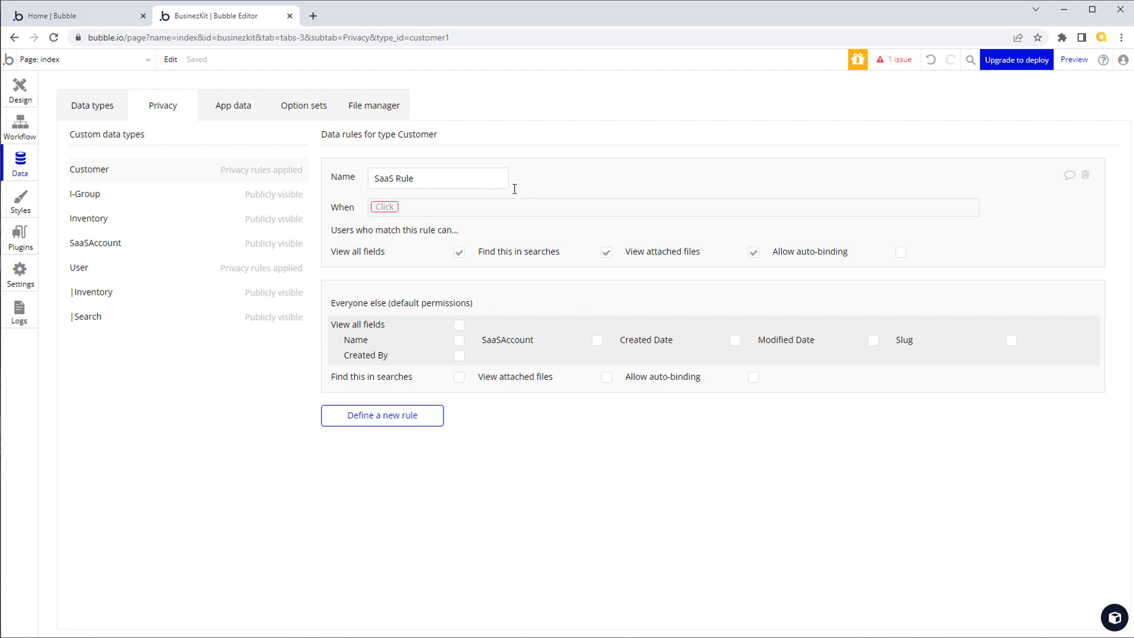
pyautogui.moveTo(214, 173)
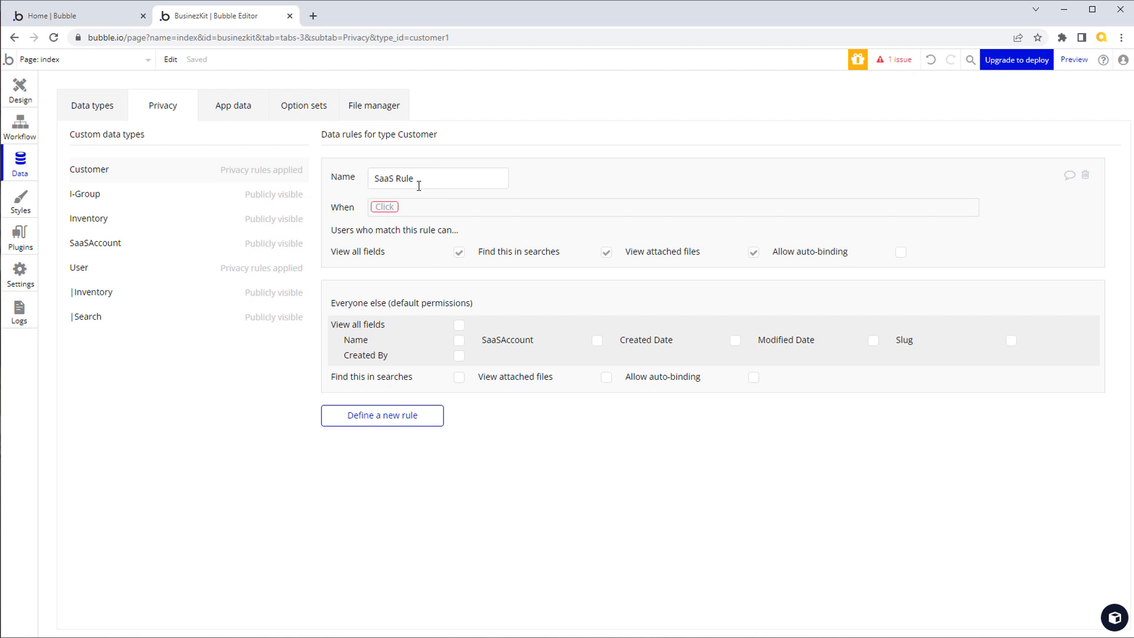
pyautogui.moveTo(387, 207)
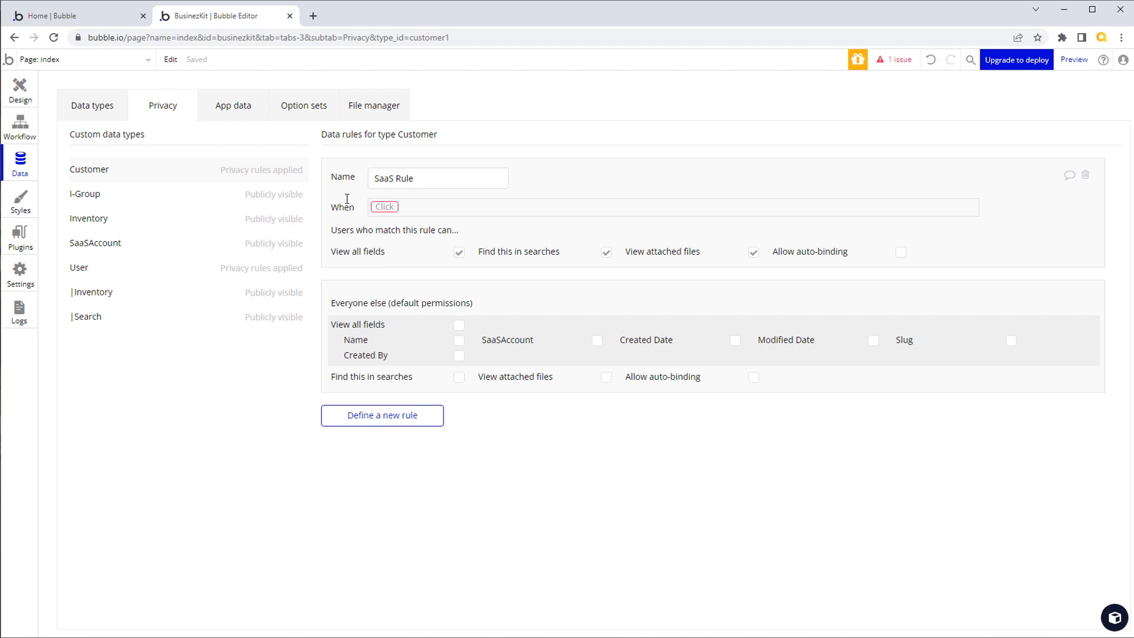
# Set SaaS Rule's condition: This Customer's SaaSAccount is Current User's SaaSAccount
pyautogui.click(383, 207)
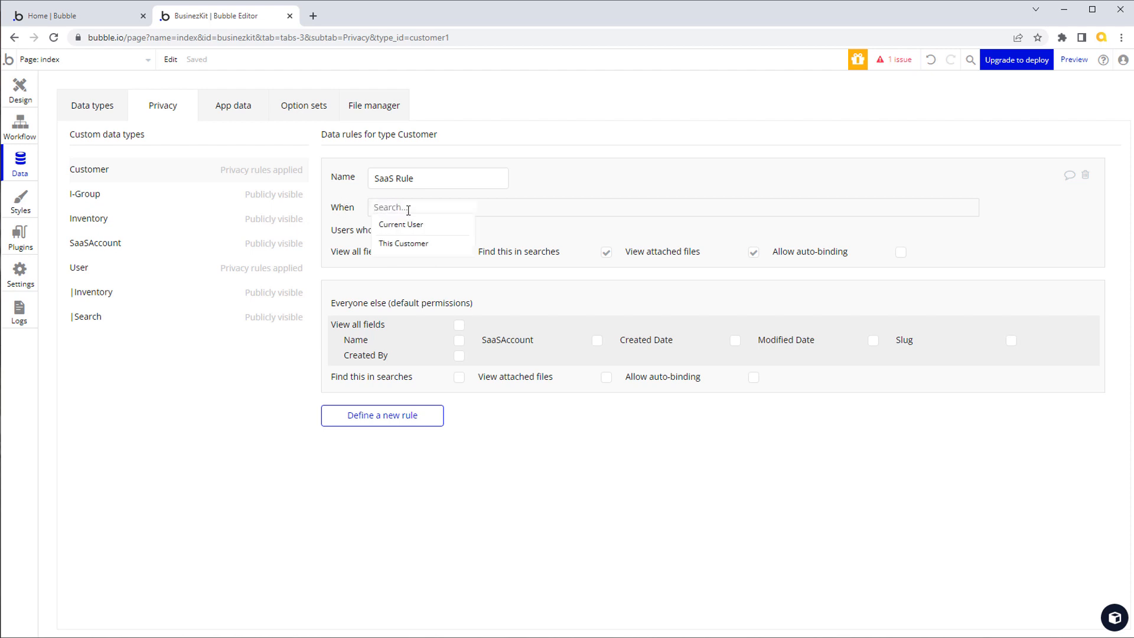
pyautogui.moveTo(425, 225)
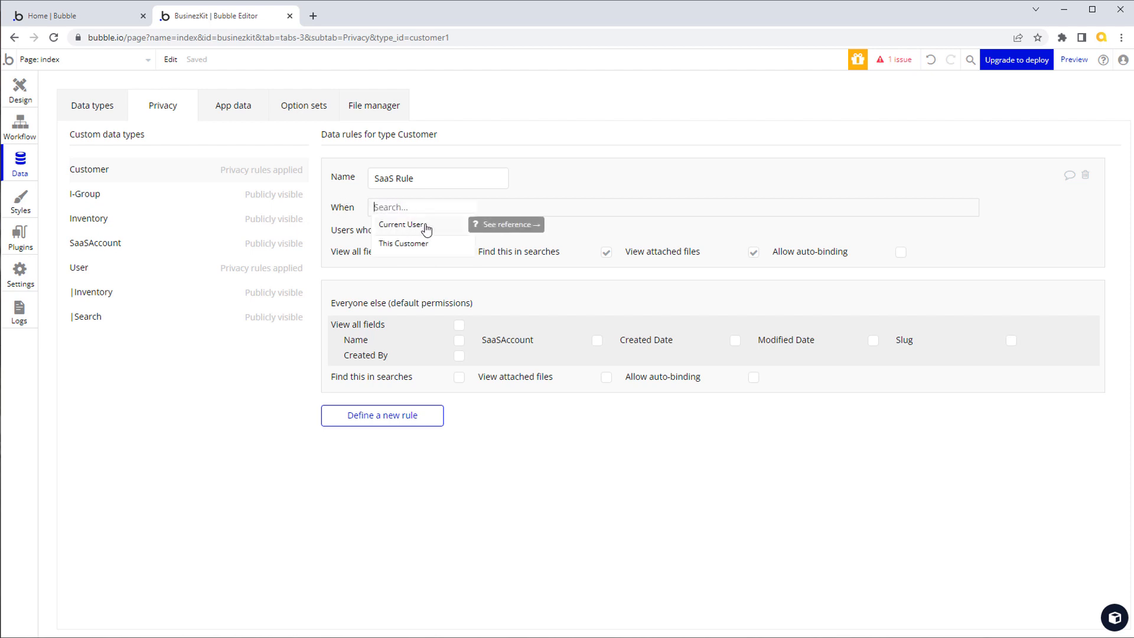
pyautogui.moveTo(423, 244)
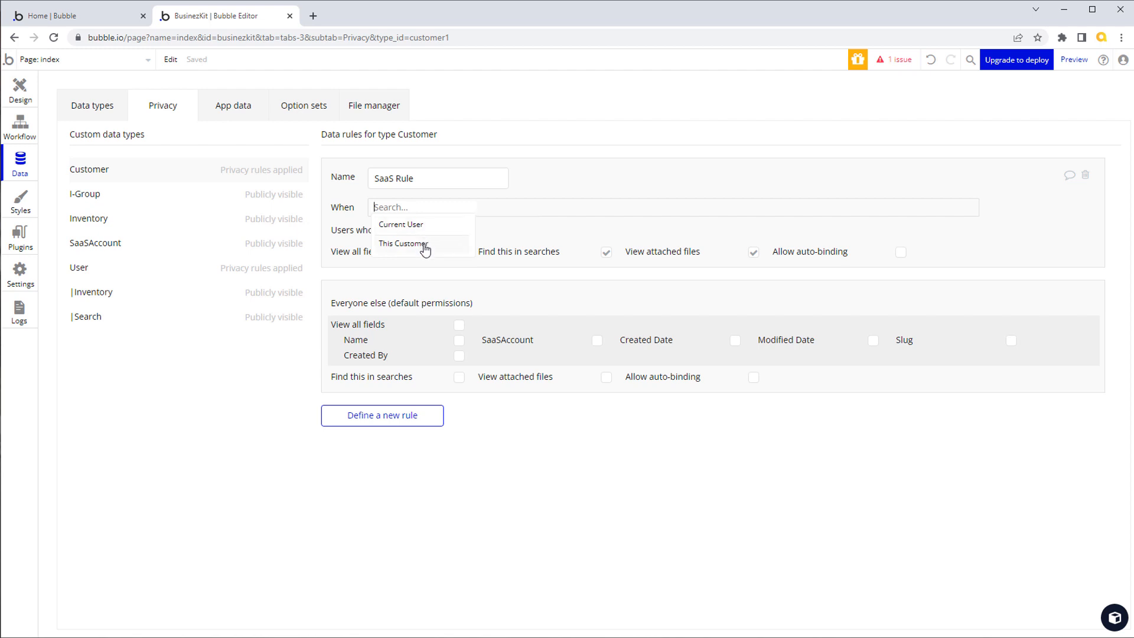
pyautogui.click(404, 244)
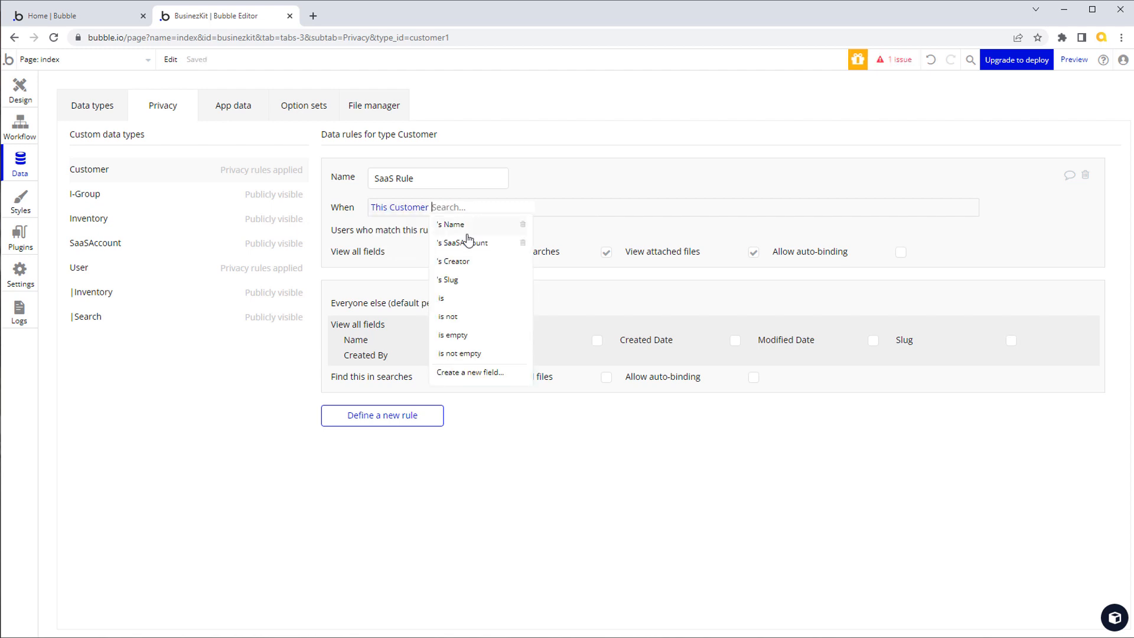
pyautogui.moveTo(476, 246)
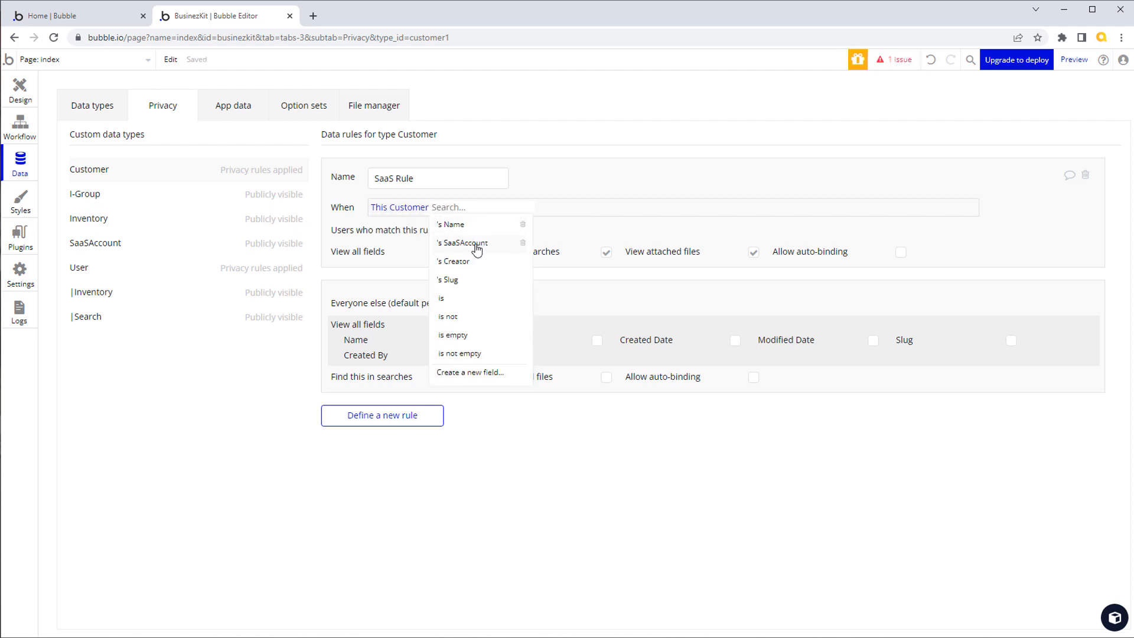
pyautogui.click(462, 242)
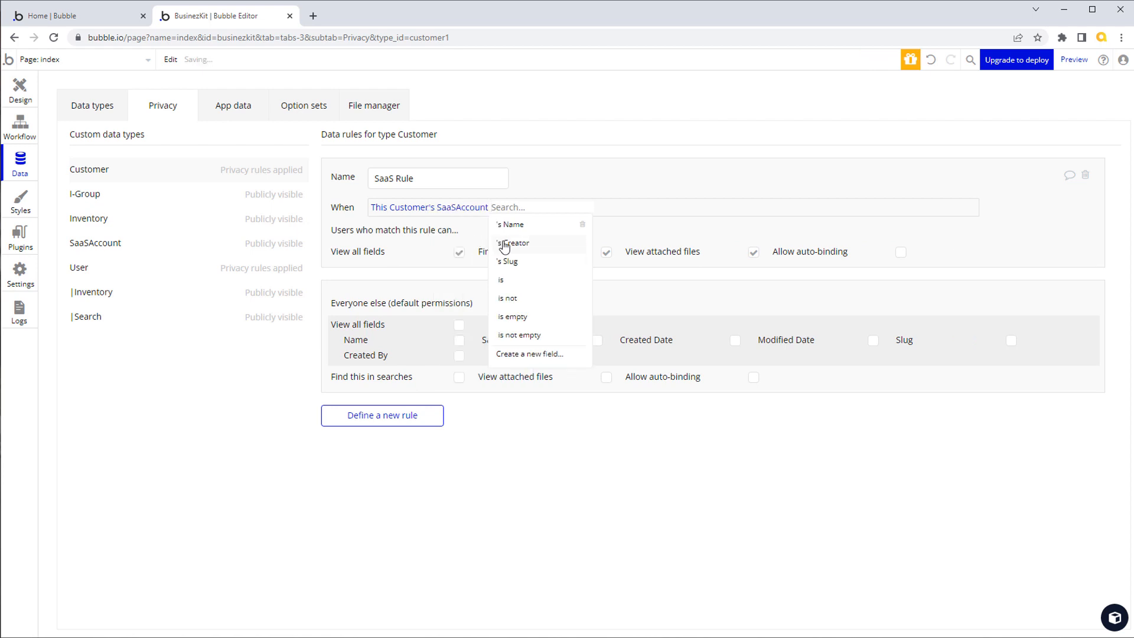
pyautogui.click(500, 280)
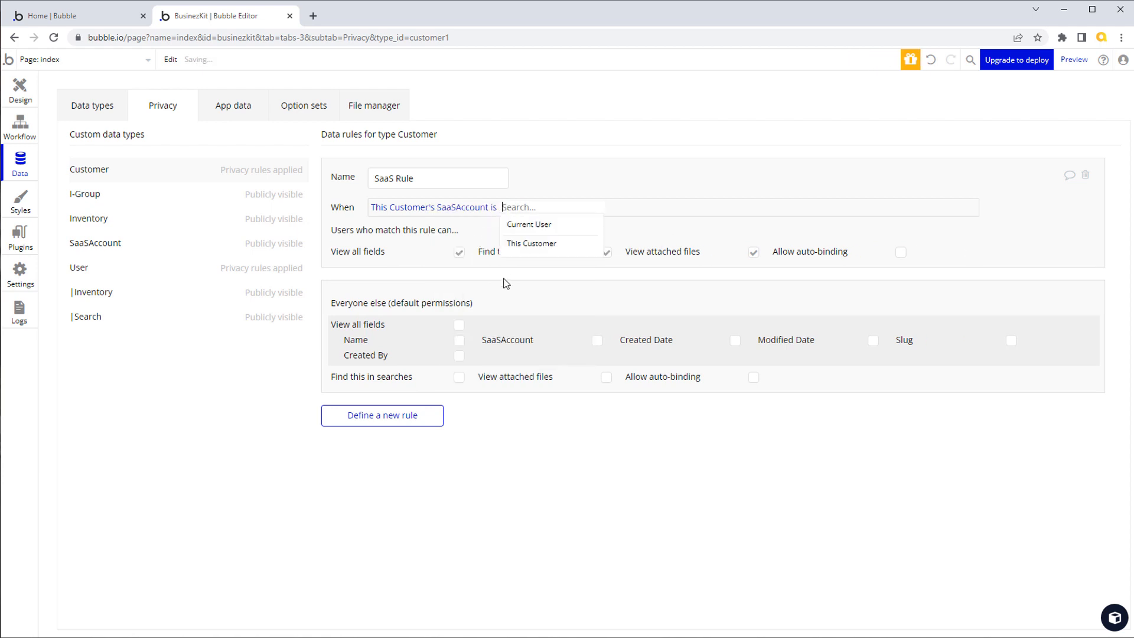
pyautogui.click(529, 223)
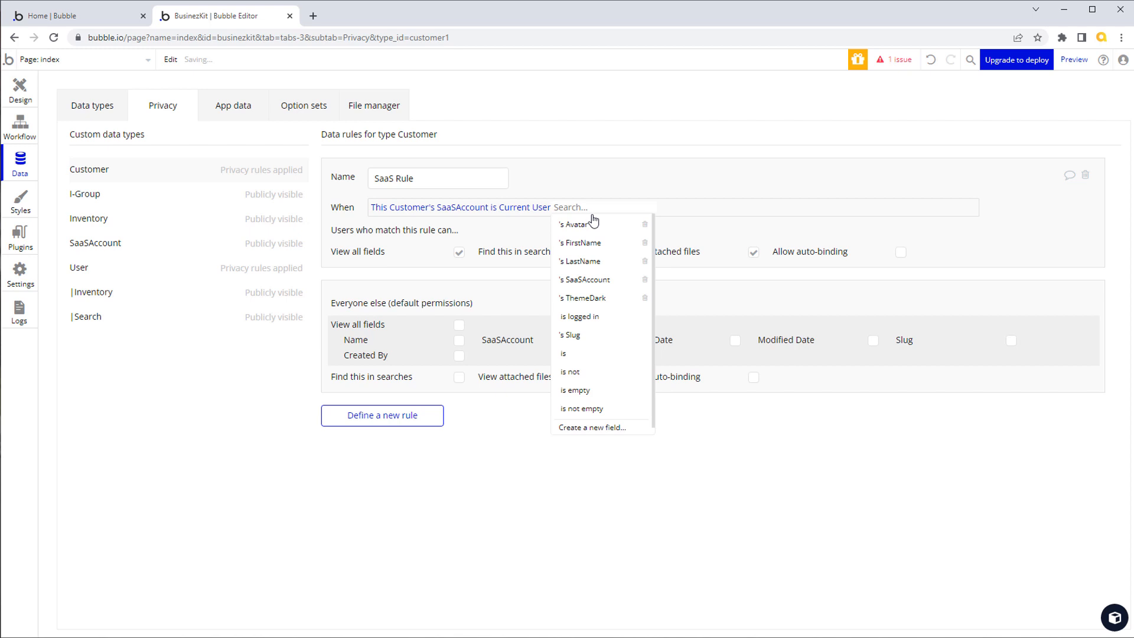
pyautogui.click(586, 279)
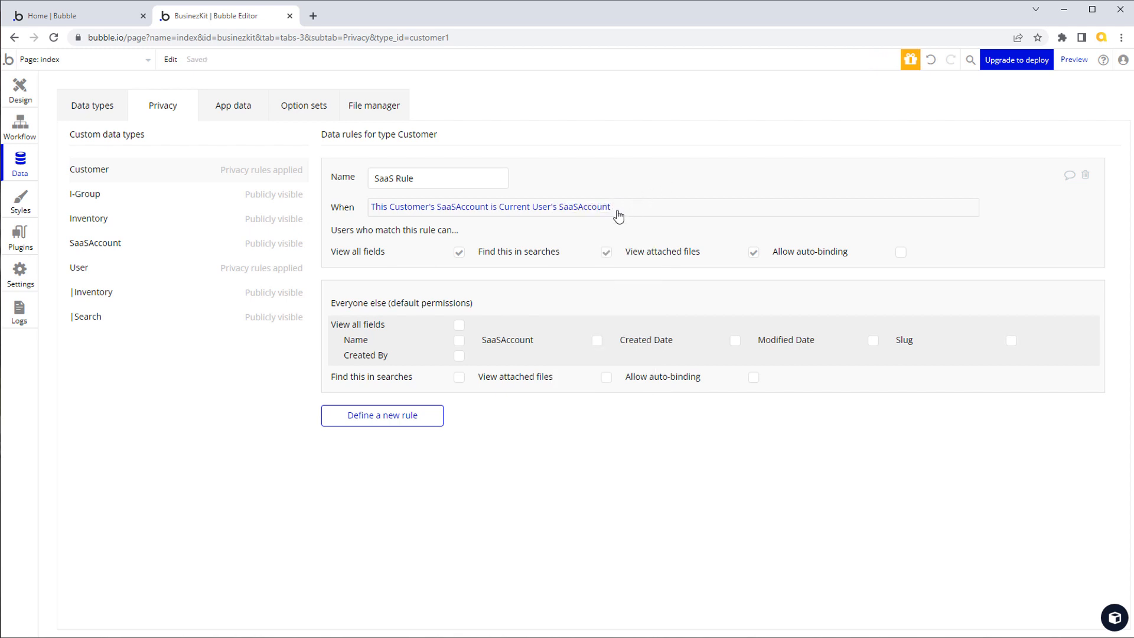
pyautogui.moveTo(448, 206)
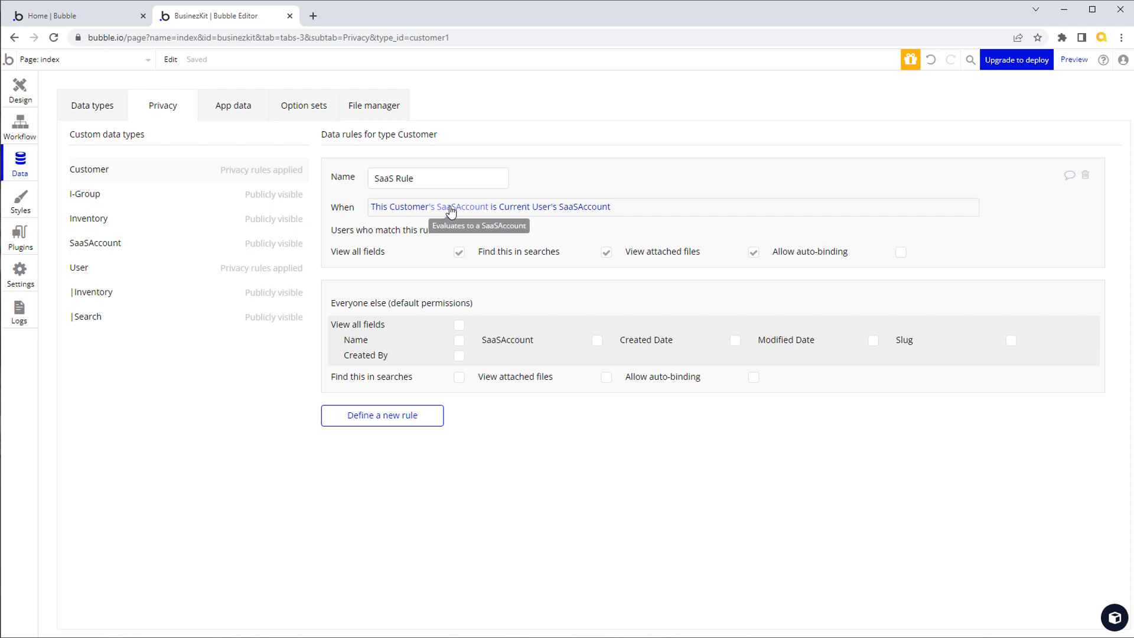
pyautogui.moveTo(538, 219)
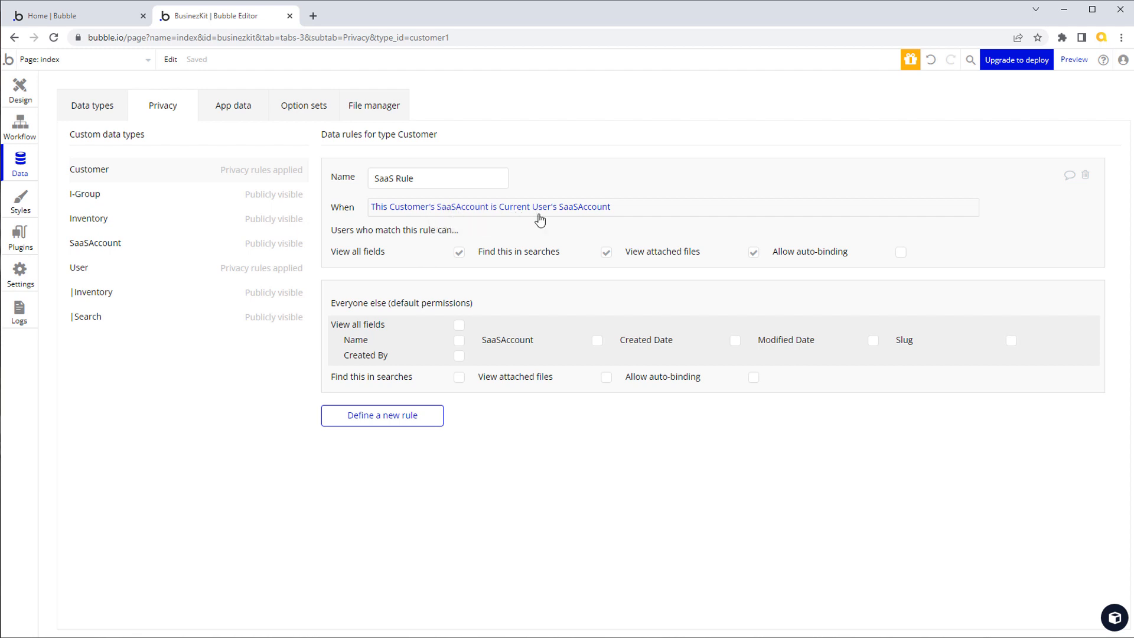
pyautogui.moveTo(603, 218)
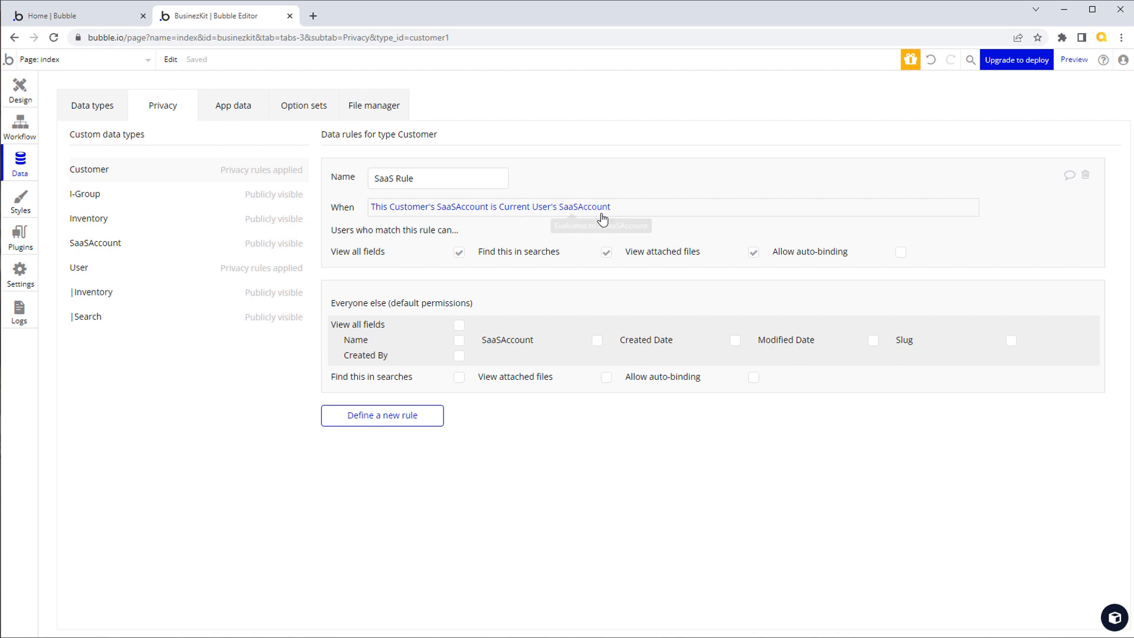
pyautogui.moveTo(620, 211)
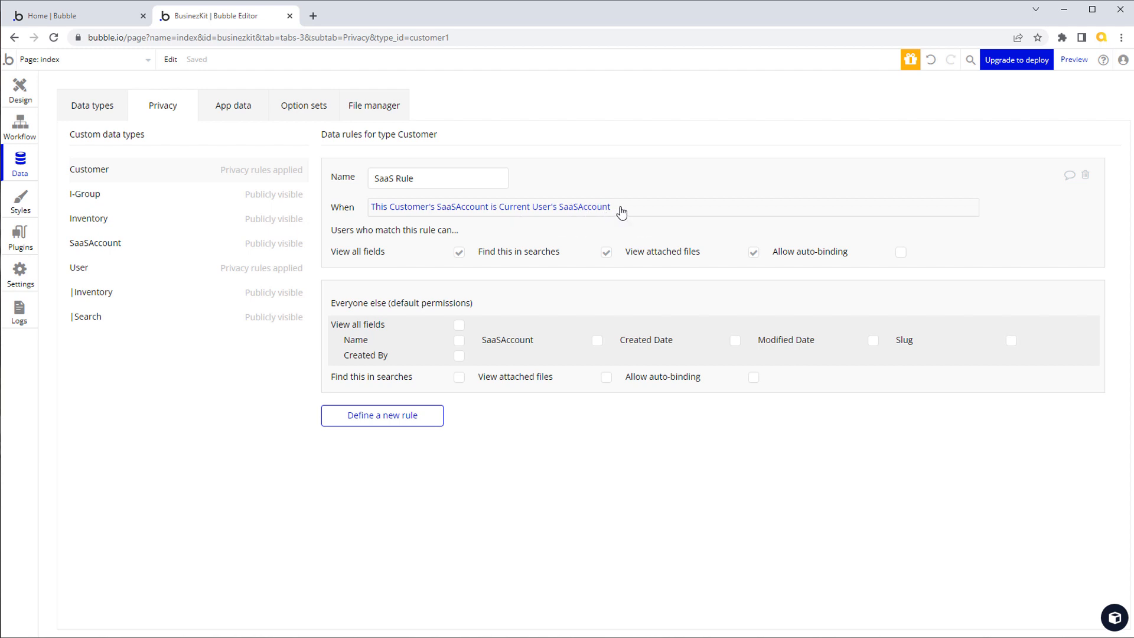
pyautogui.moveTo(588, 218)
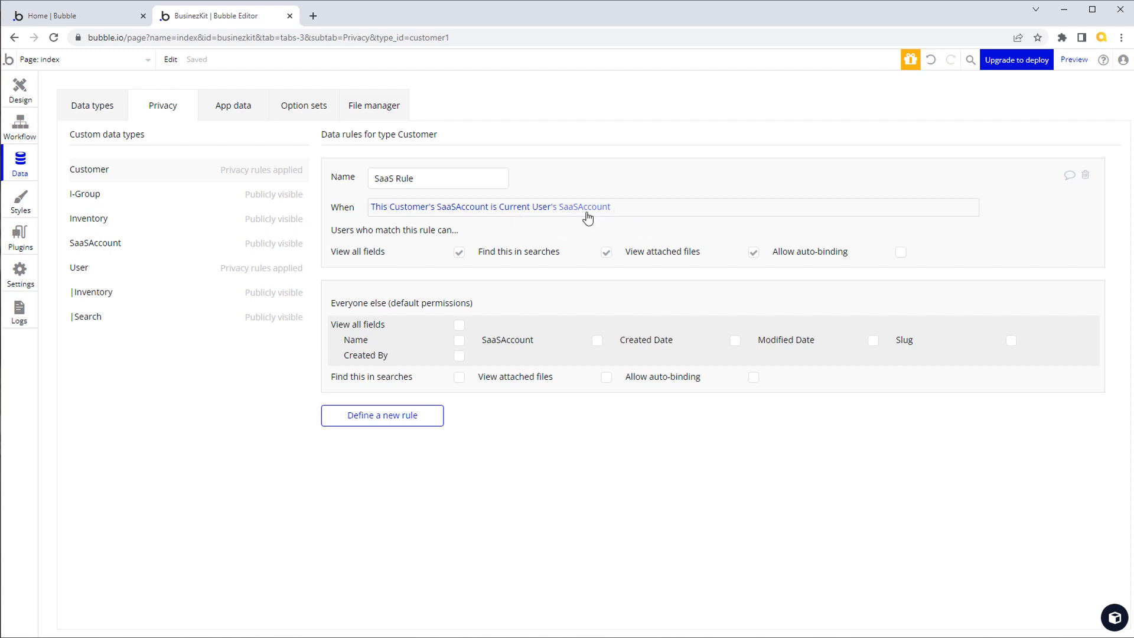
pyautogui.moveTo(606, 215)
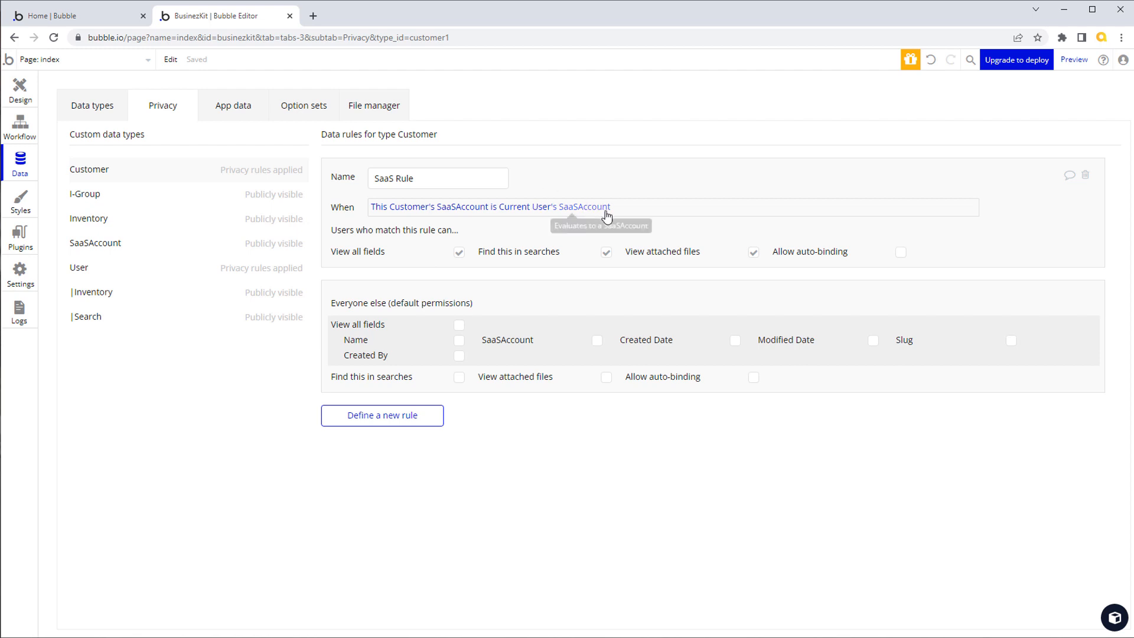
pyautogui.moveTo(636, 219)
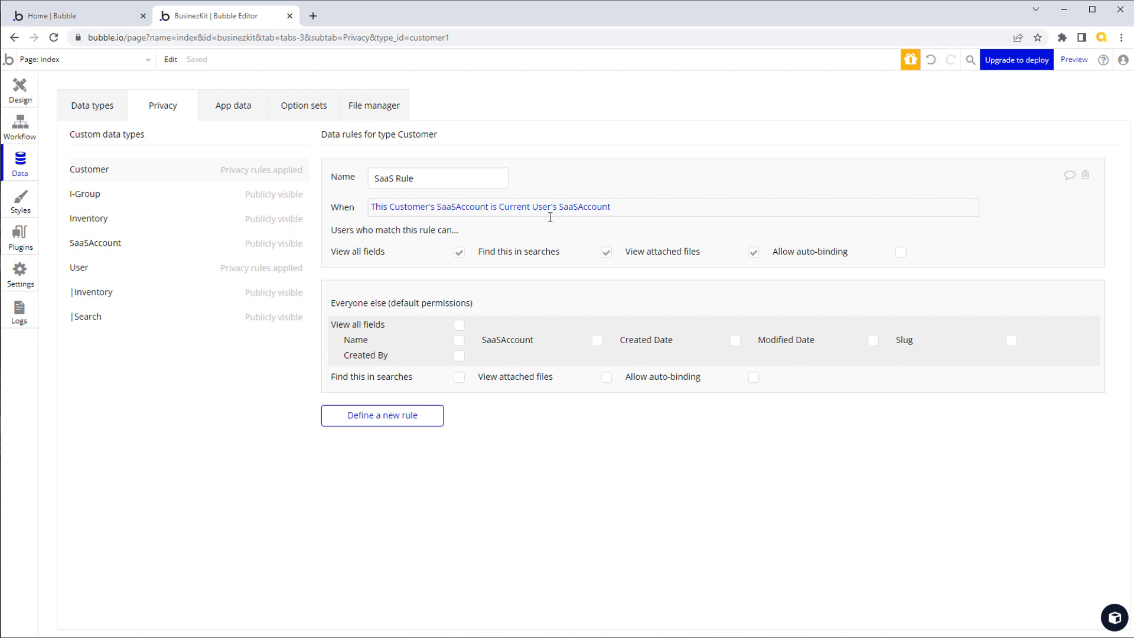
pyautogui.moveTo(593, 207)
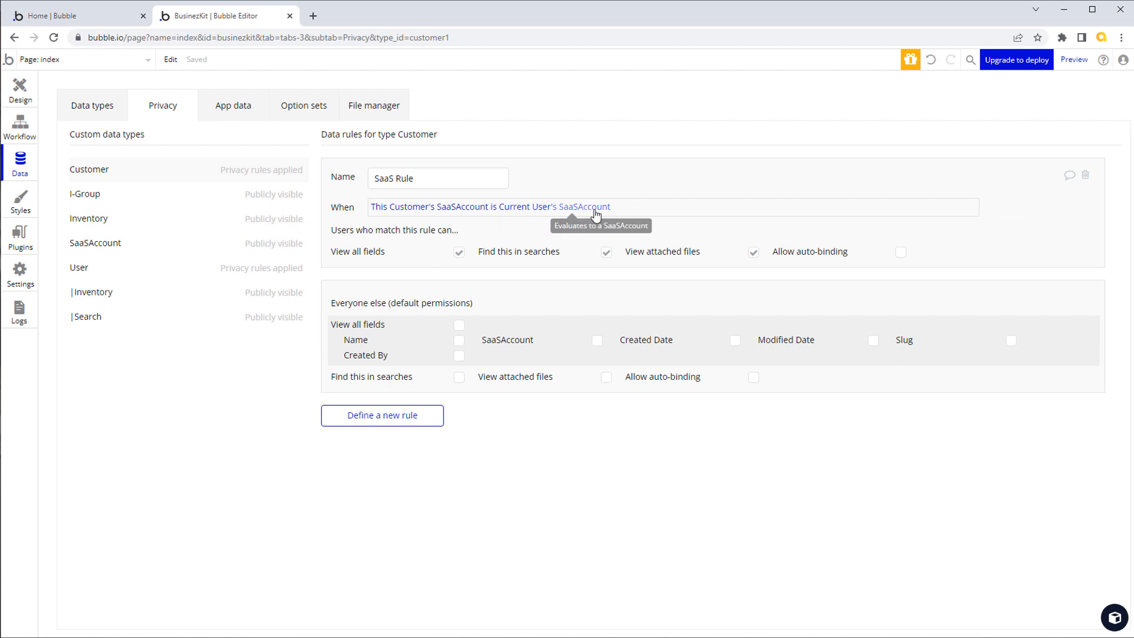
pyautogui.moveTo(393, 210)
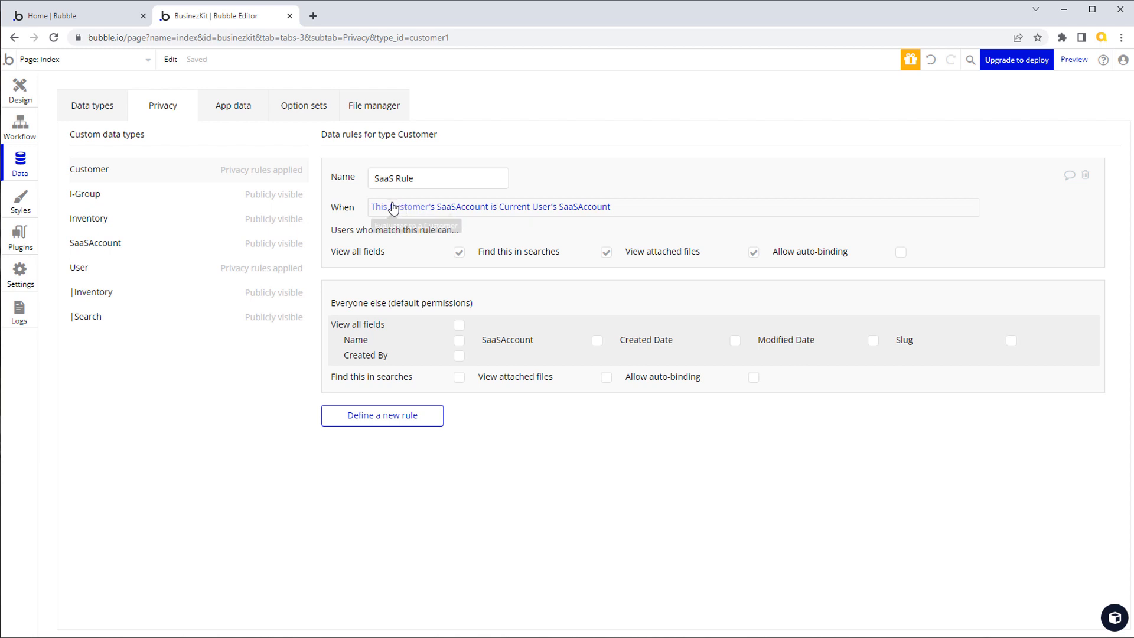
pyautogui.moveTo(394, 207)
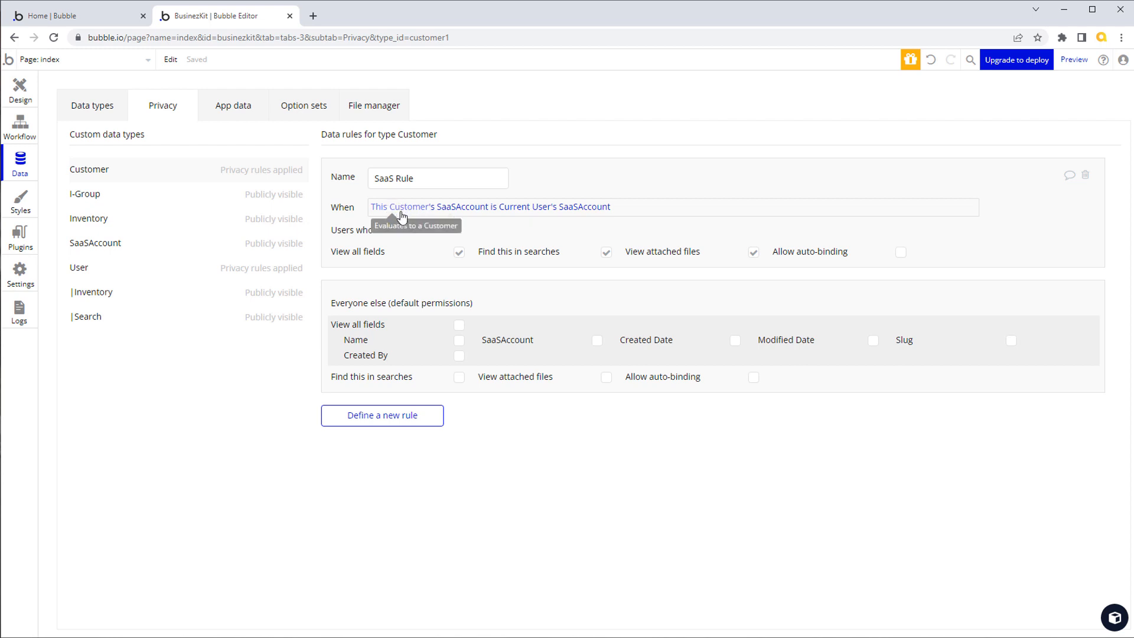
pyautogui.moveTo(574, 215)
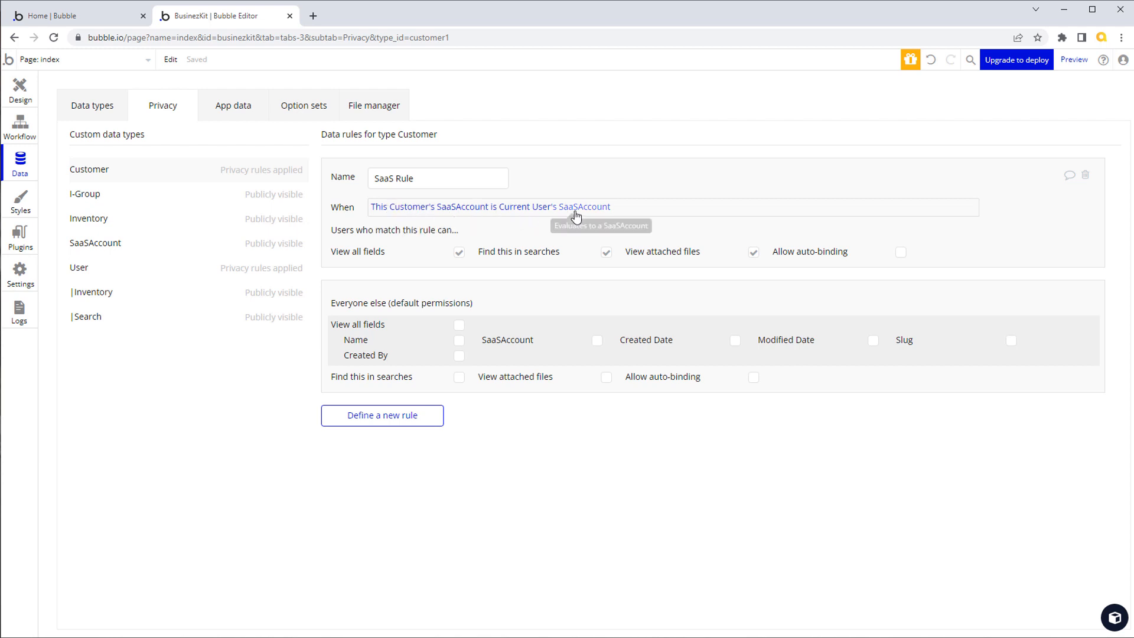
pyautogui.moveTo(432, 215)
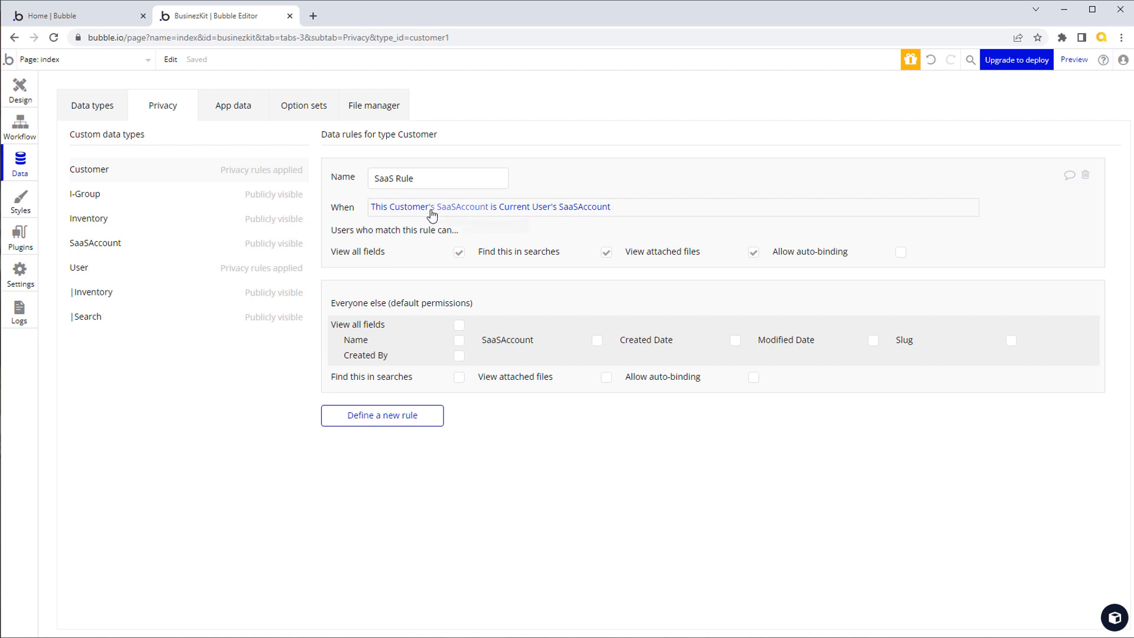
pyautogui.moveTo(509, 217)
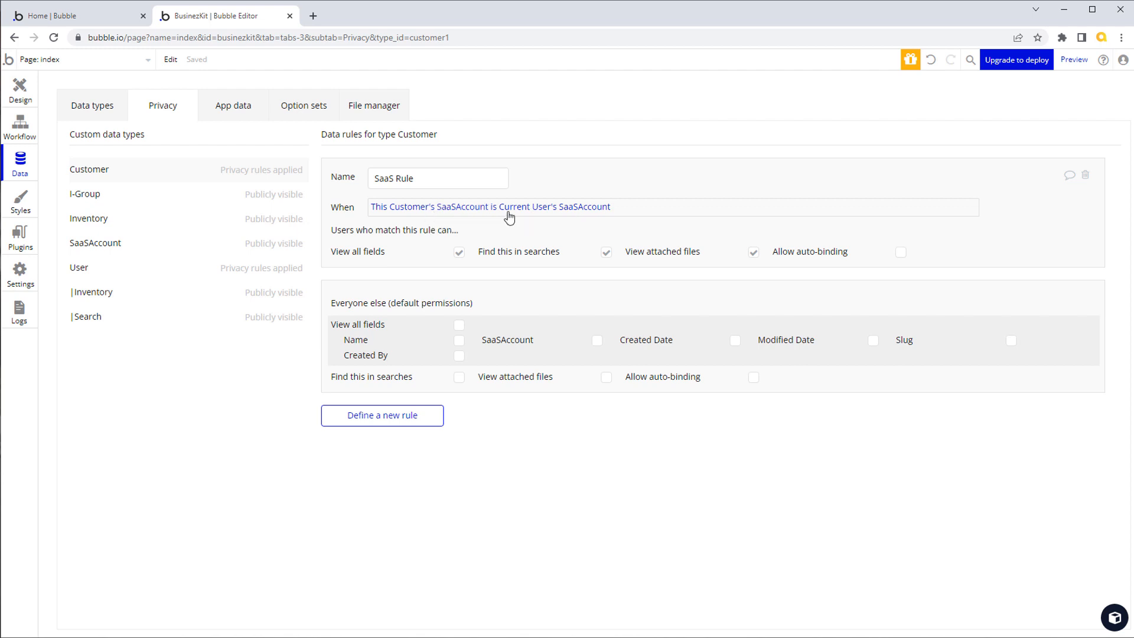
pyautogui.moveTo(650, 187)
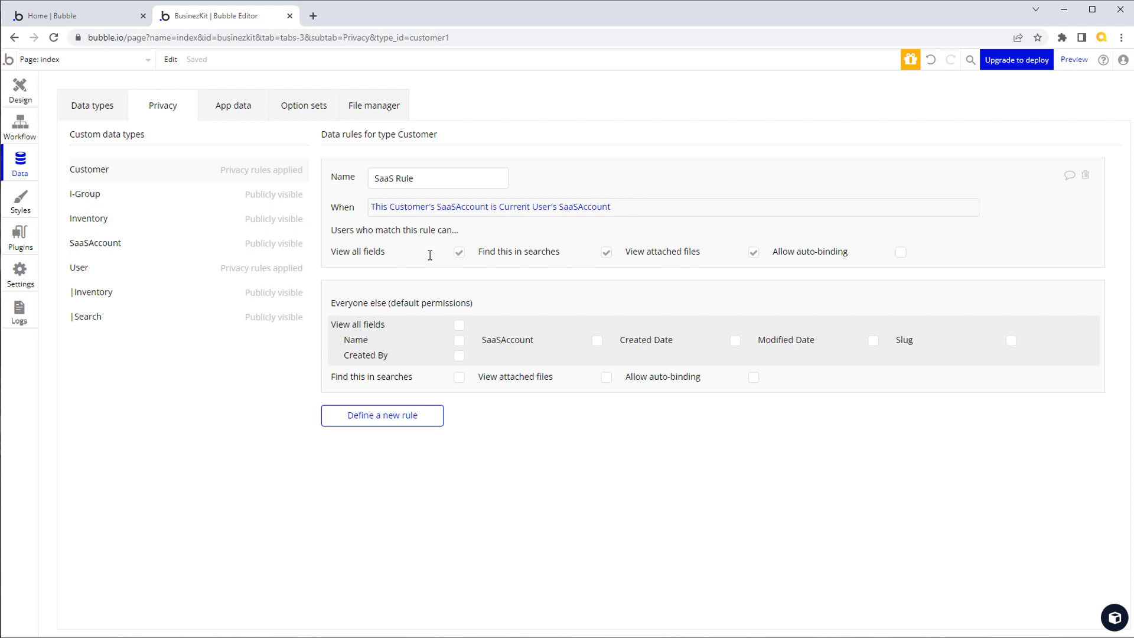
pyautogui.moveTo(650, 251)
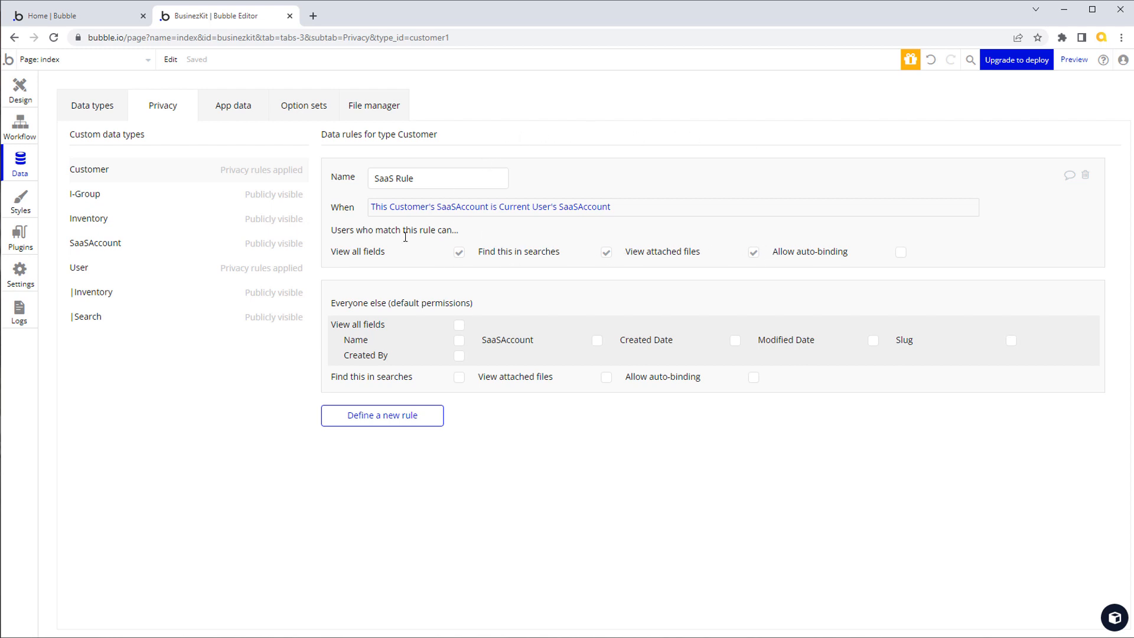
pyautogui.moveTo(708, 247)
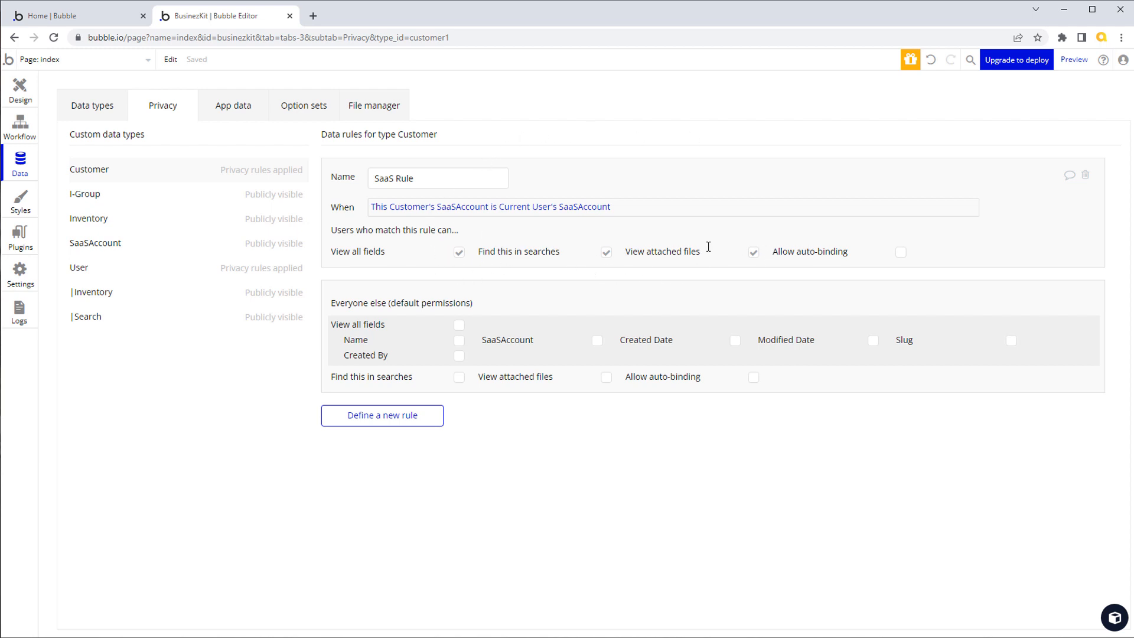
pyautogui.moveTo(609, 326)
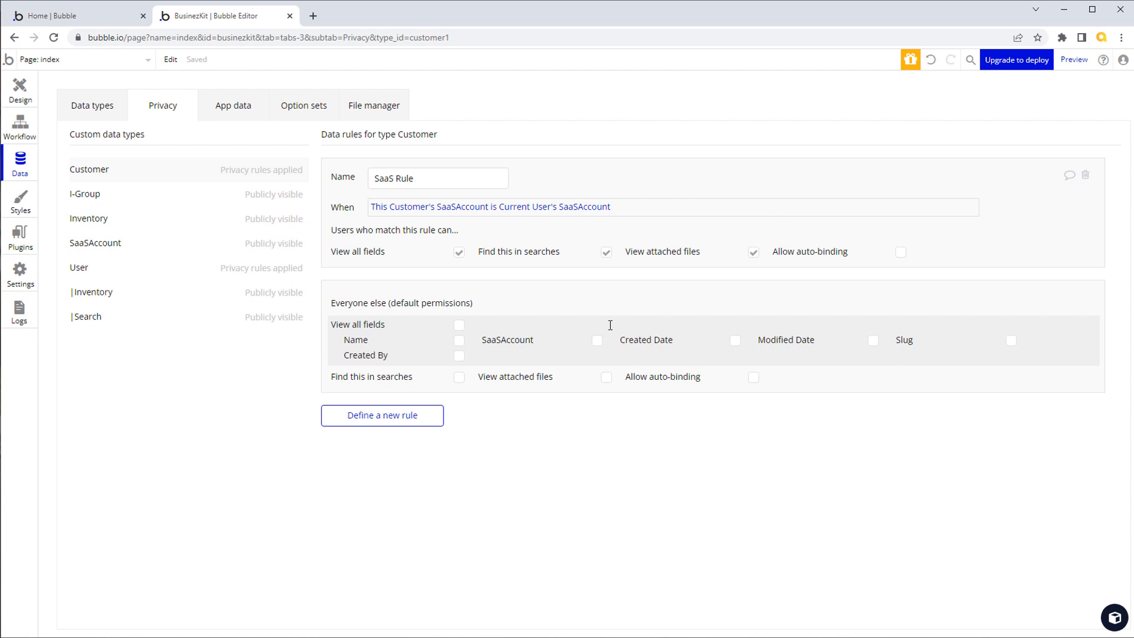
pyautogui.moveTo(406, 162)
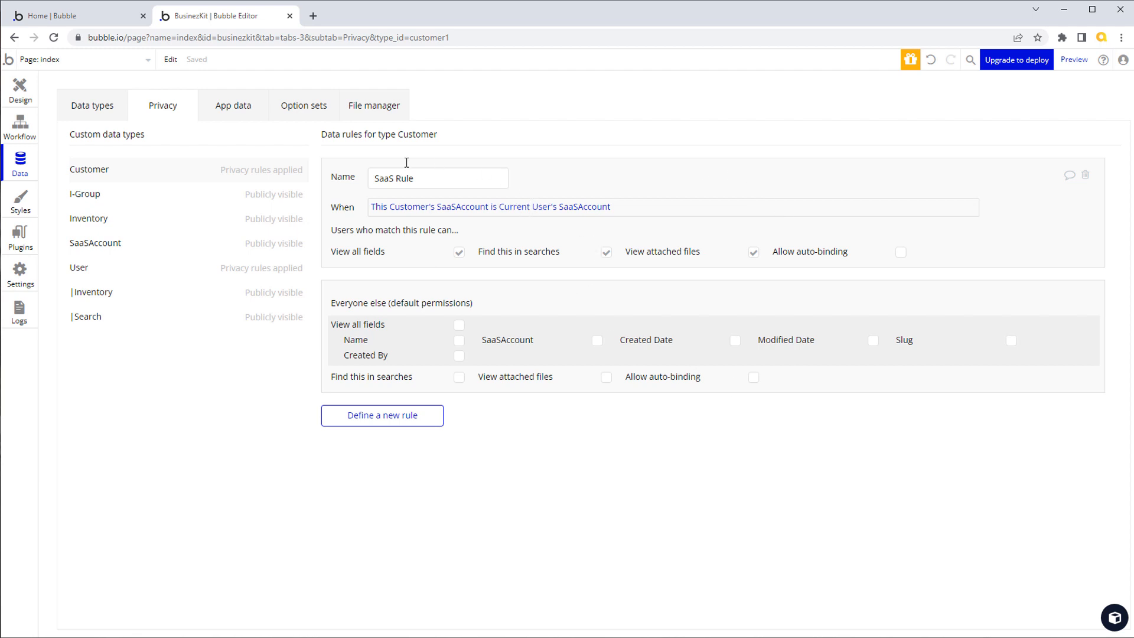
pyautogui.moveTo(245, 205)
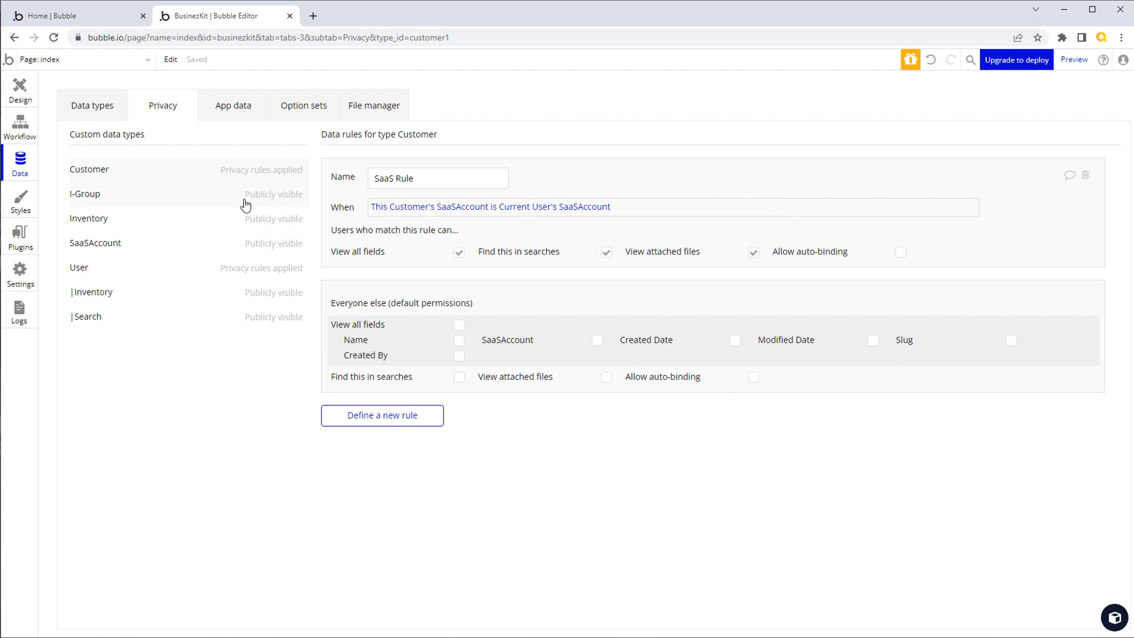
pyautogui.moveTo(396, 210)
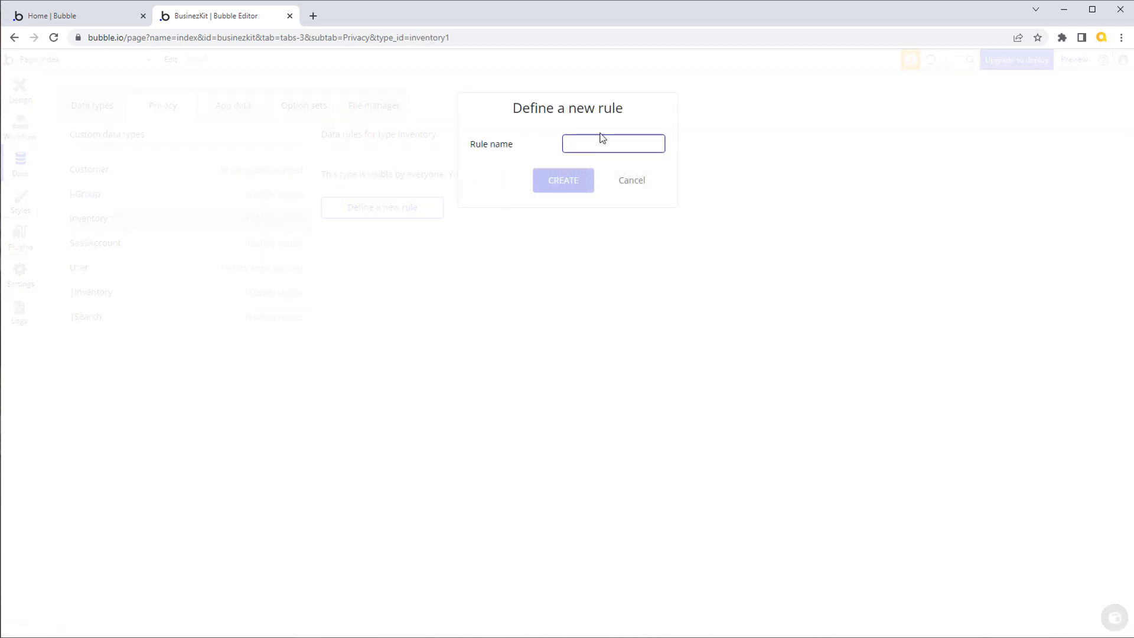
# Create 'SaaS Rule' for Inventory: This Inventory's SaaSAccount is Current User's SaaSAccount
pyautogui.write('SaaS Rule')
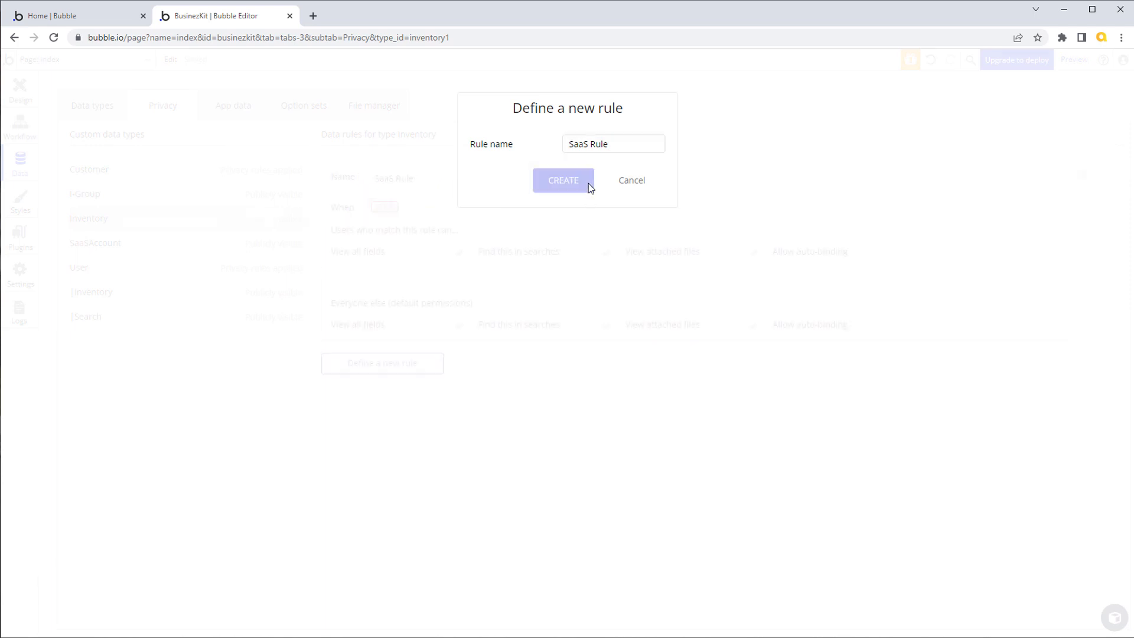
pyautogui.click(563, 180)
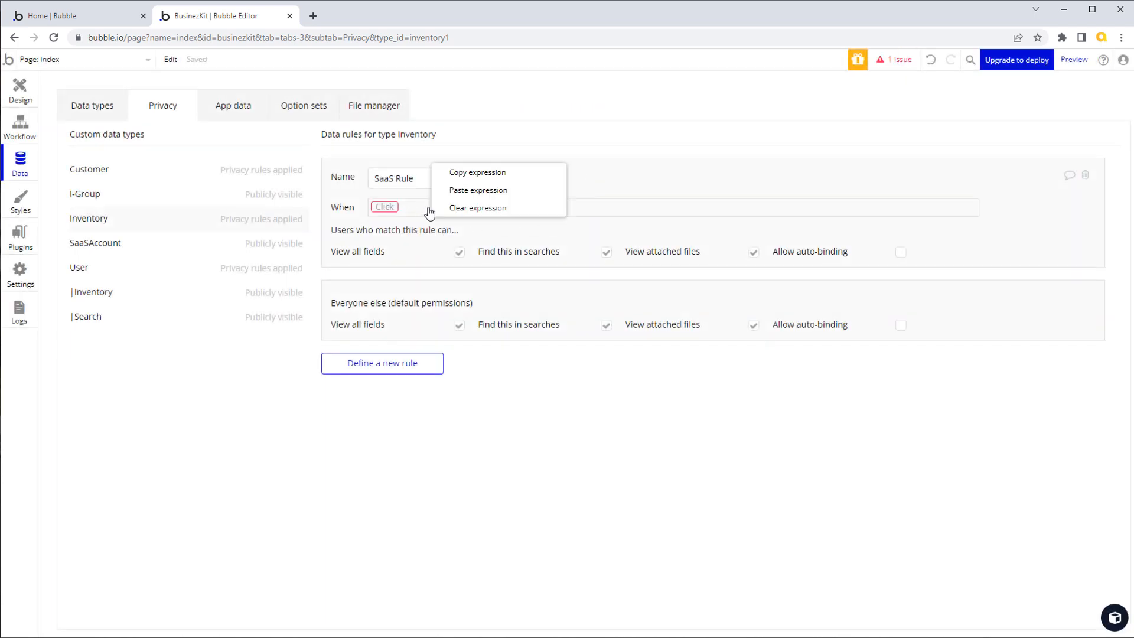
pyautogui.click(477, 190)
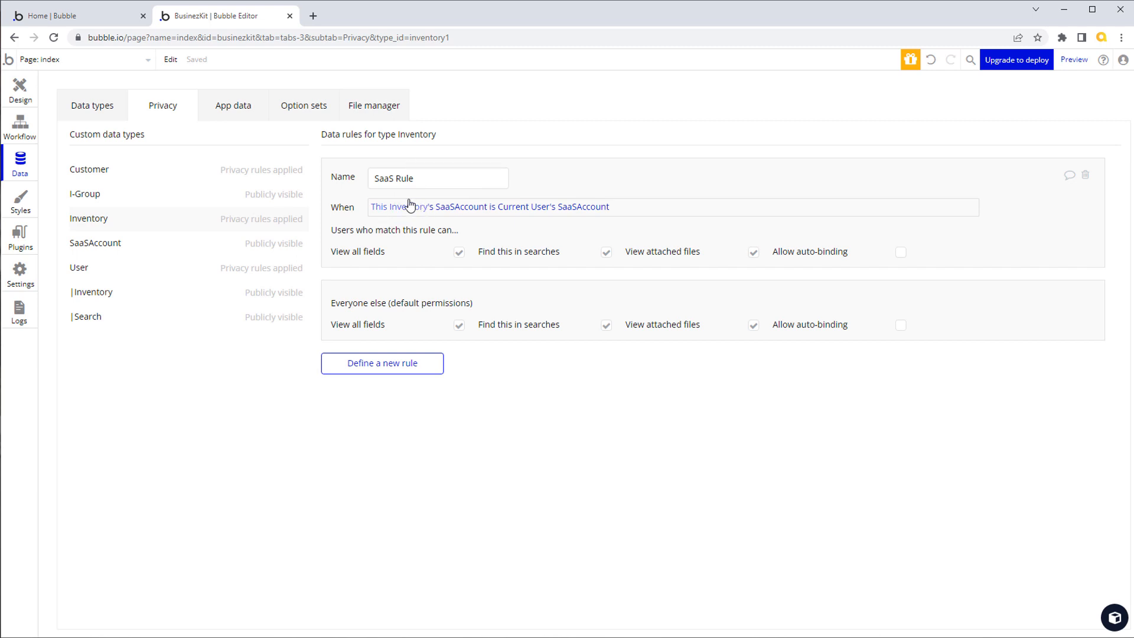
pyautogui.moveTo(648, 228)
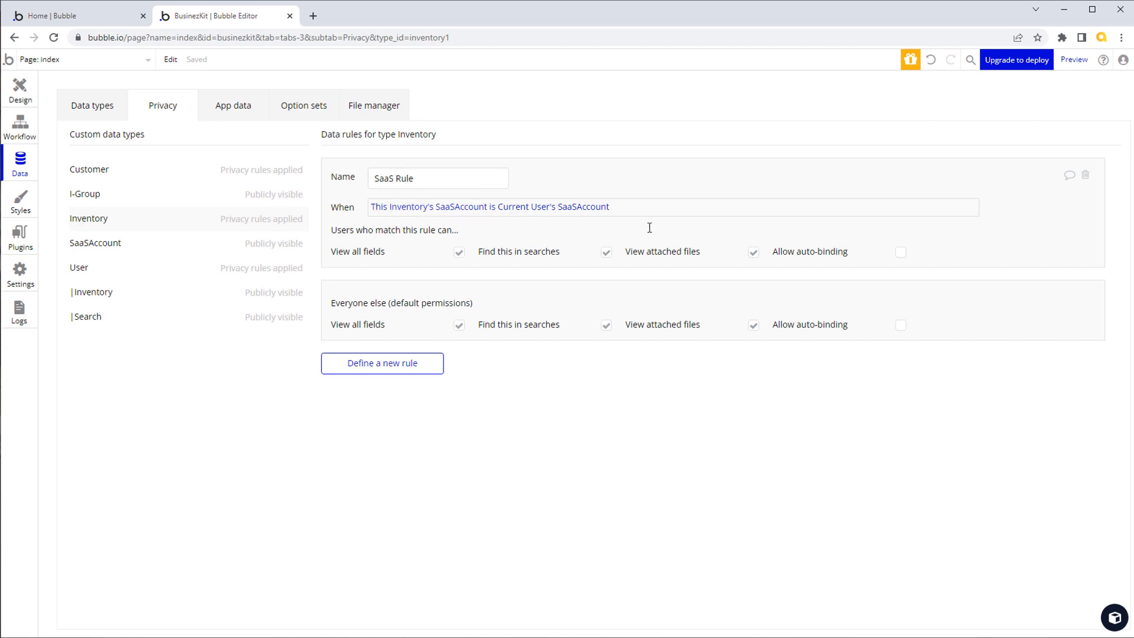
pyautogui.moveTo(576, 228)
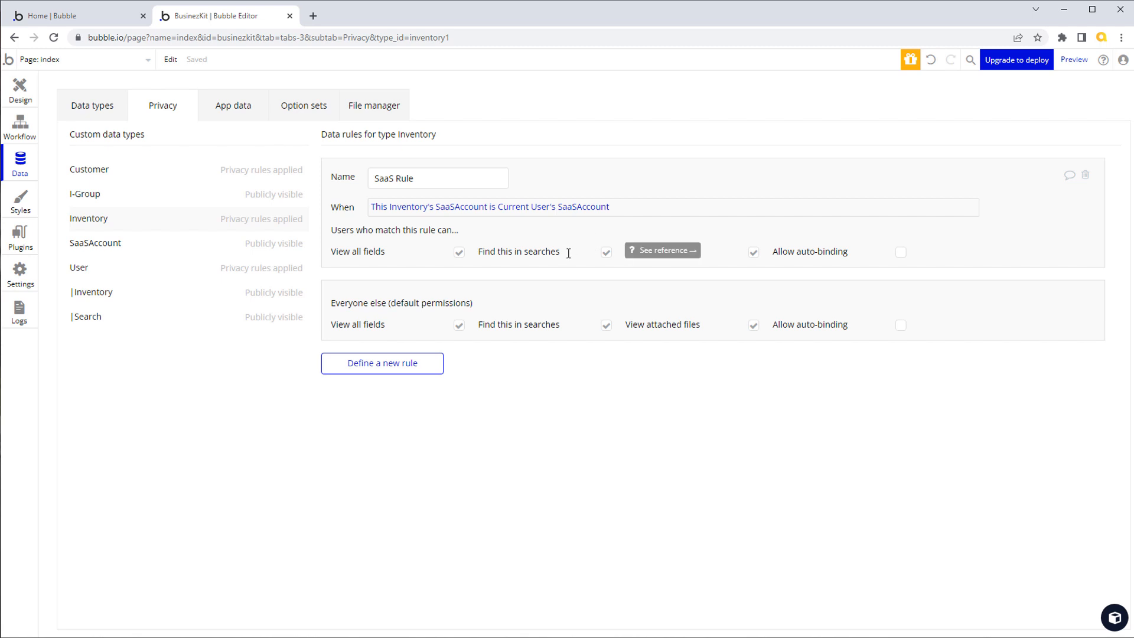
pyautogui.moveTo(563, 252)
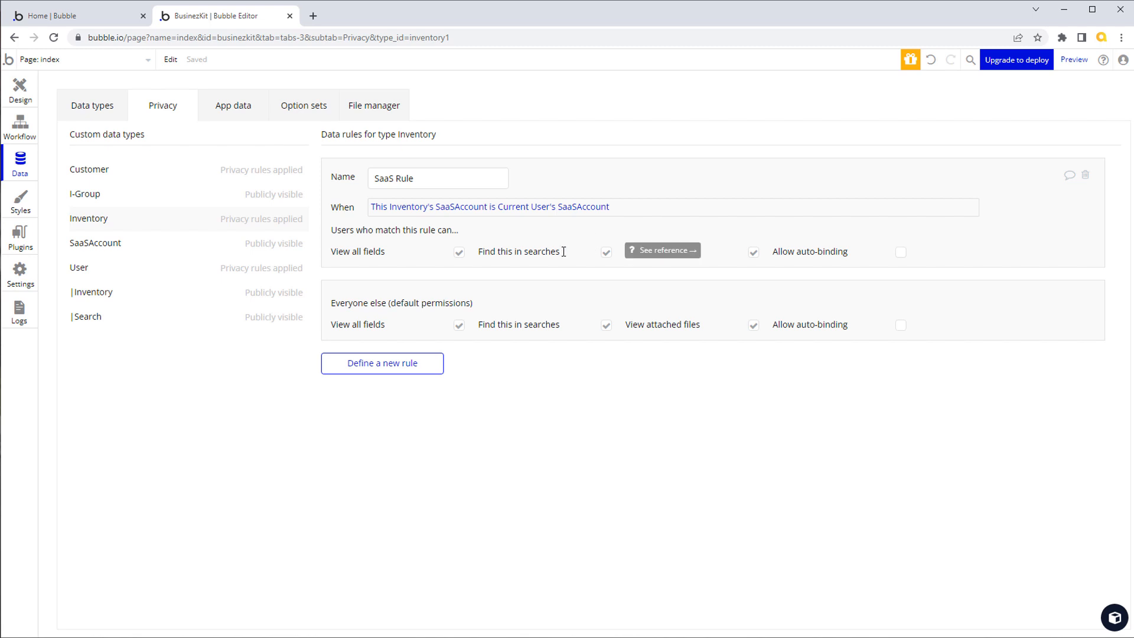
pyautogui.moveTo(572, 255)
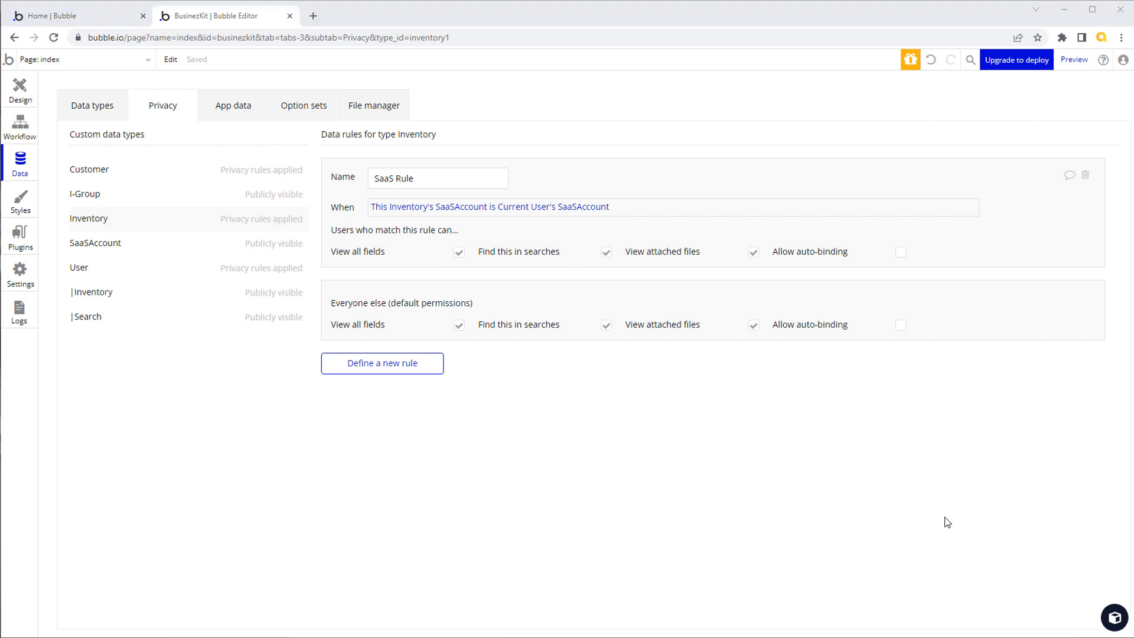
pyautogui.moveTo(390, 209)
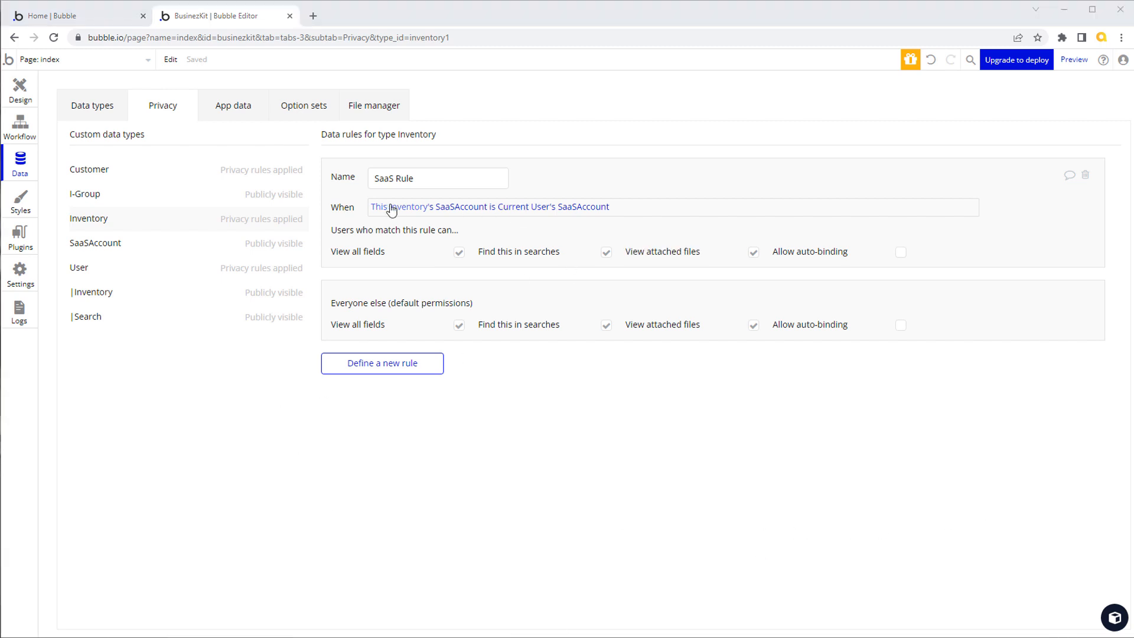
pyautogui.moveTo(448, 216)
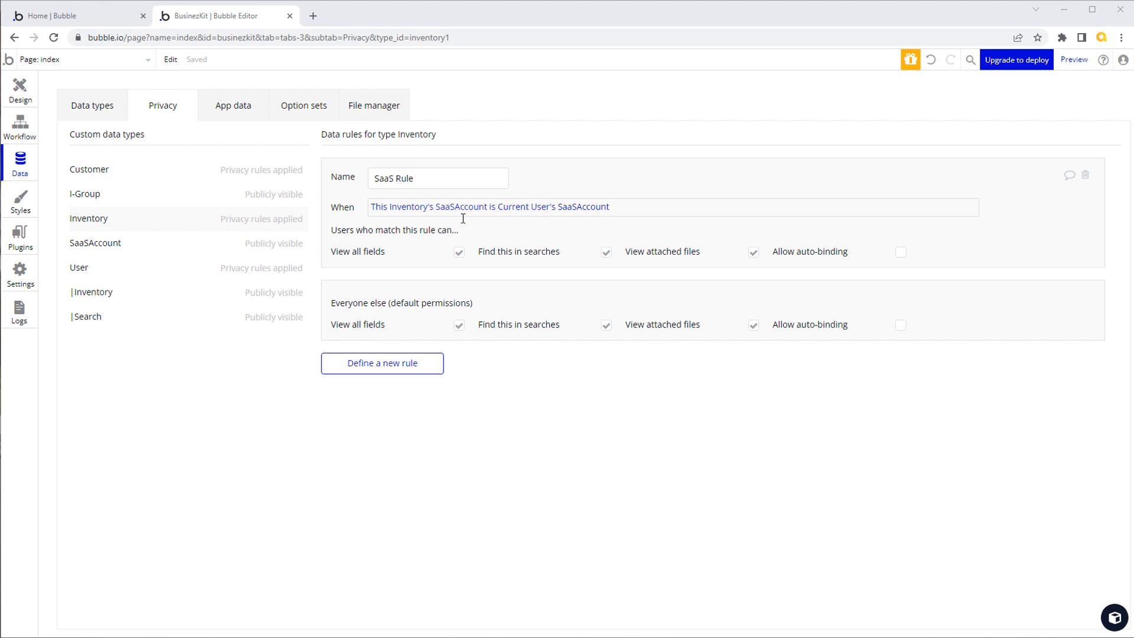
pyautogui.moveTo(776, 130)
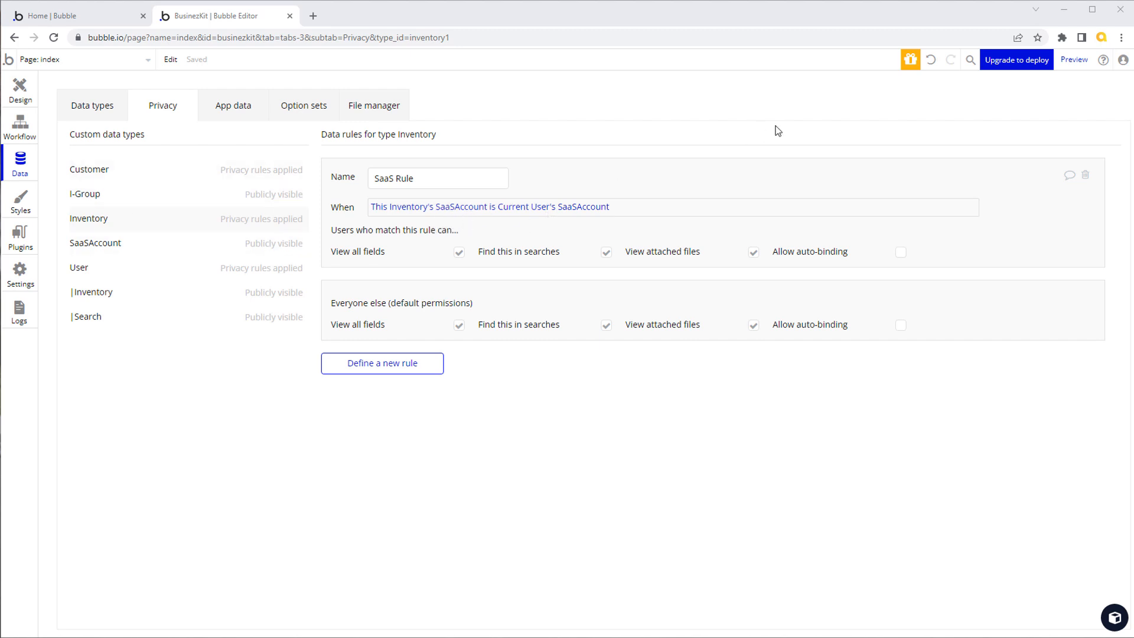
pyautogui.moveTo(613, 117)
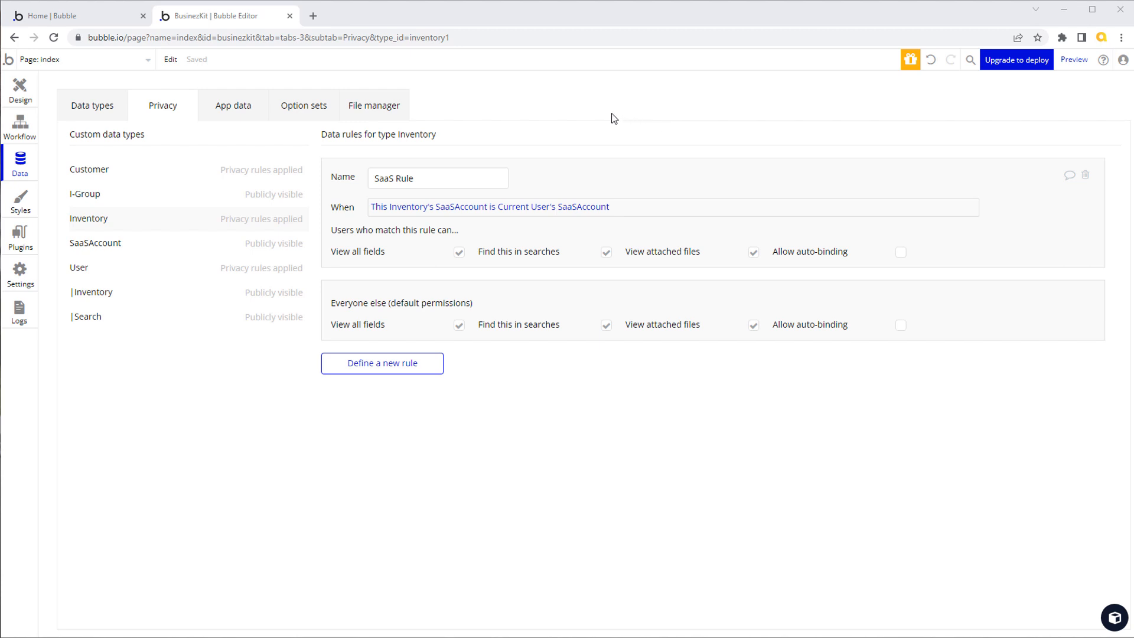
pyautogui.moveTo(134, 236)
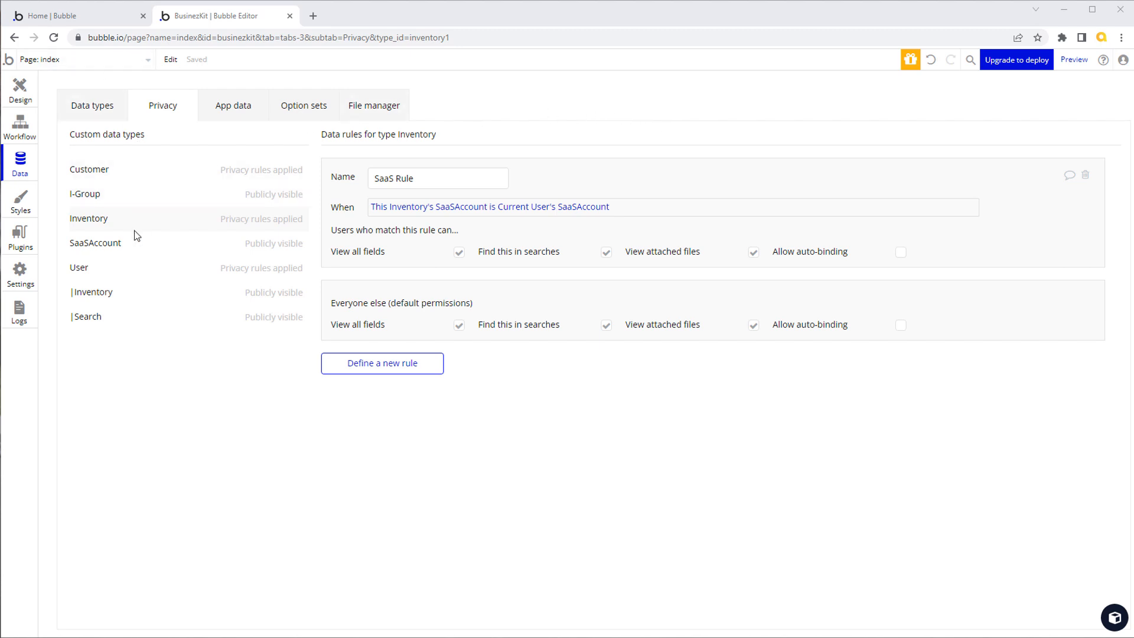
pyautogui.moveTo(136, 264)
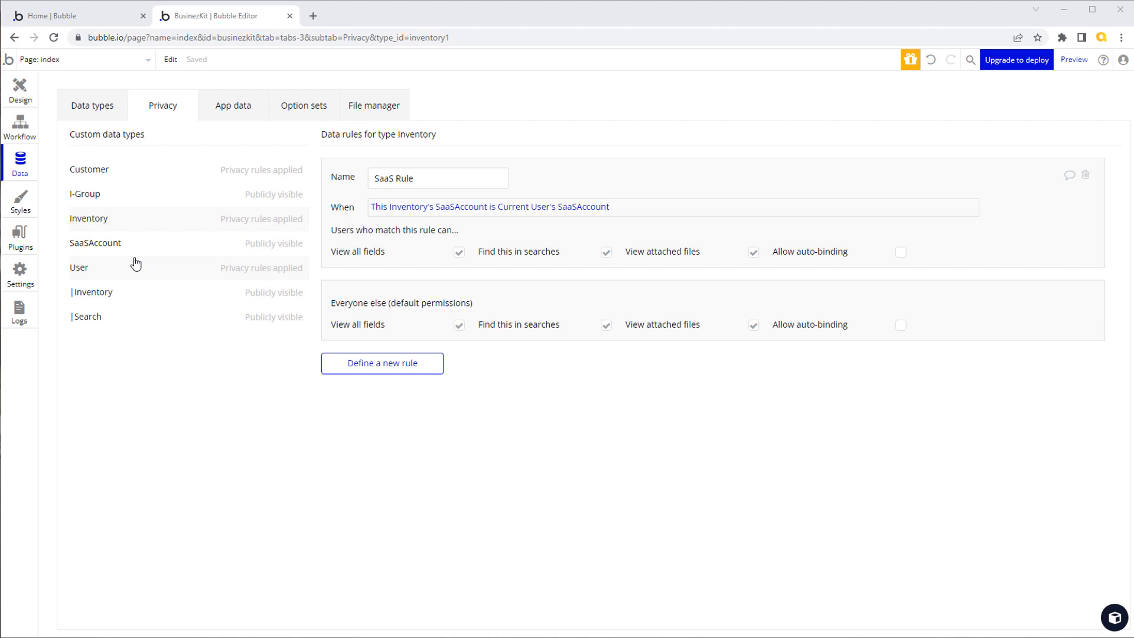
pyautogui.moveTo(146, 217)
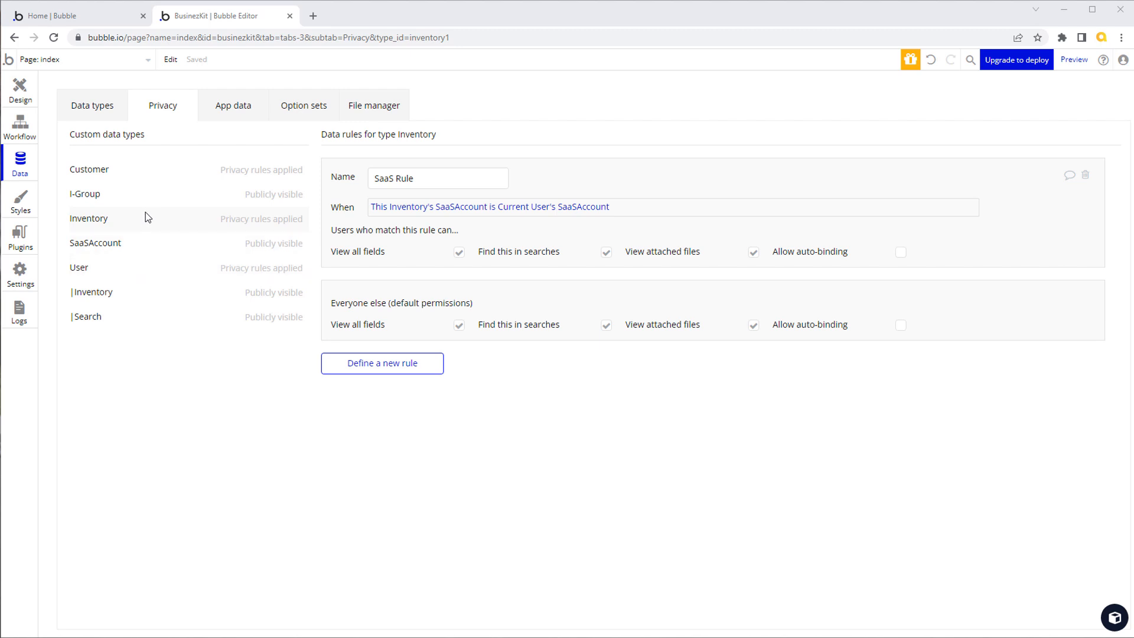
pyautogui.moveTo(132, 225)
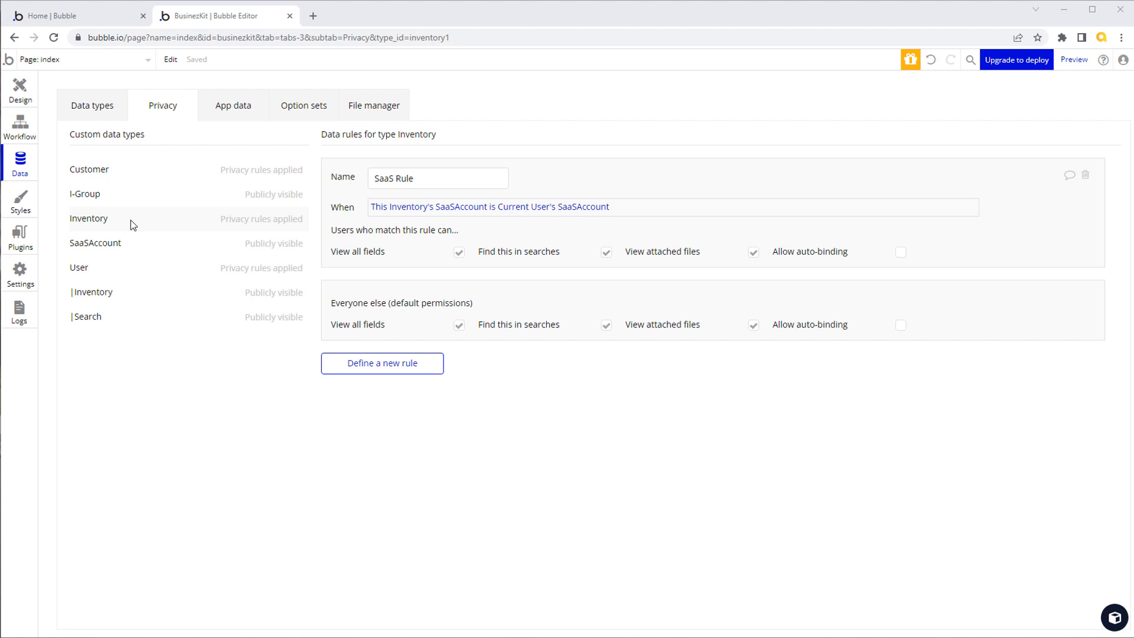
pyautogui.moveTo(184, 224)
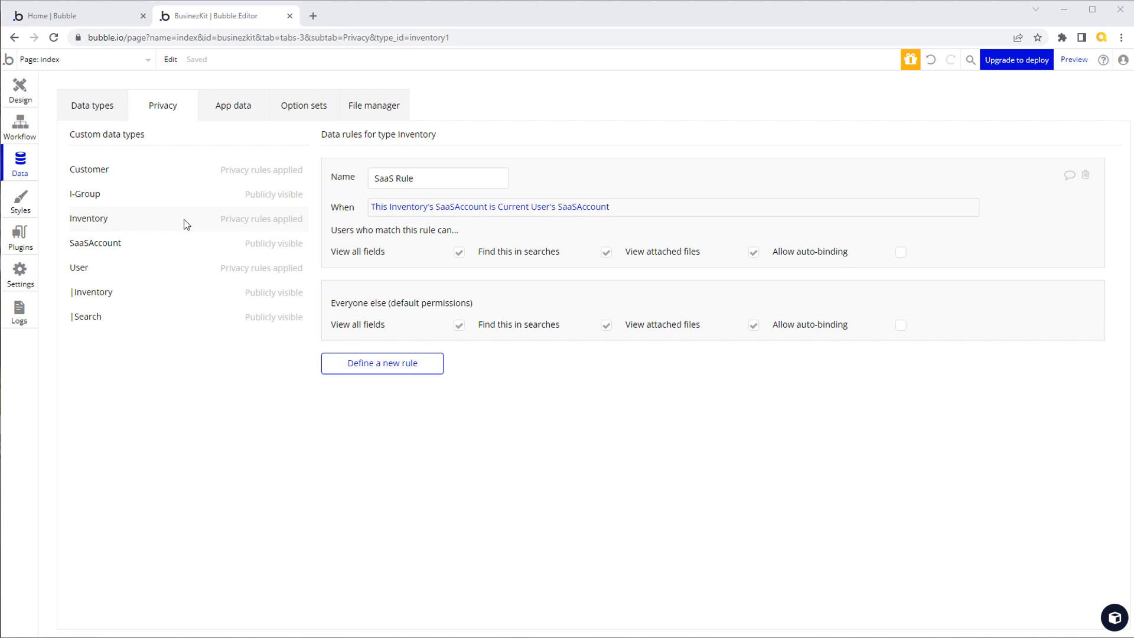
pyautogui.moveTo(588, 210)
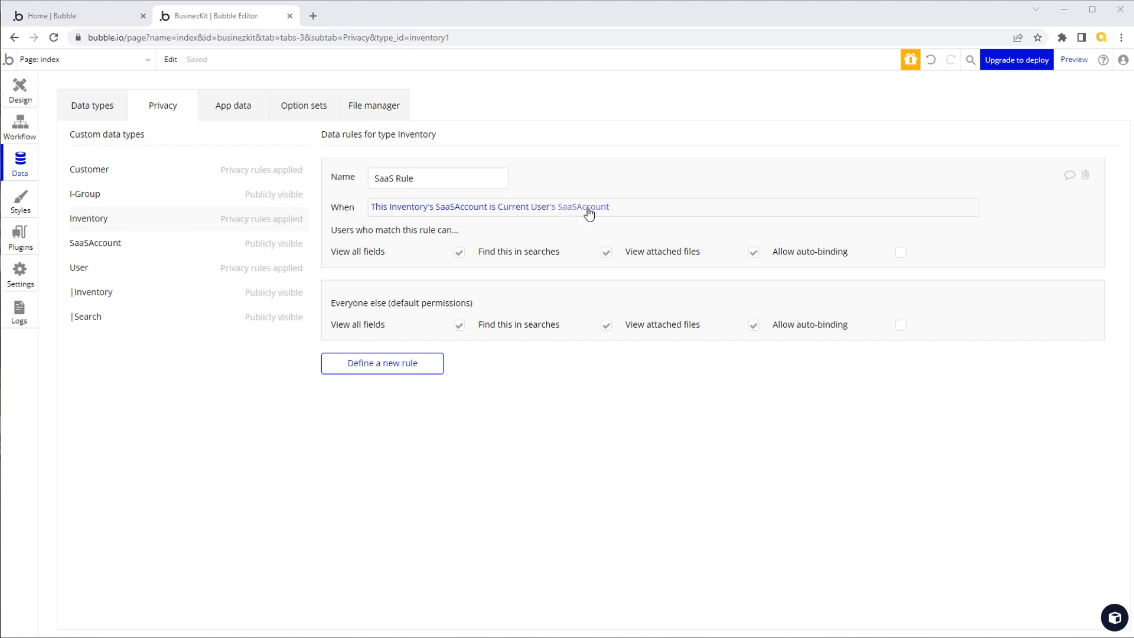
pyautogui.moveTo(571, 167)
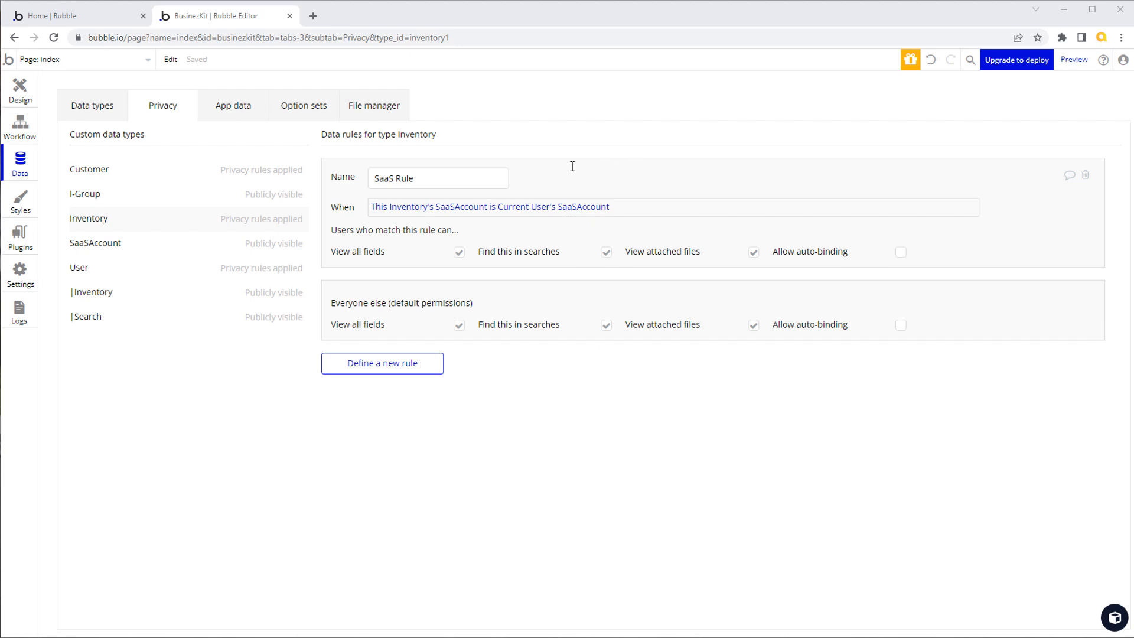
# Show Inventory's fields in Data types and select the SaaSAccount field name
pyautogui.click(92, 105)
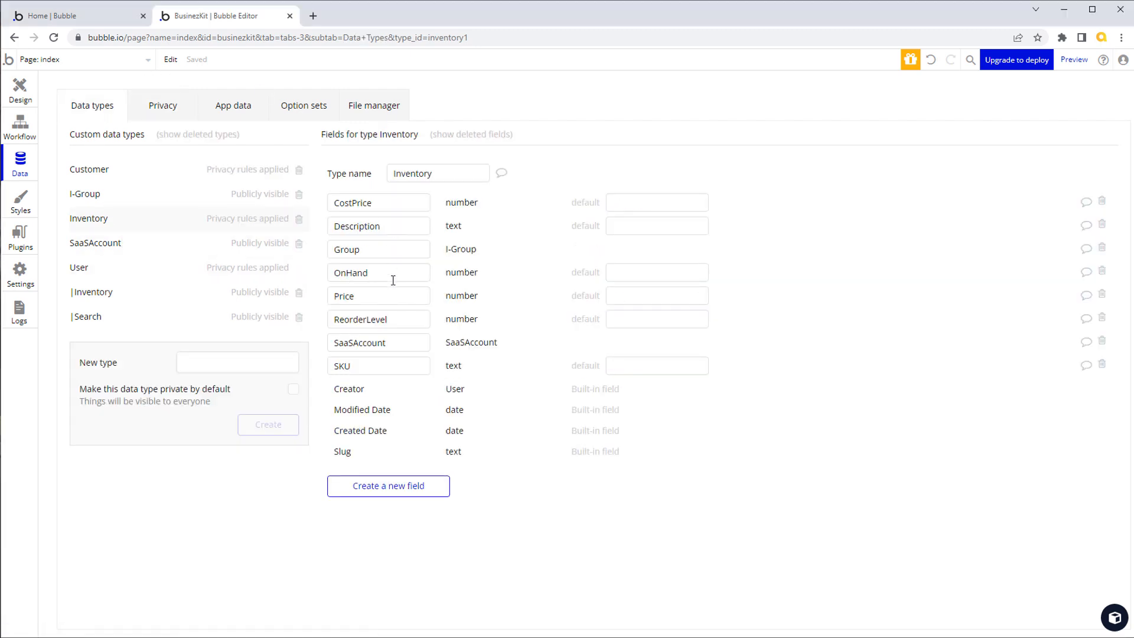
pyautogui.moveTo(402, 355)
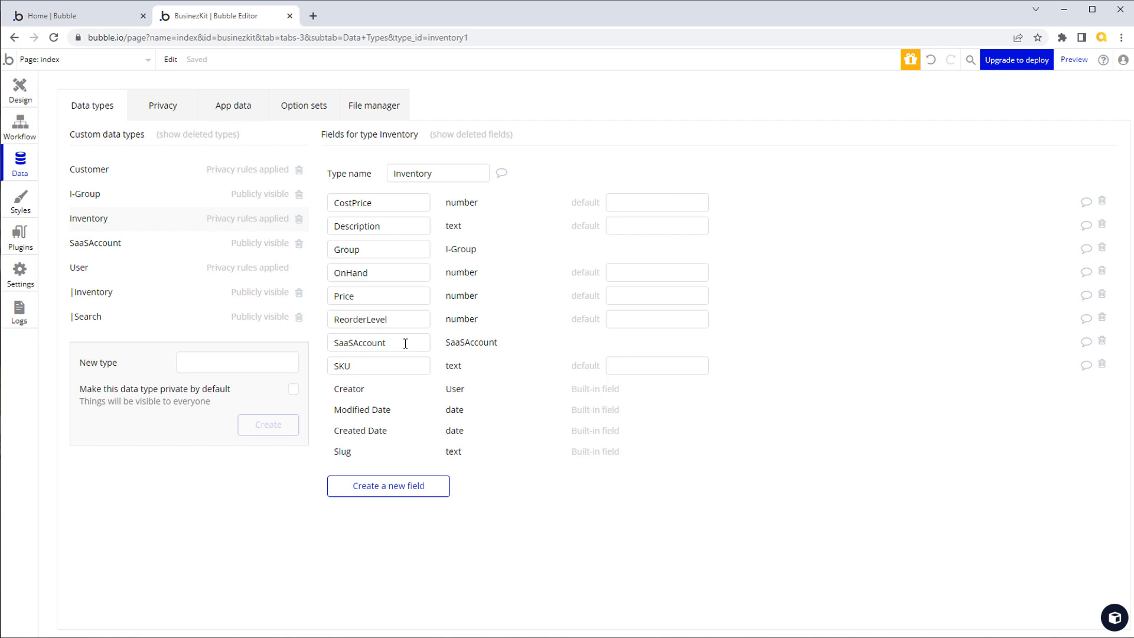
pyautogui.doubleClick(378, 342)
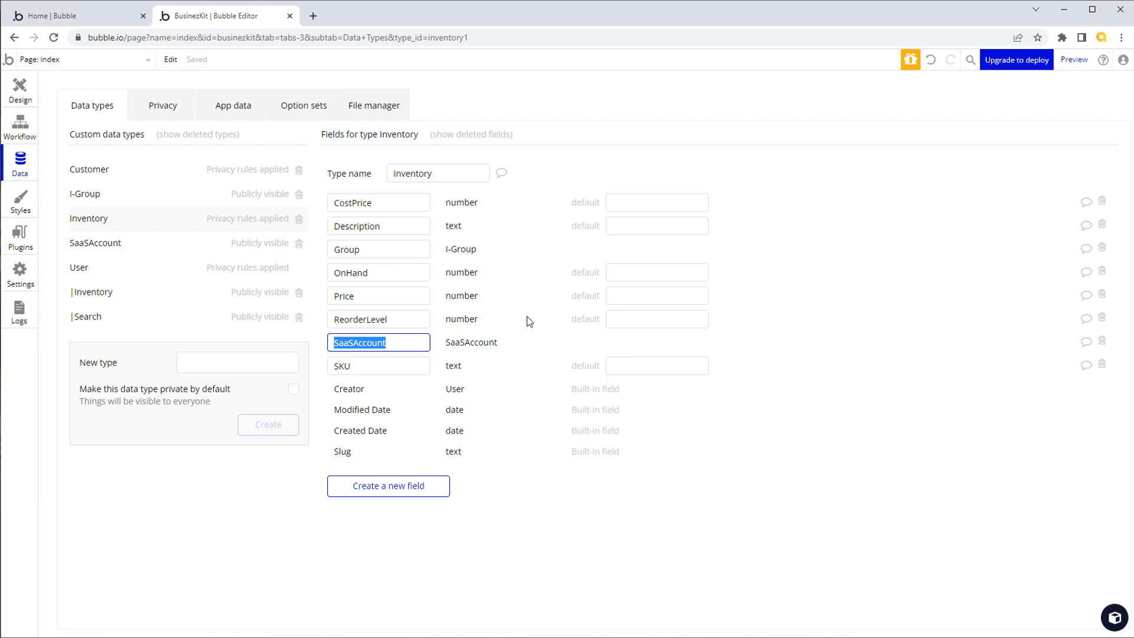
pyautogui.moveTo(115, 177)
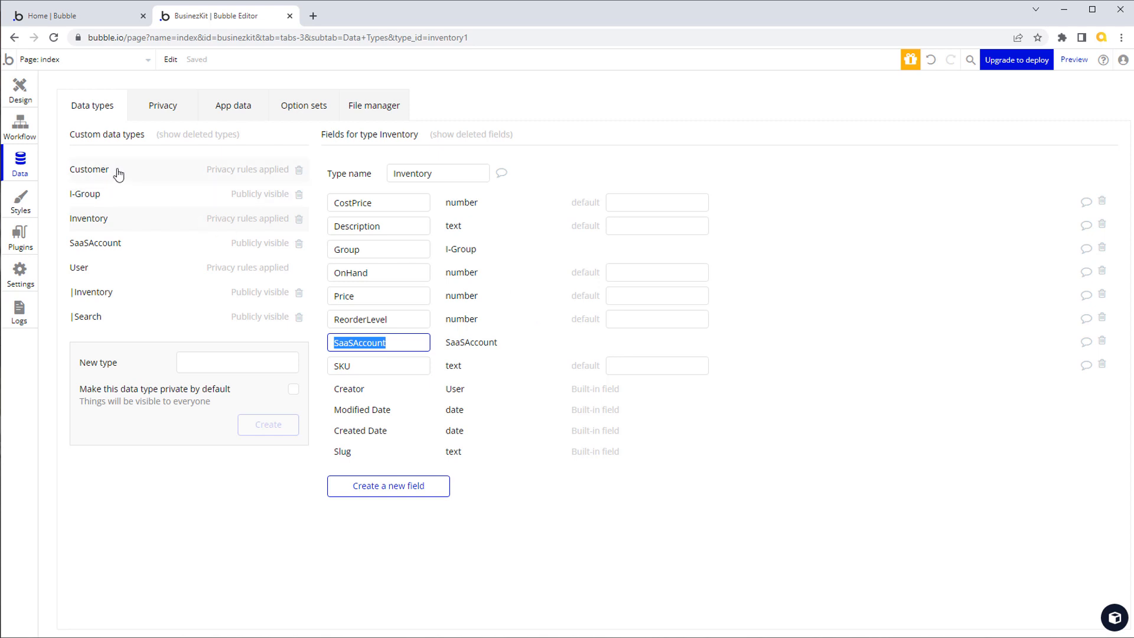
pyautogui.moveTo(187, 261)
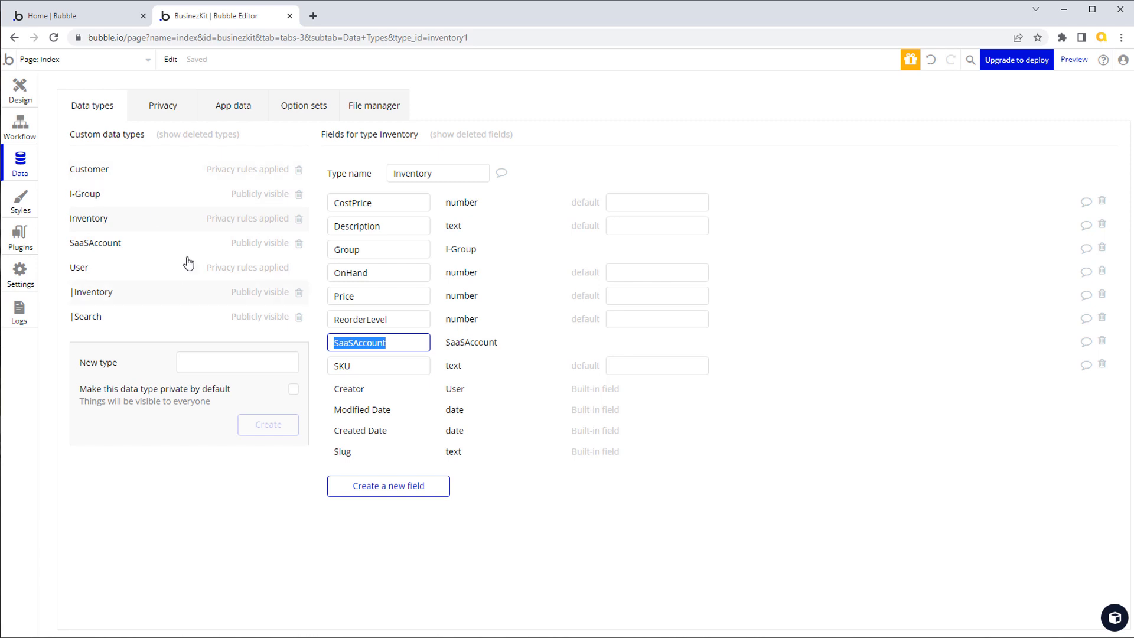
pyautogui.moveTo(170, 108)
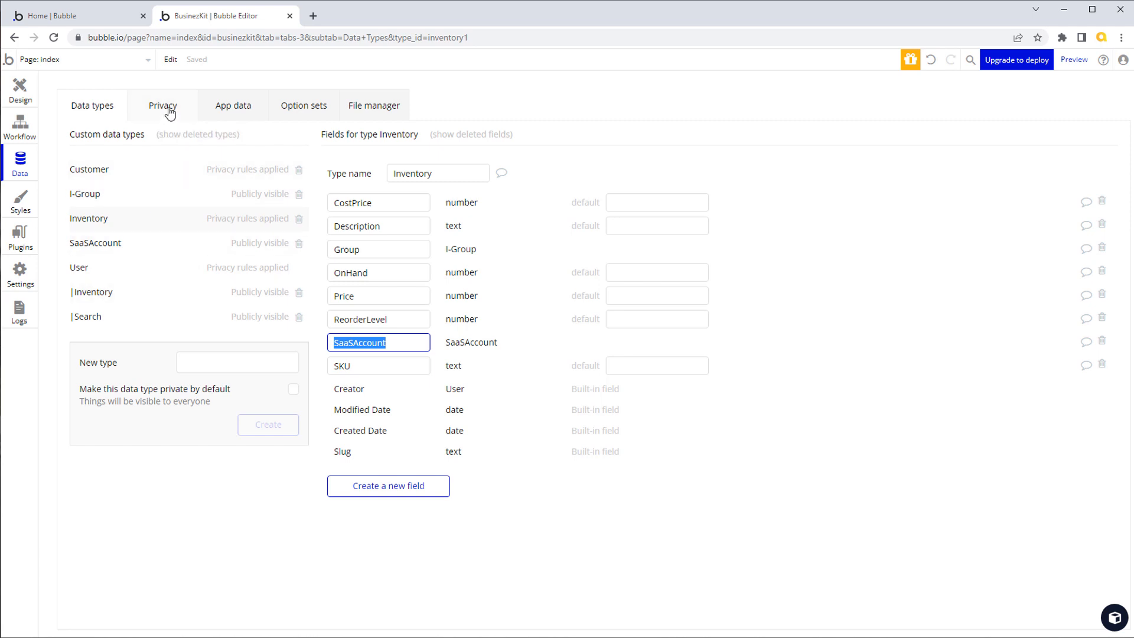
# Uncheck Inventory's view fields, searches and attached files for everyone else, then go to Bubble homepage
pyautogui.click(163, 105)
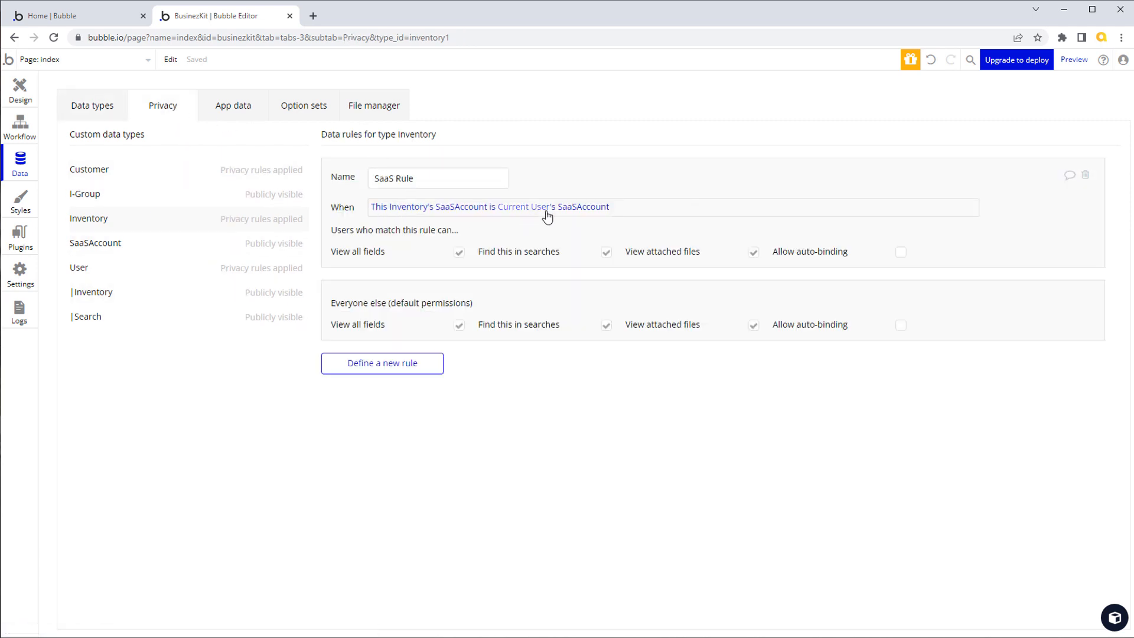
pyautogui.moveTo(591, 210)
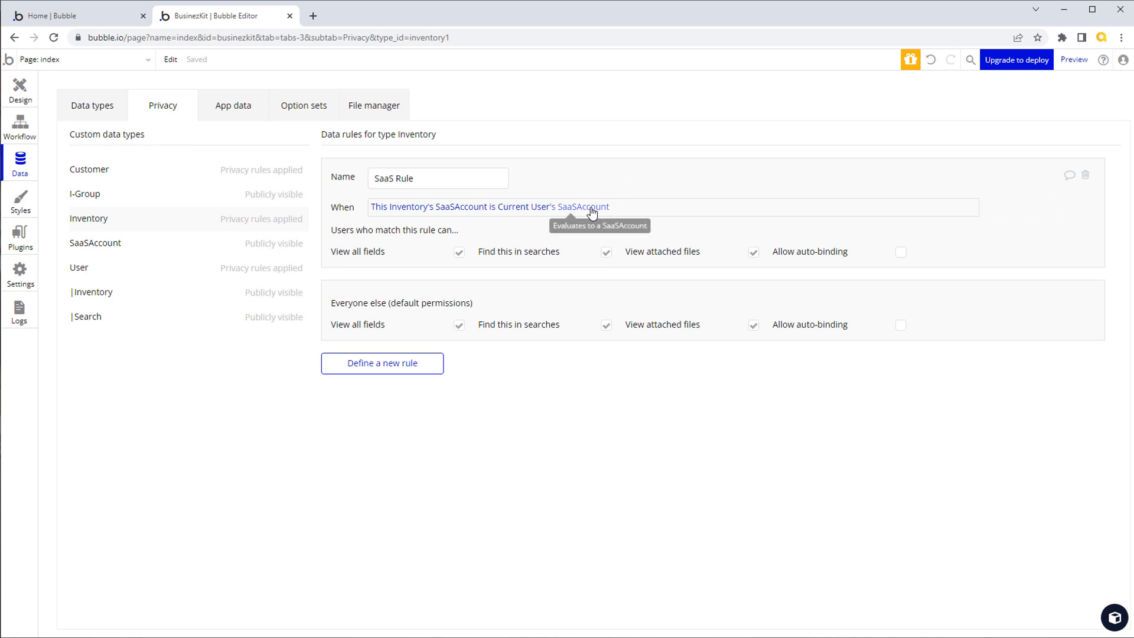
pyautogui.click(458, 324)
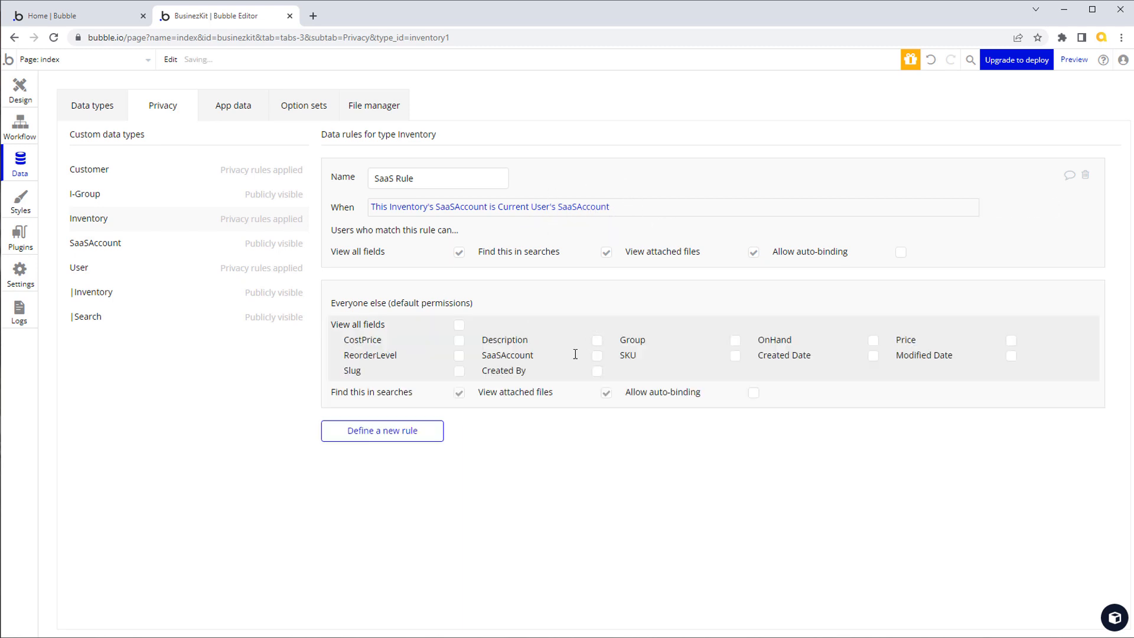
pyautogui.click(458, 392)
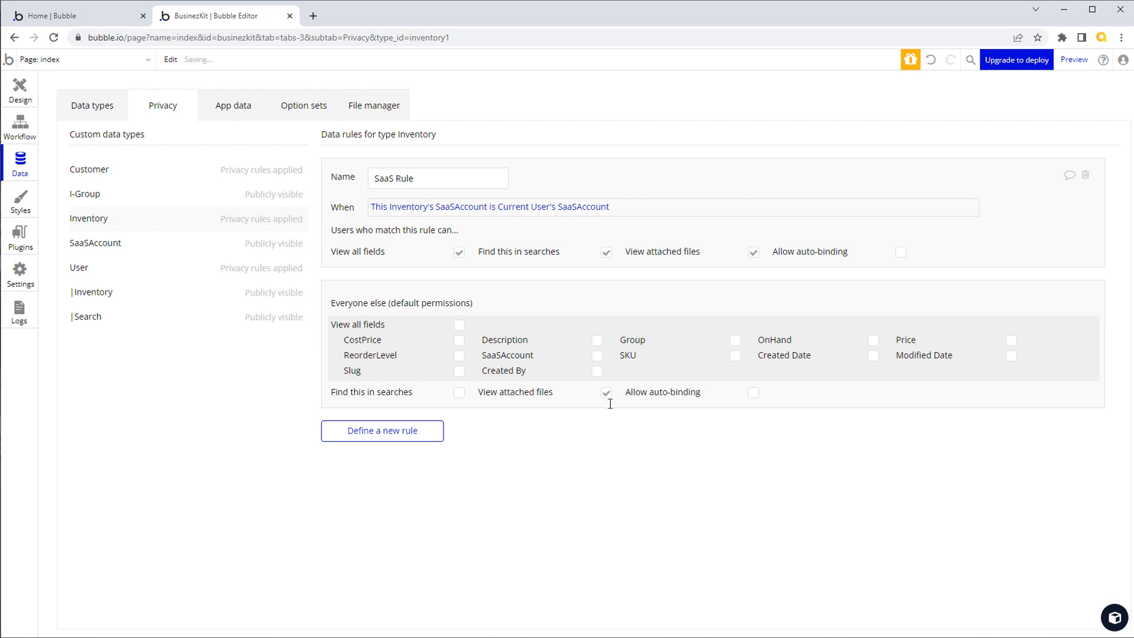
pyautogui.click(606, 392)
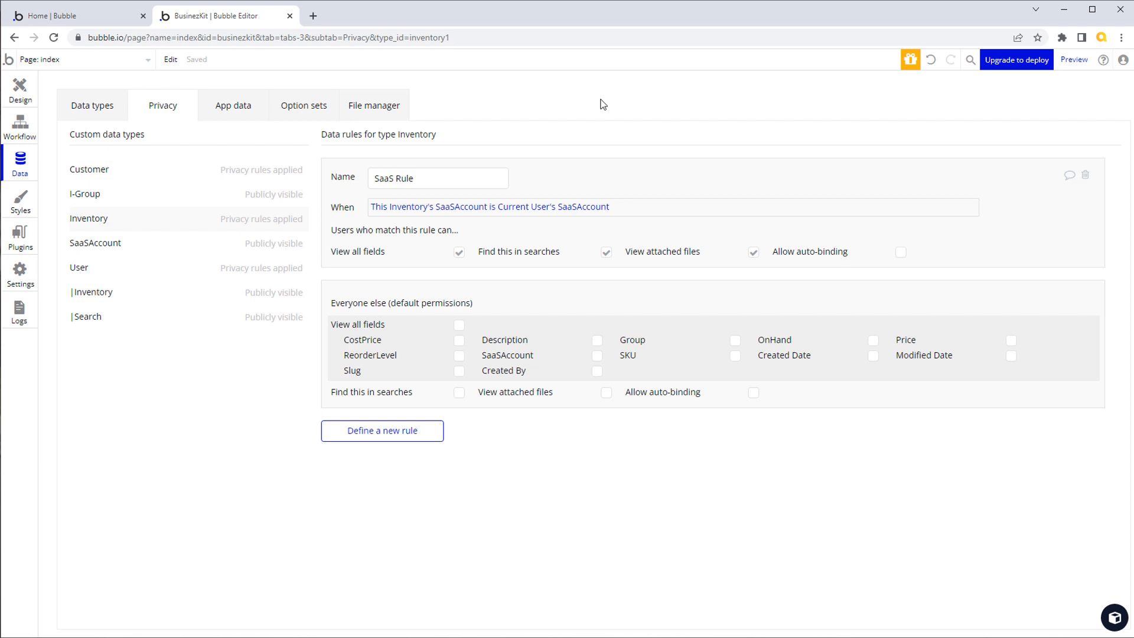
pyautogui.moveTo(583, 98)
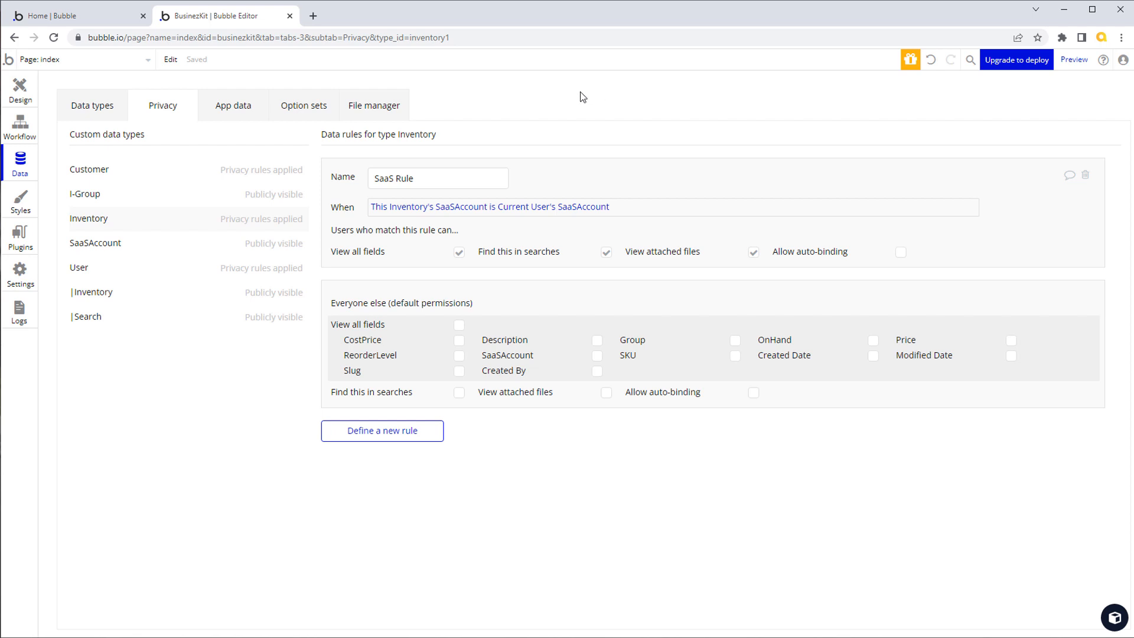
pyautogui.moveTo(602, 104)
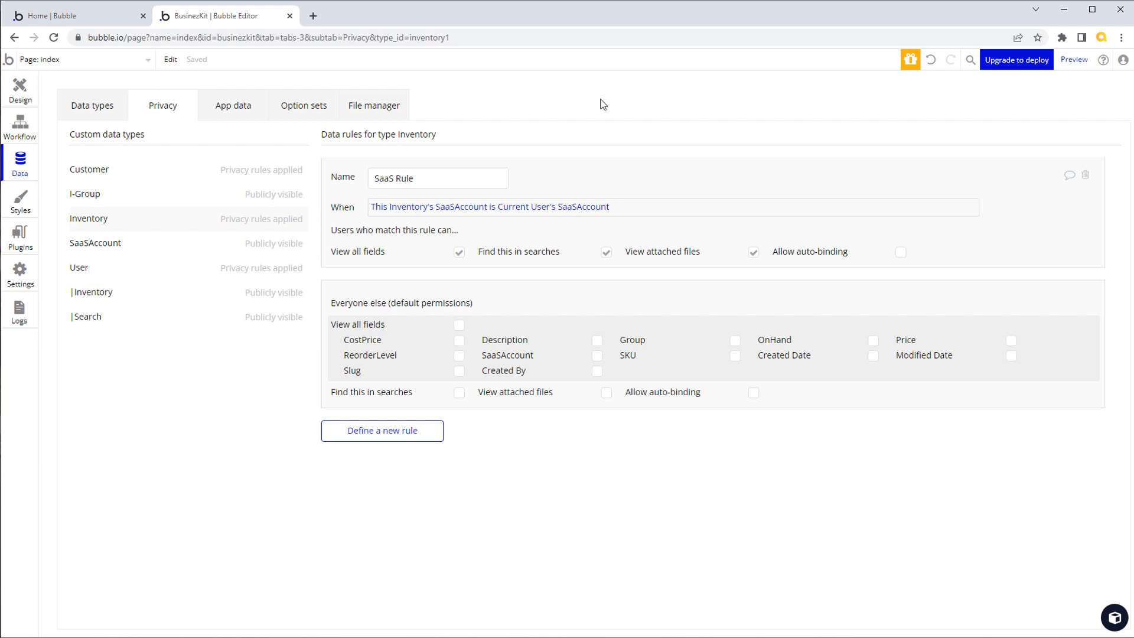
pyautogui.moveTo(553, 82)
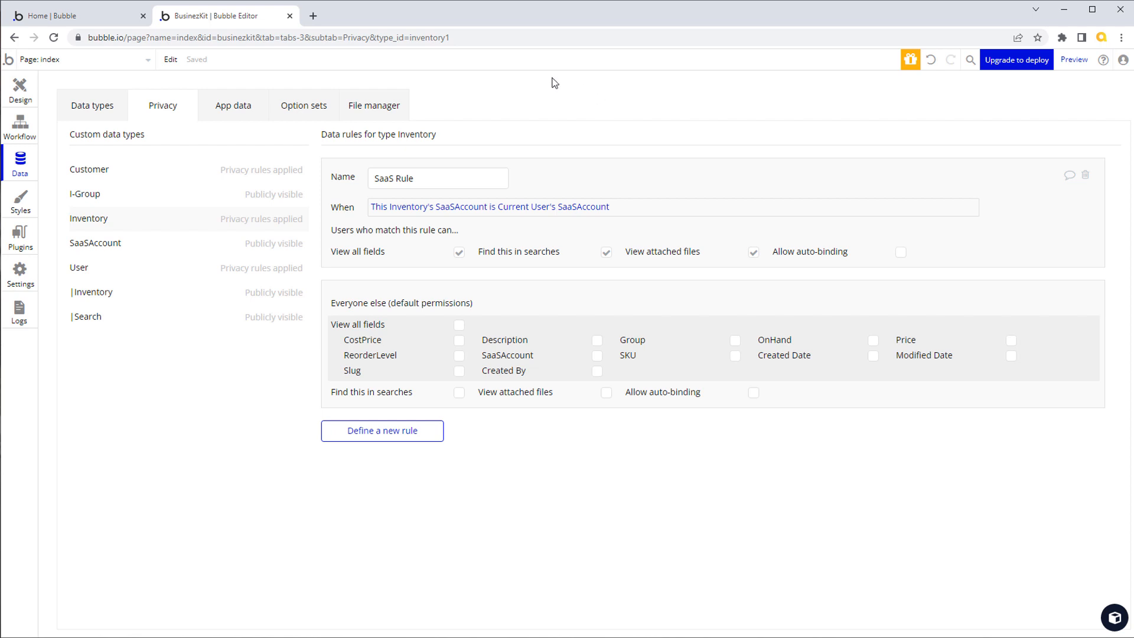
pyautogui.click(76, 16)
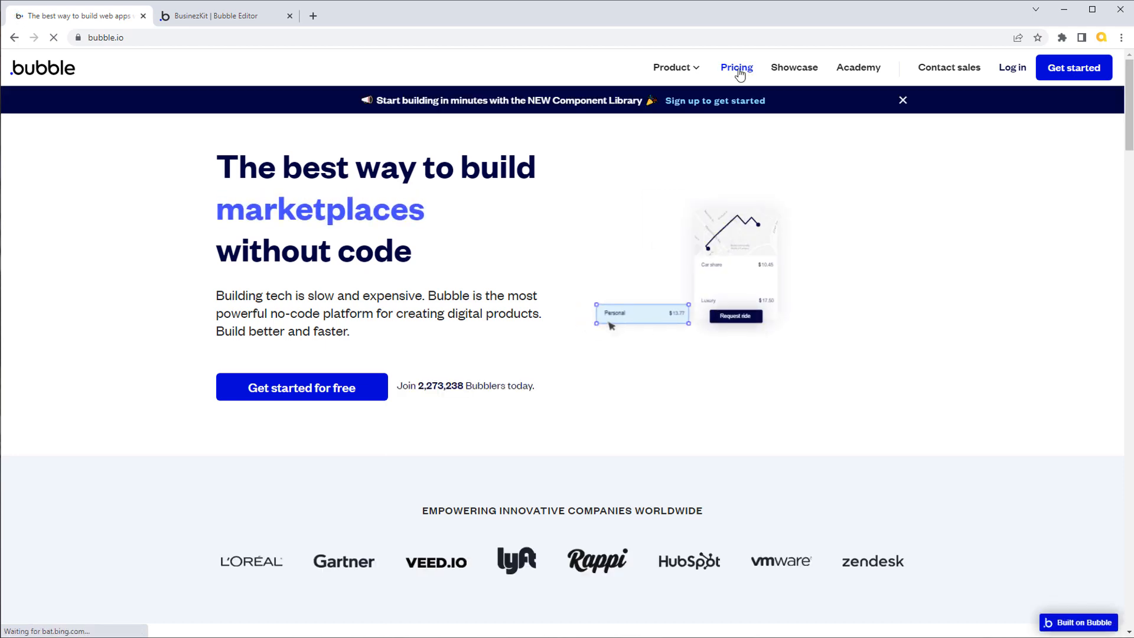
# Show Bubble plan prices for monthly payment: Personal $29, Professional $129, Production $529
pyautogui.click(735, 67)
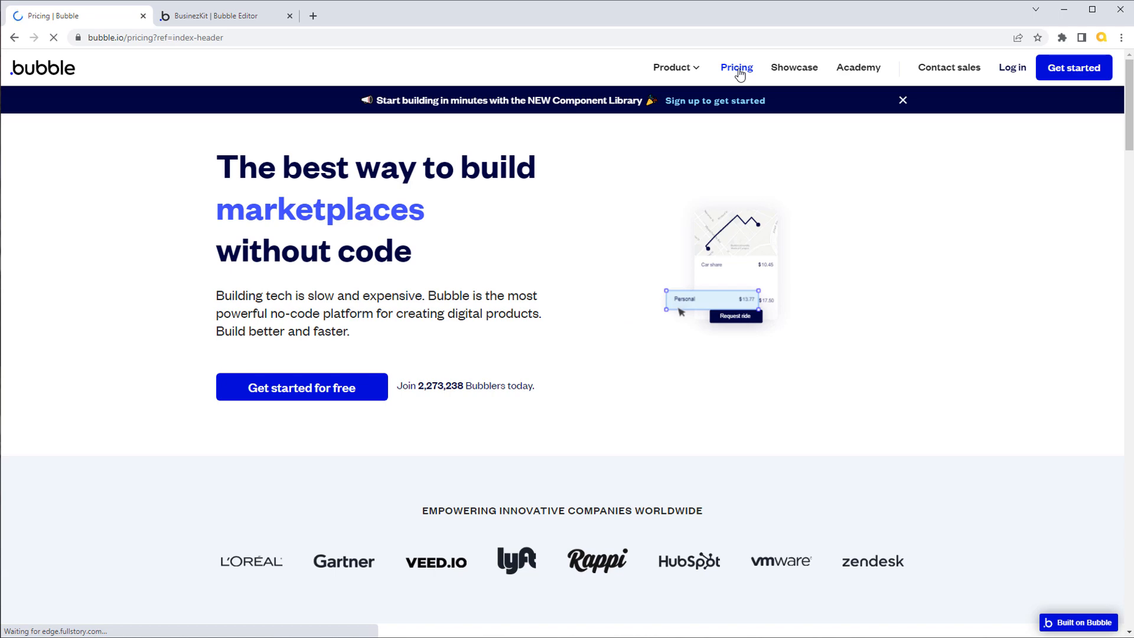
pyautogui.click(735, 67)
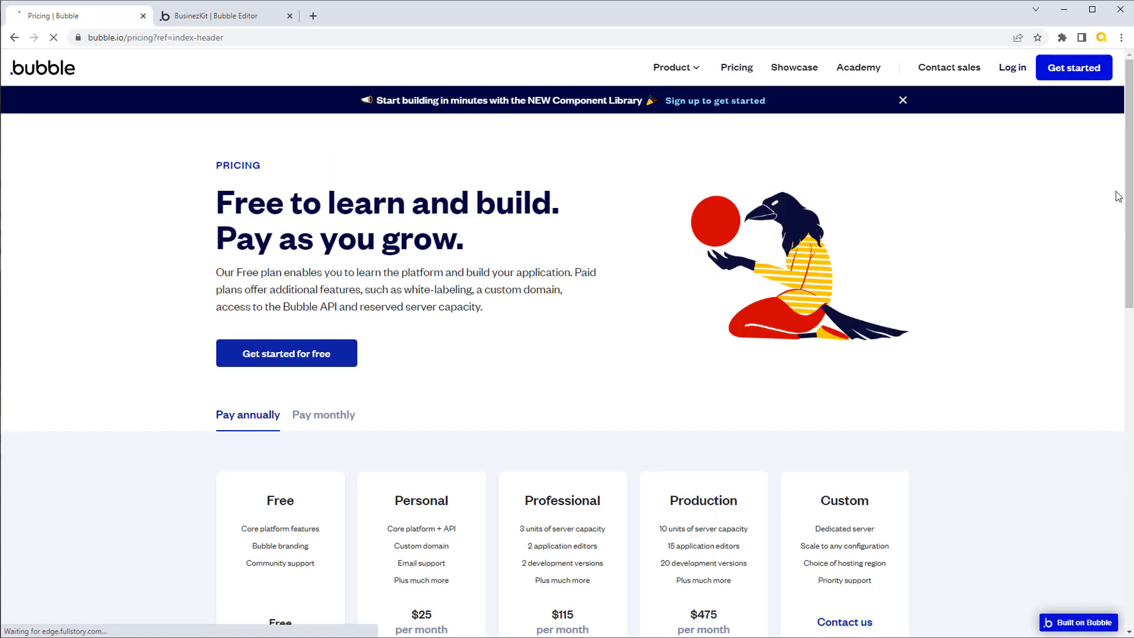
pyautogui.scroll(-3)
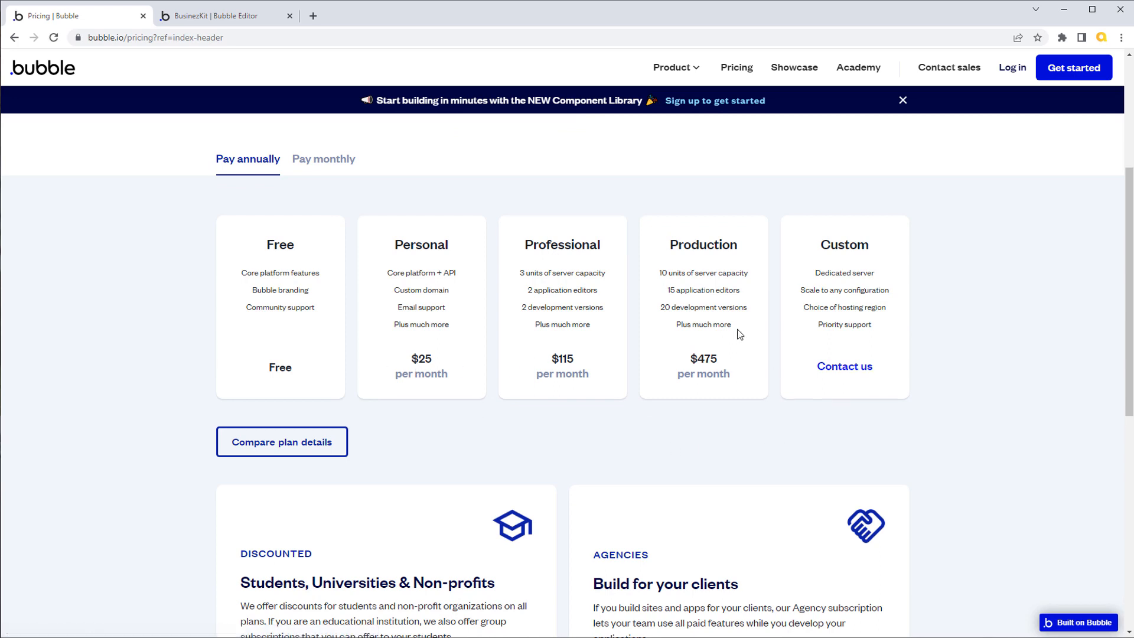
pyautogui.click(323, 158)
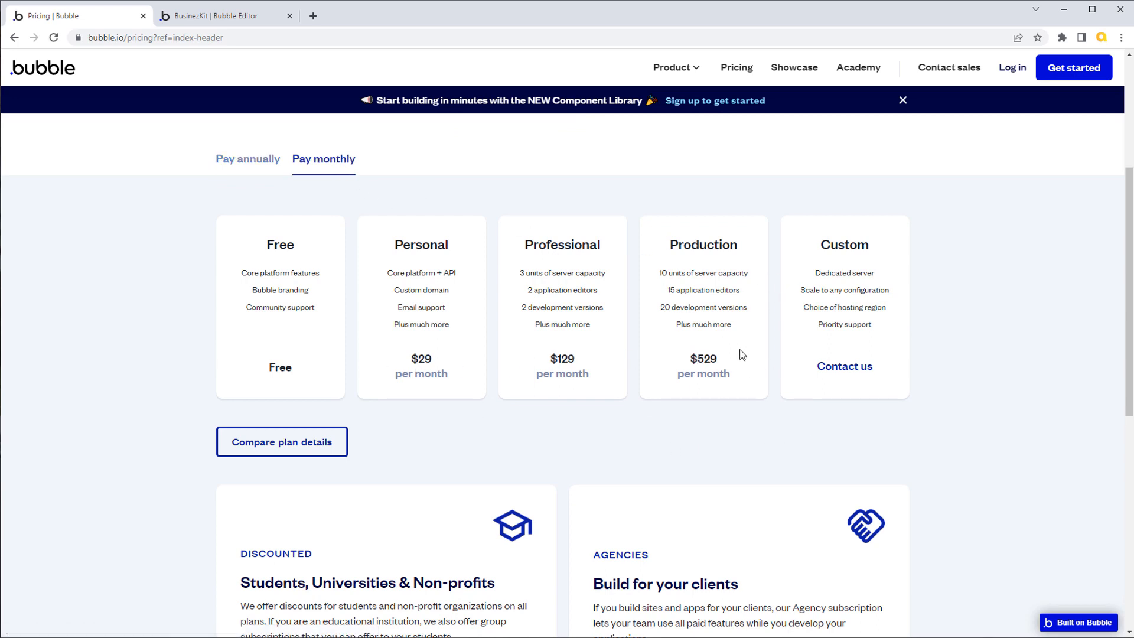
pyautogui.moveTo(381, 203)
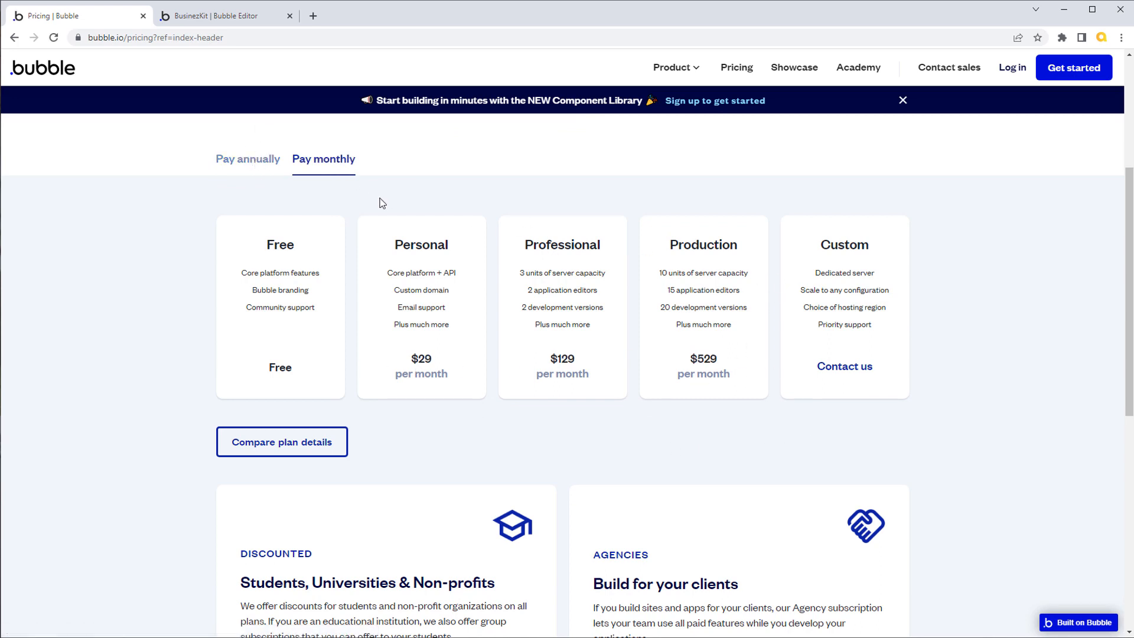
pyautogui.moveTo(743, 341)
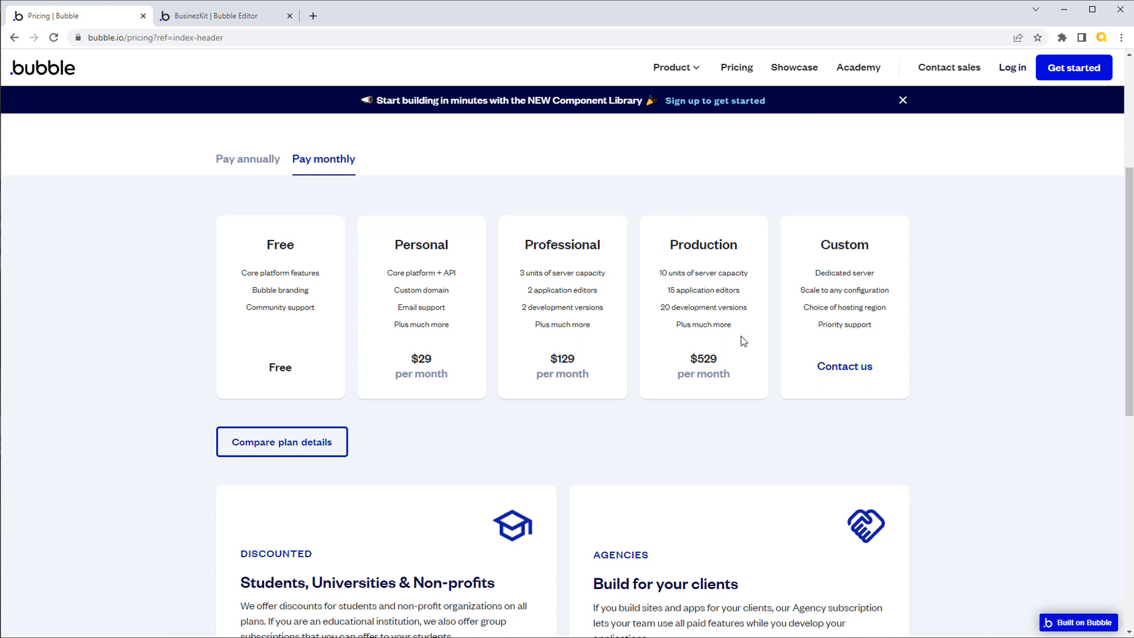
pyautogui.moveTo(656, 209)
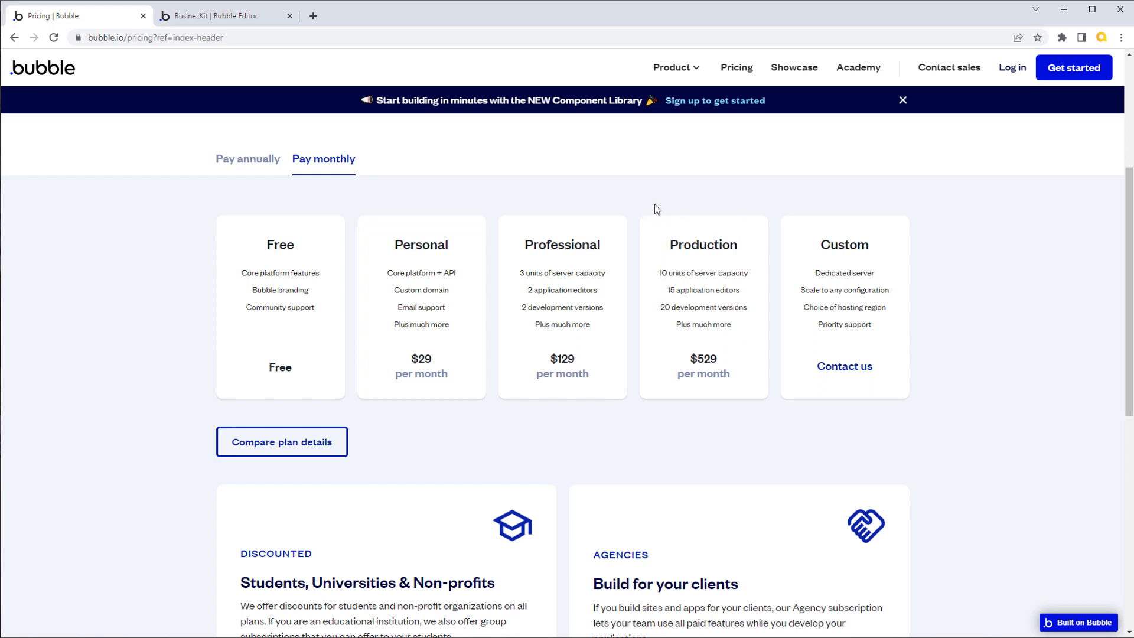
pyautogui.moveTo(761, 206)
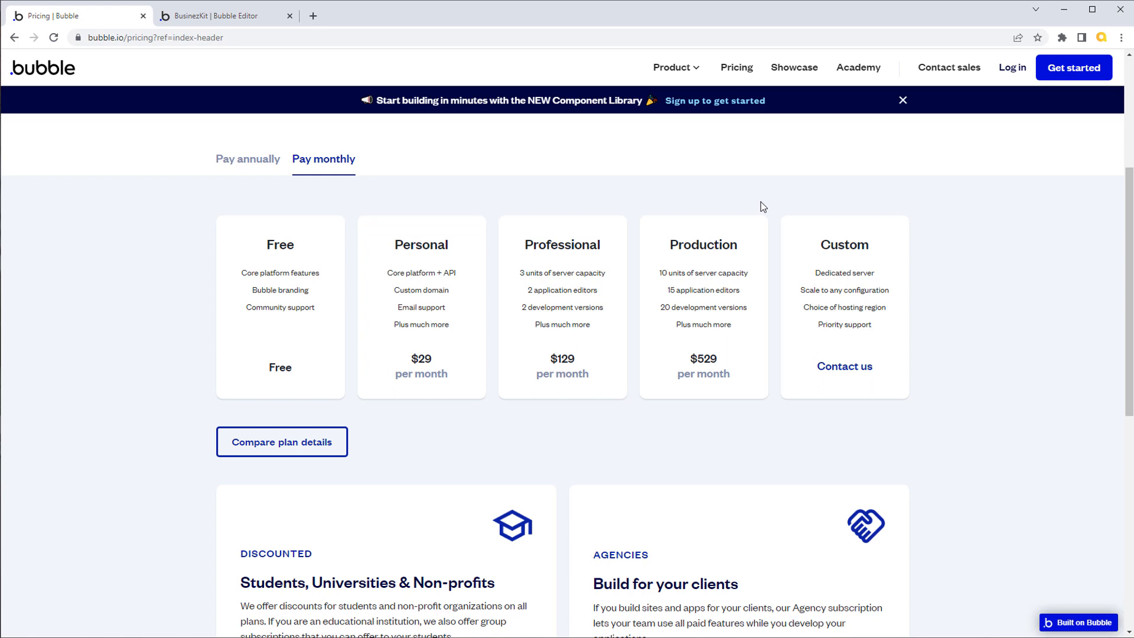
pyautogui.moveTo(746, 209)
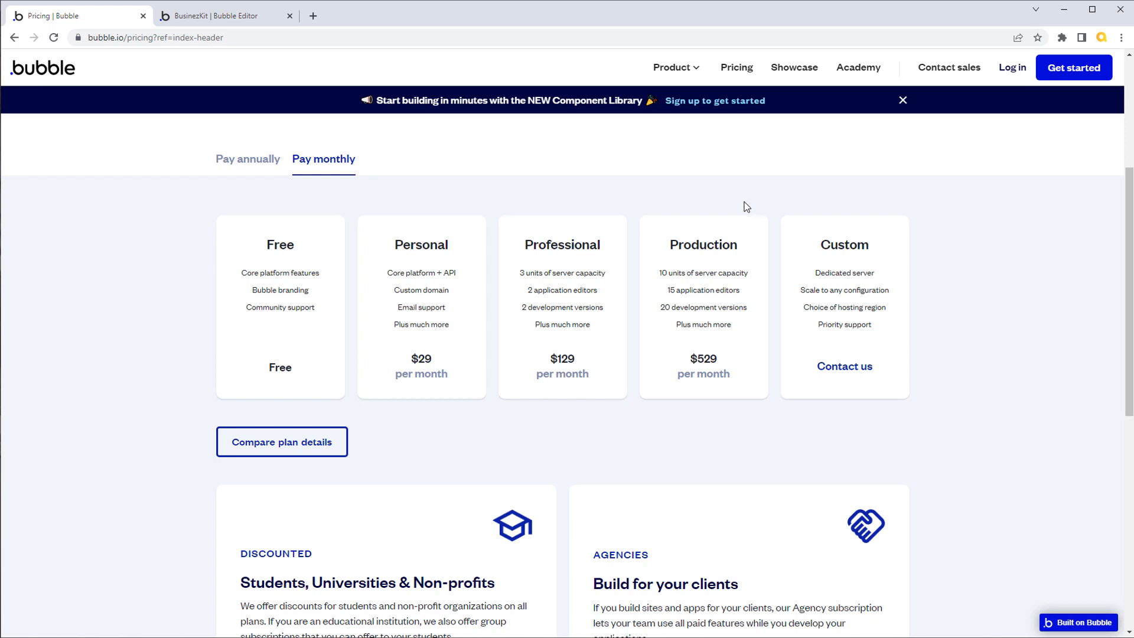
pyautogui.moveTo(719, 347)
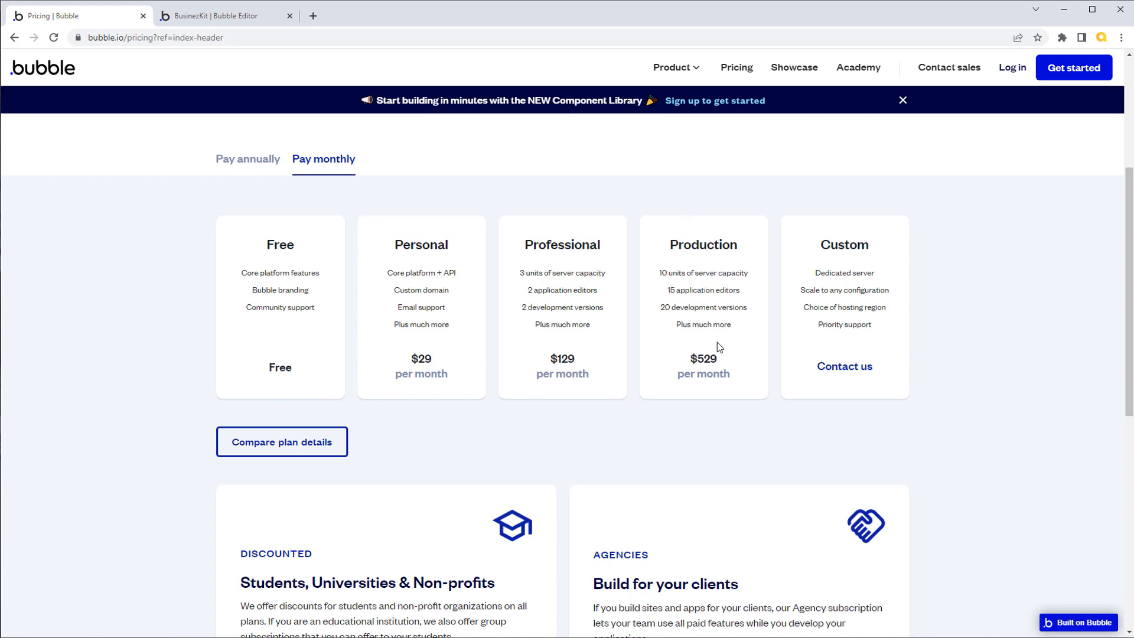
pyautogui.moveTo(738, 382)
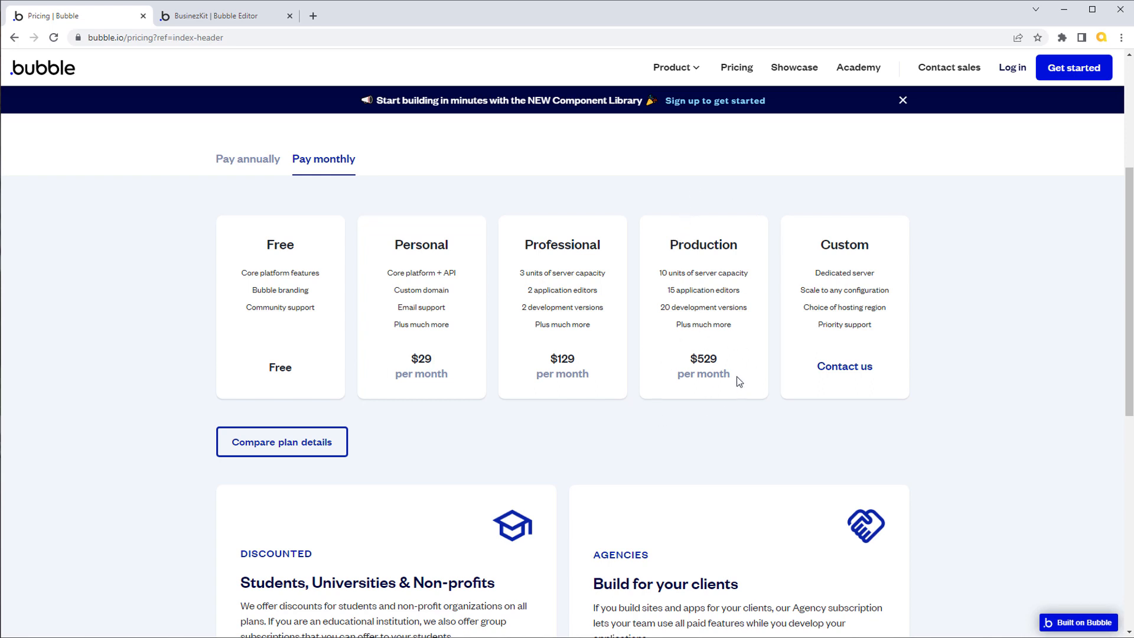
# Switch pricing to annual billing ($25, $115, $475), then return to the editor tab
pyautogui.click(247, 158)
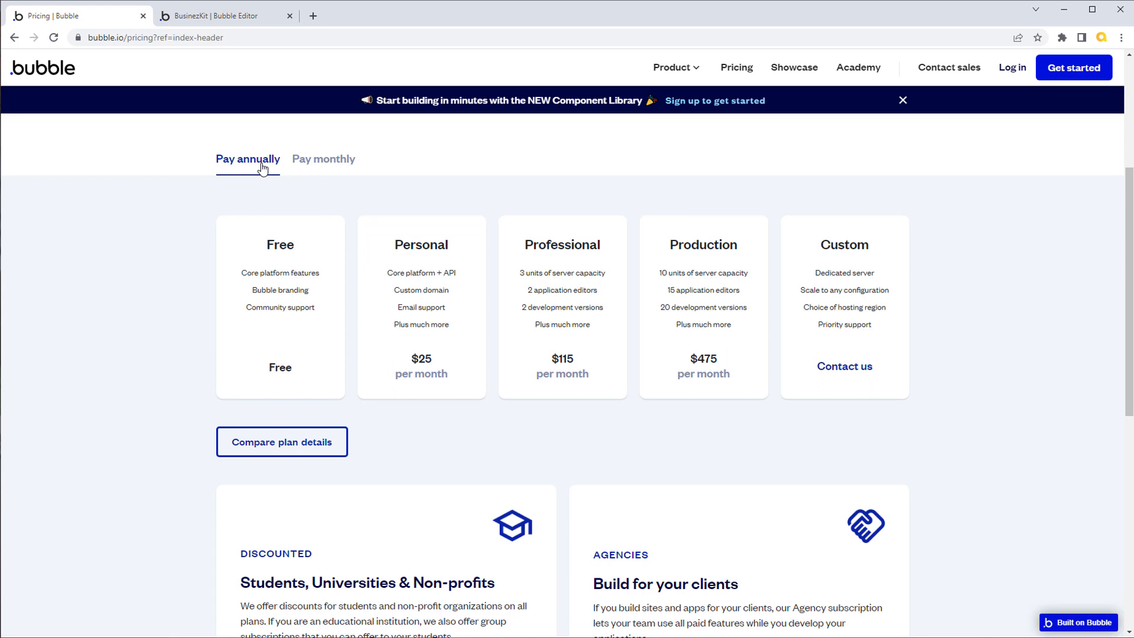
pyautogui.moveTo(434, 213)
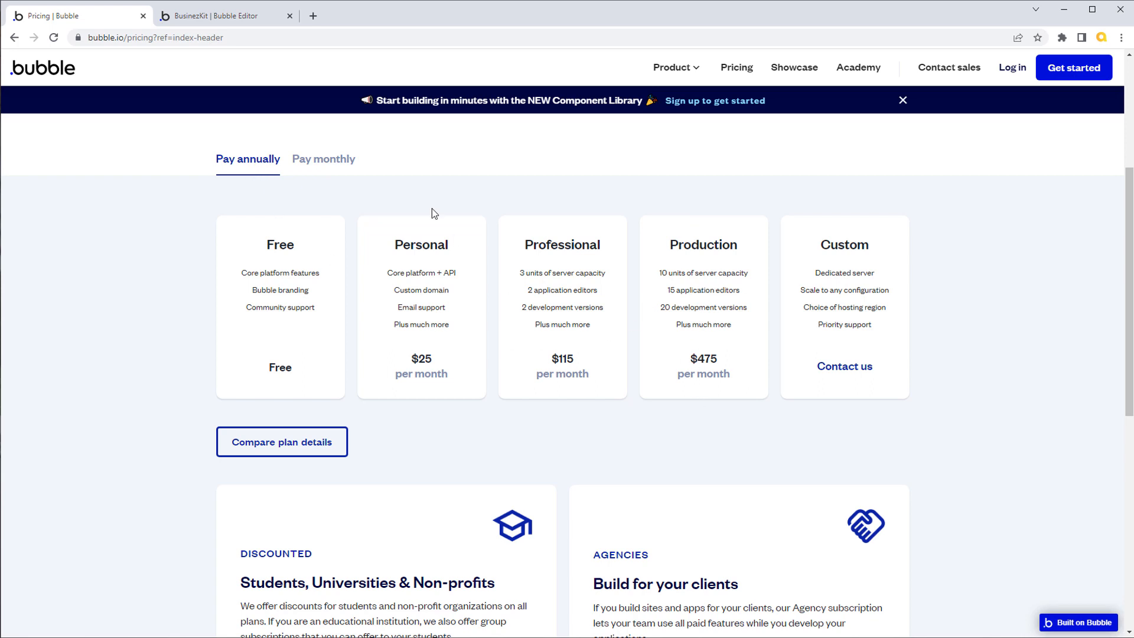
pyautogui.moveTo(331, 162)
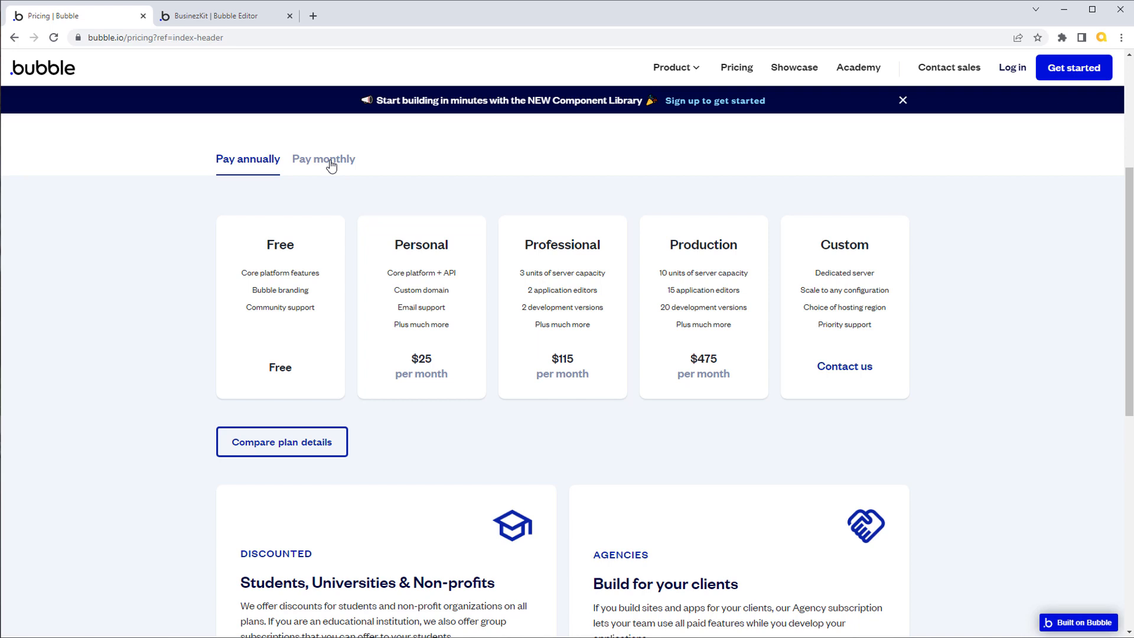
pyautogui.moveTo(668, 219)
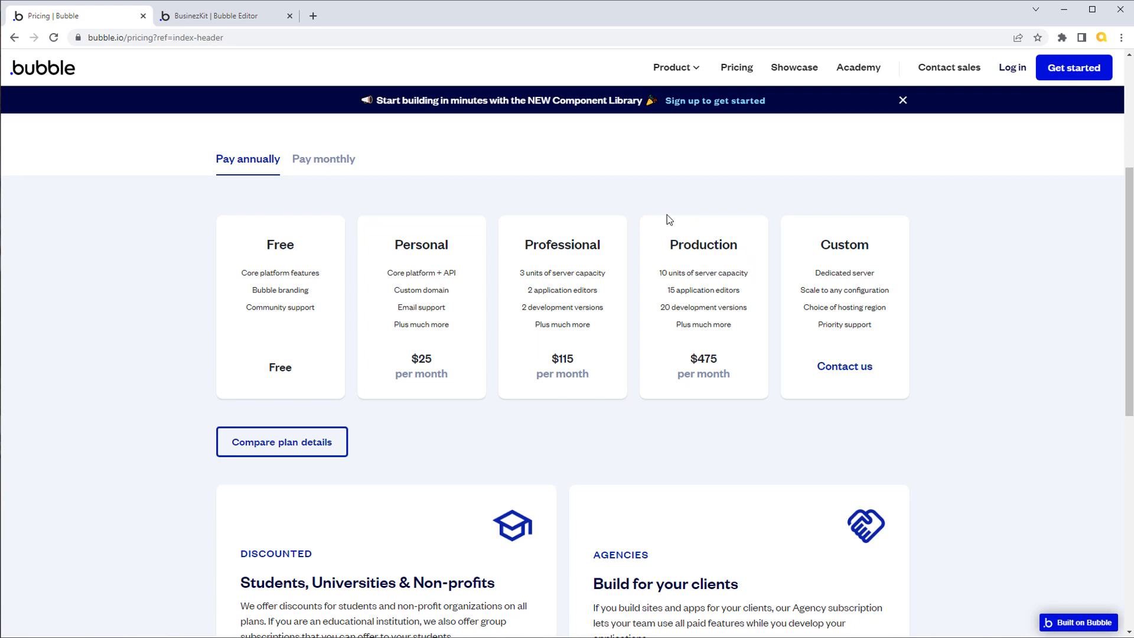
pyautogui.moveTo(639, 212)
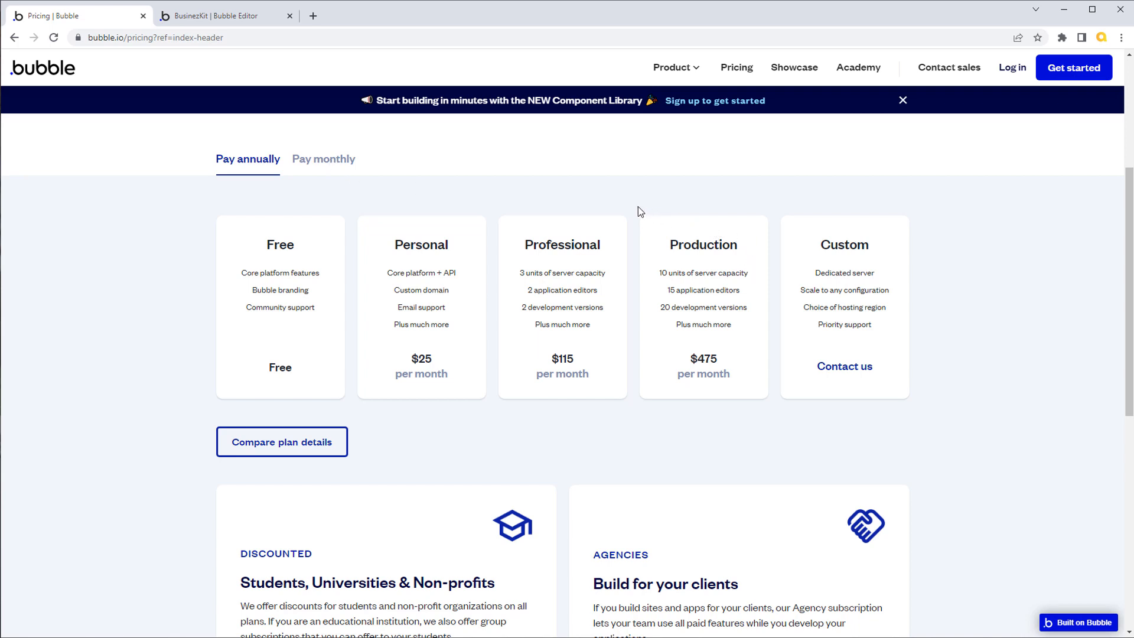
pyautogui.moveTo(638, 239)
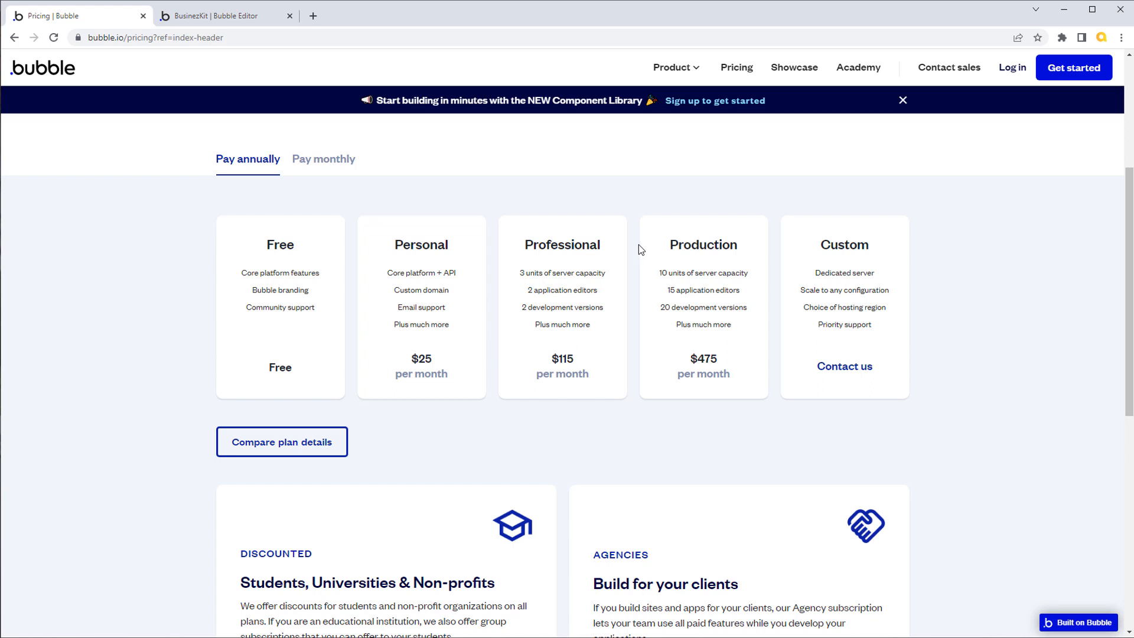
pyautogui.moveTo(429, 244)
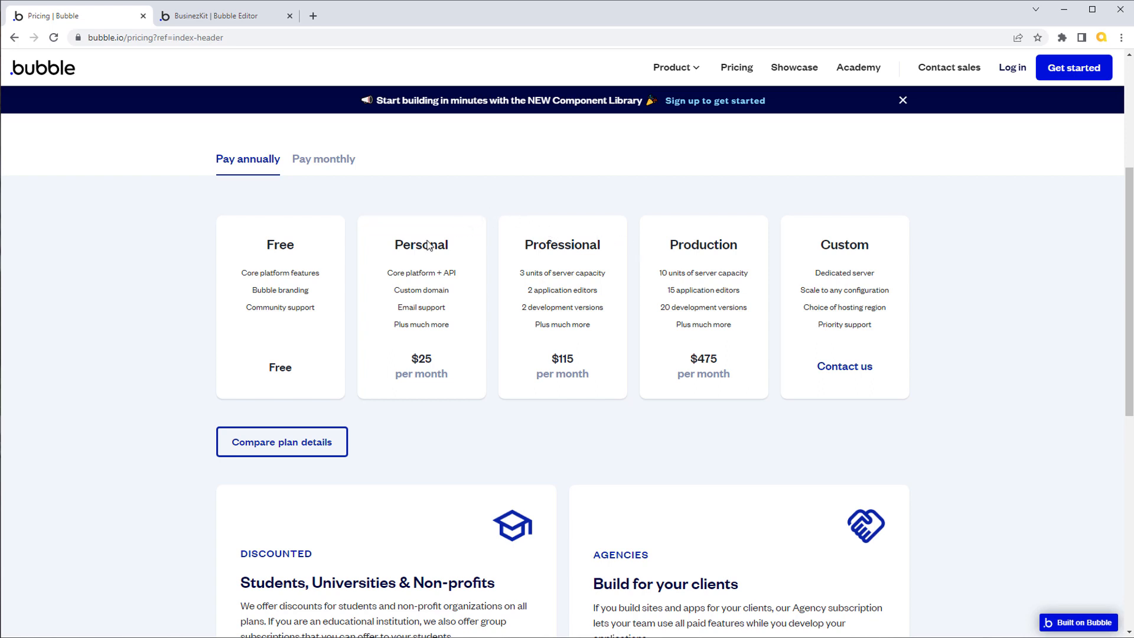
pyautogui.moveTo(467, 344)
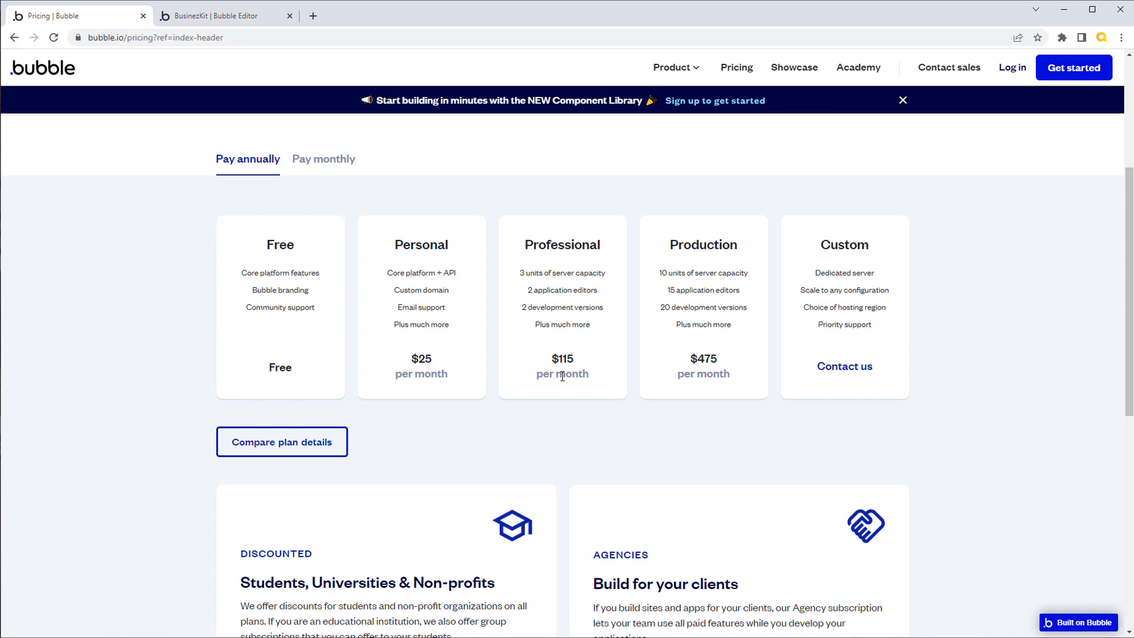
pyautogui.moveTo(1045, 212)
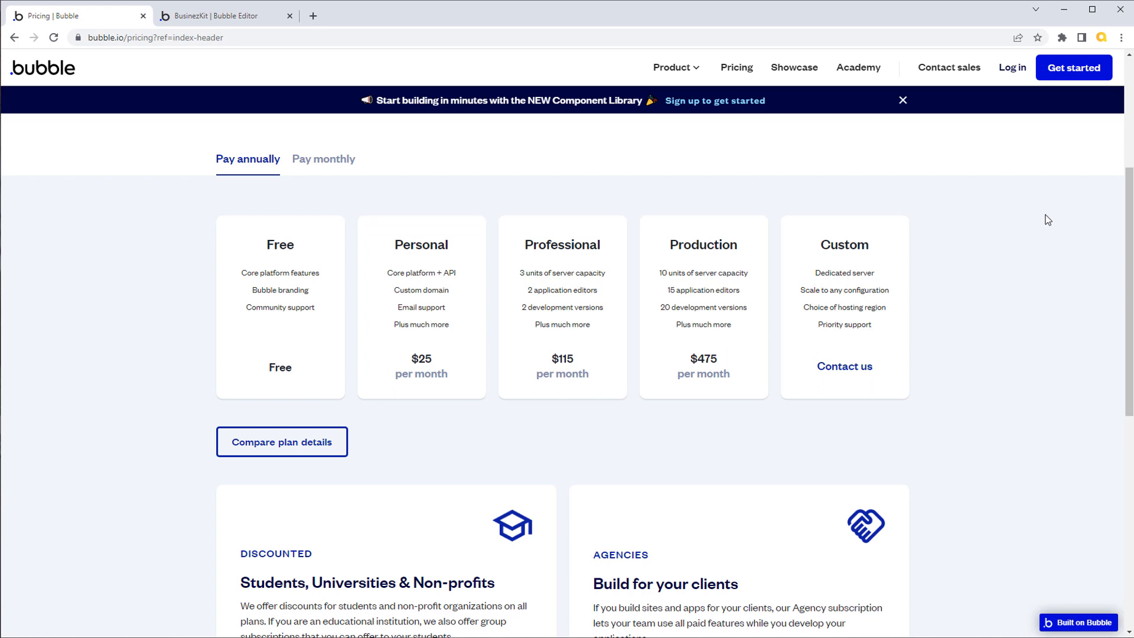
pyautogui.moveTo(1060, 248)
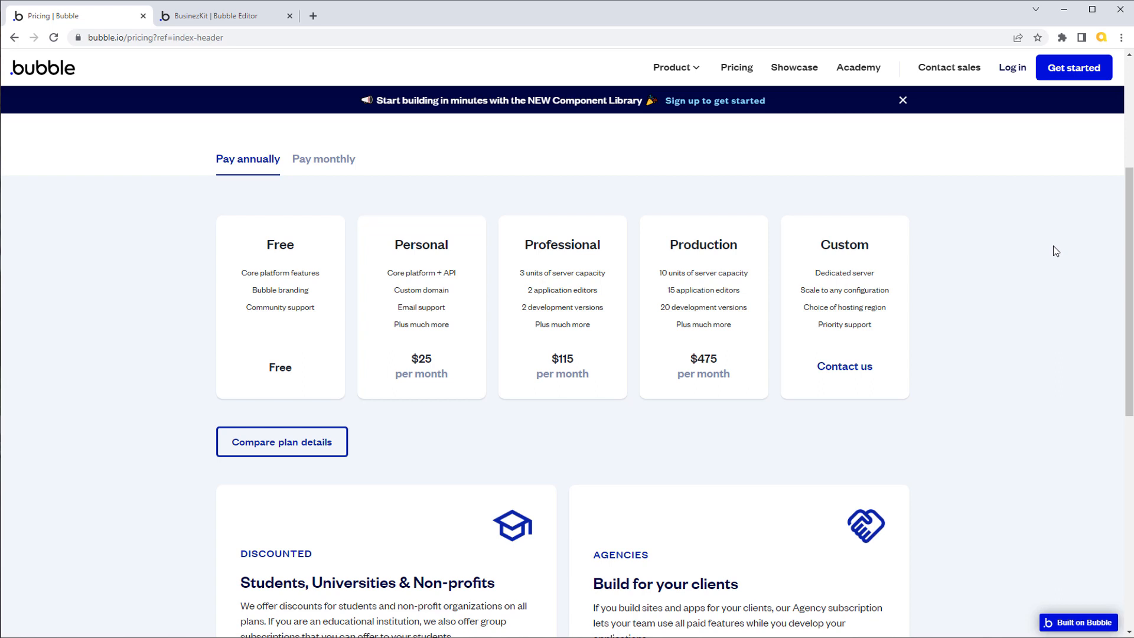
pyautogui.moveTo(1063, 255)
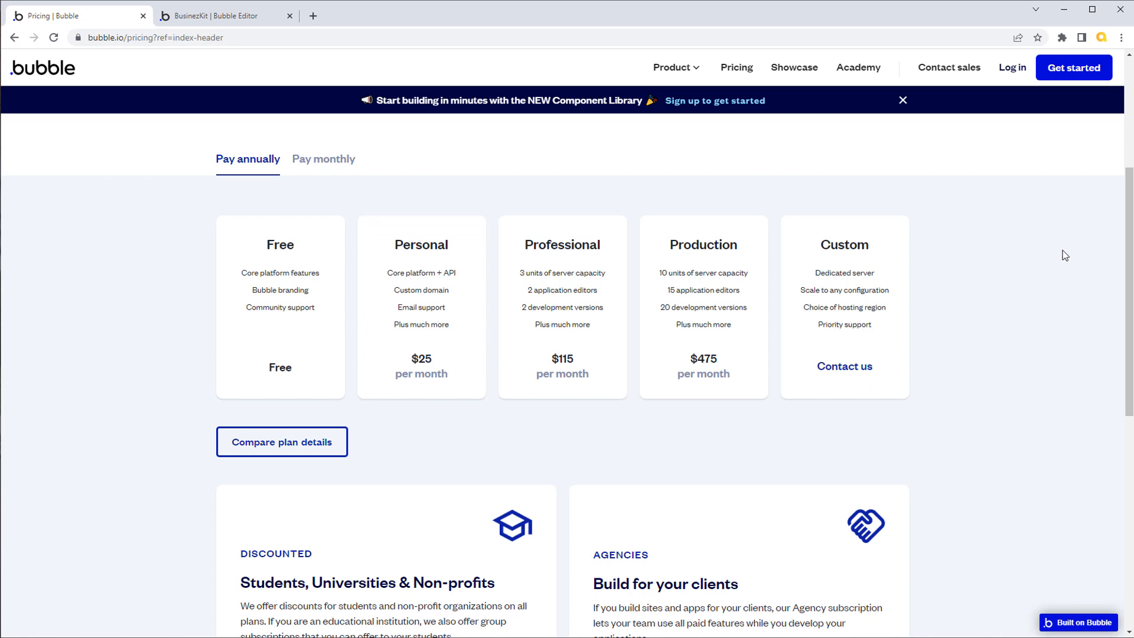
pyautogui.moveTo(1059, 271)
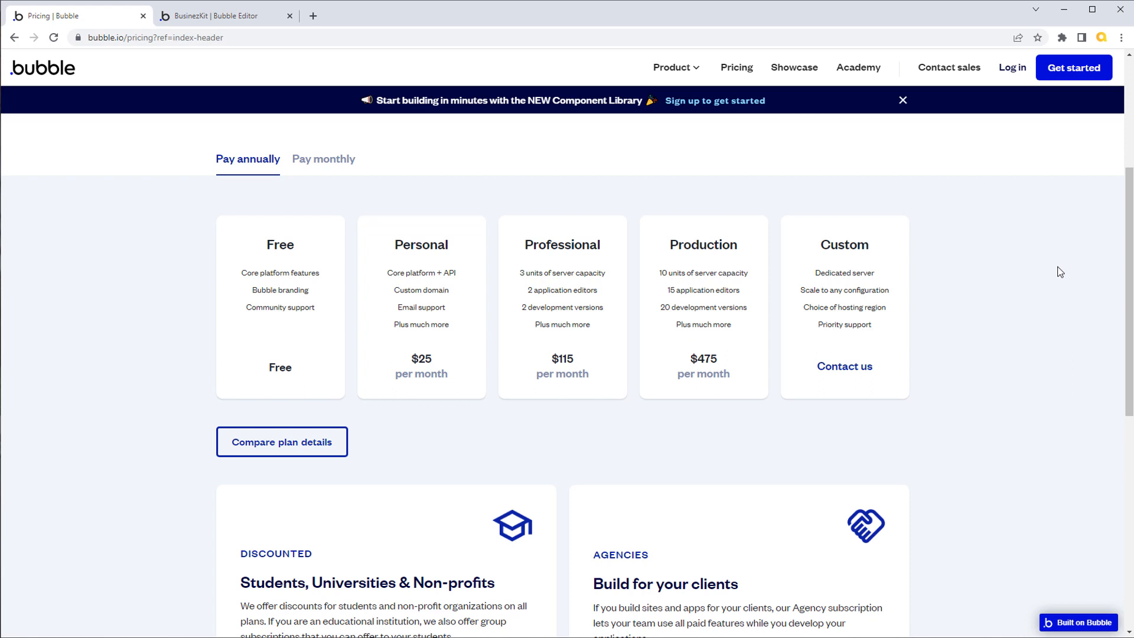
pyautogui.moveTo(1049, 260)
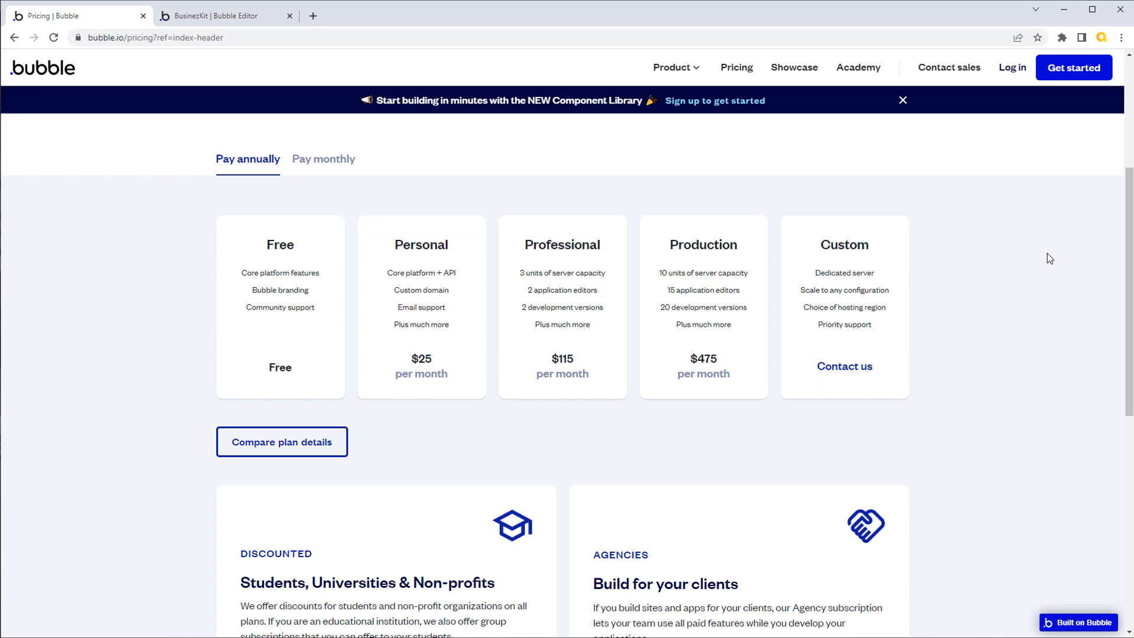
pyautogui.moveTo(870, 106)
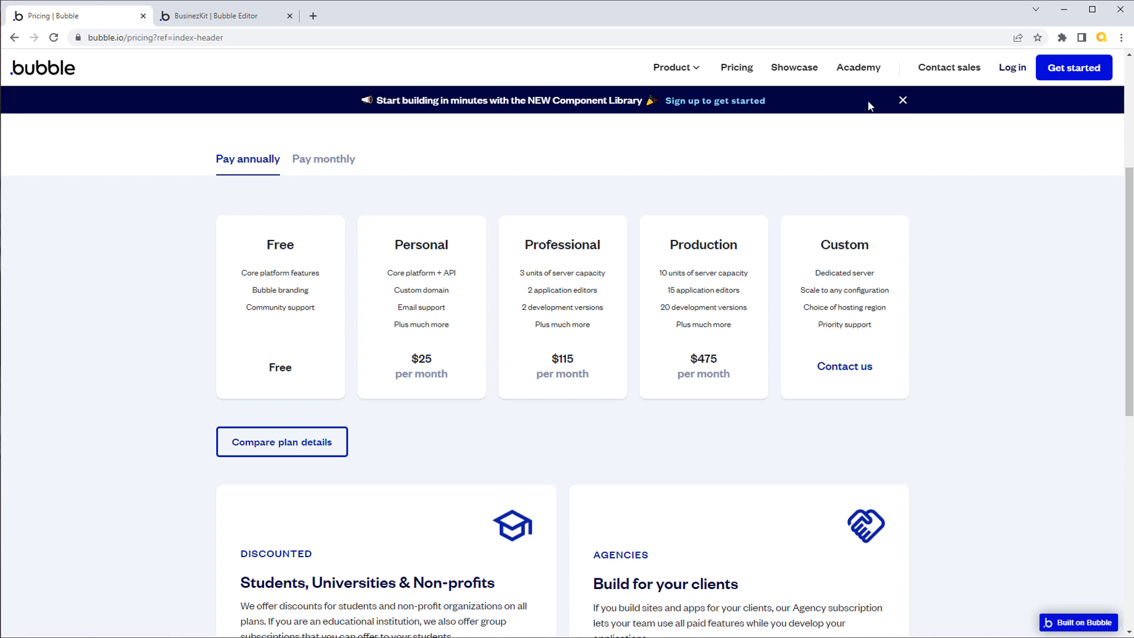
pyautogui.moveTo(779, 185)
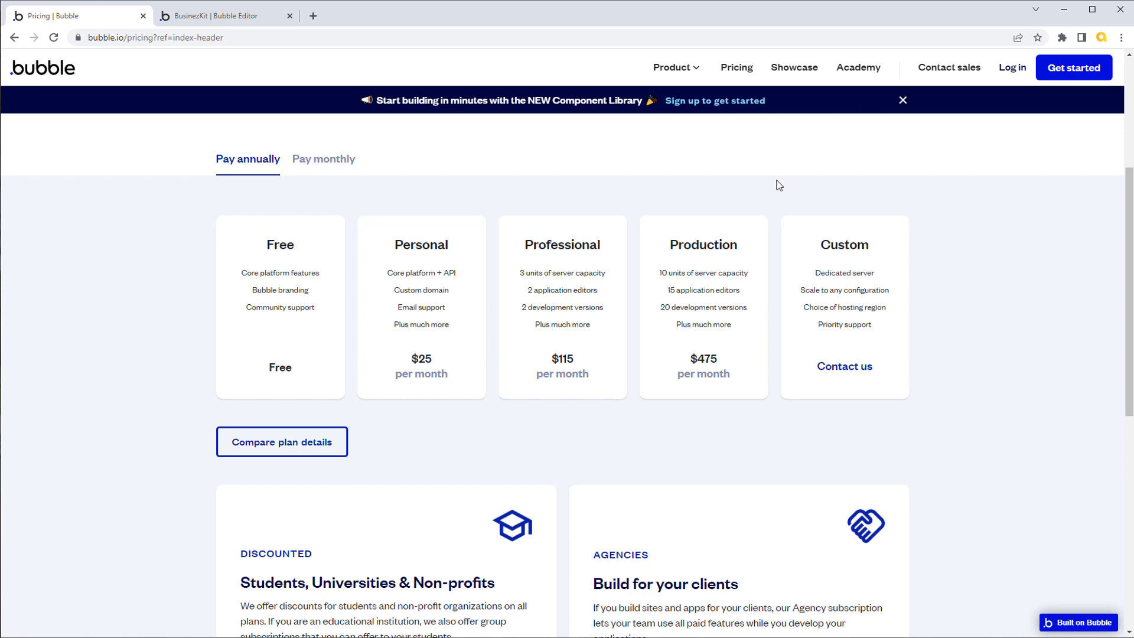
pyautogui.moveTo(798, 155)
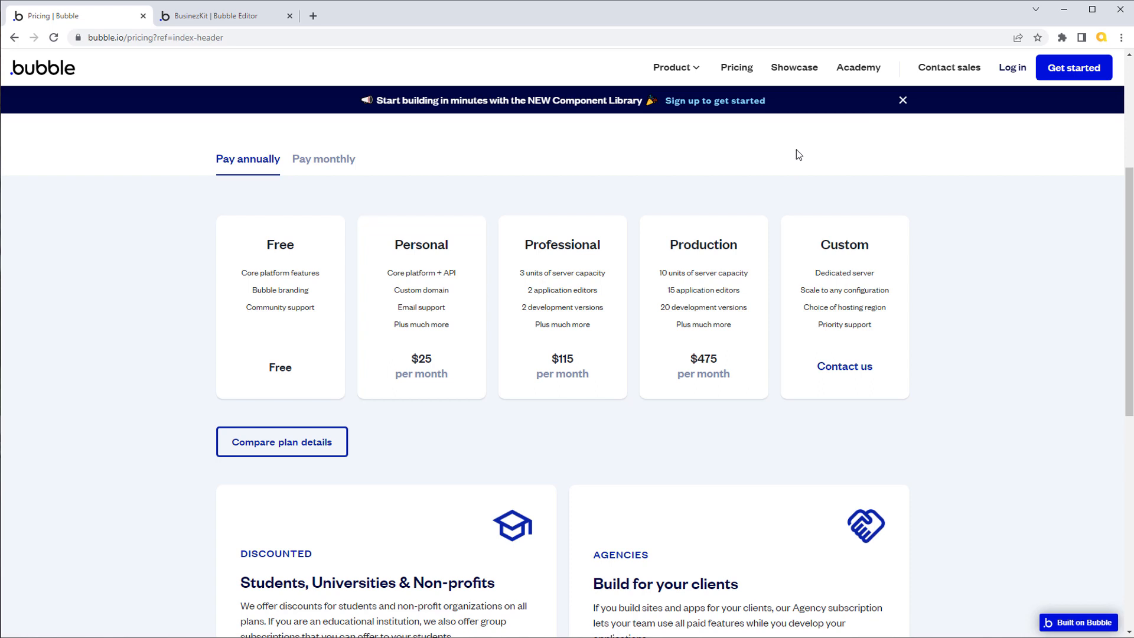
pyautogui.moveTo(765, 431)
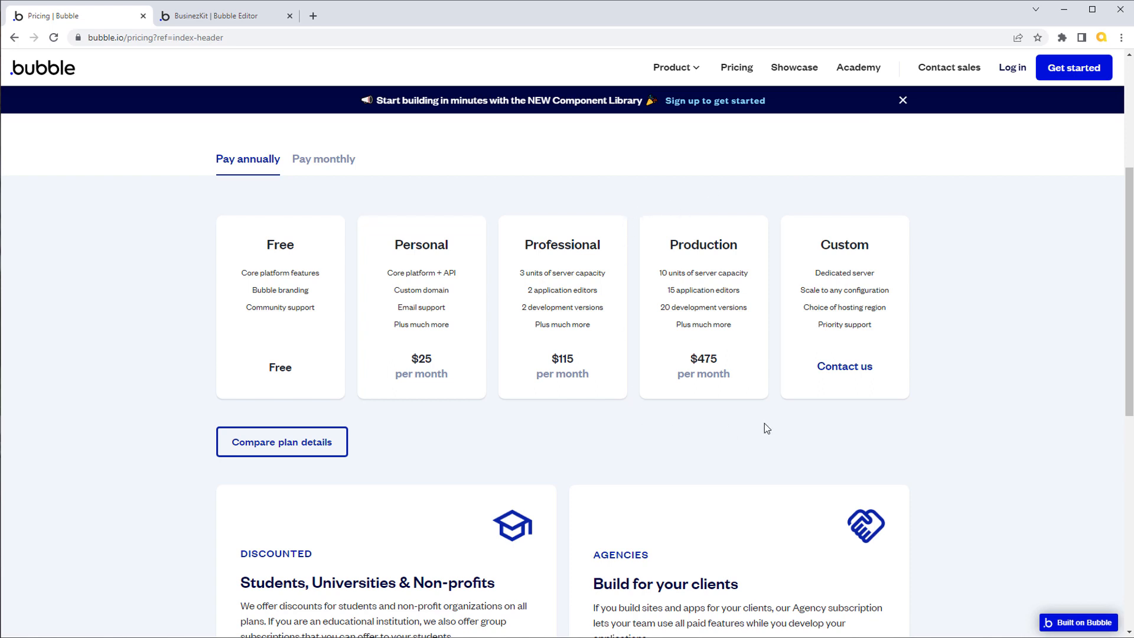
pyautogui.click(225, 16)
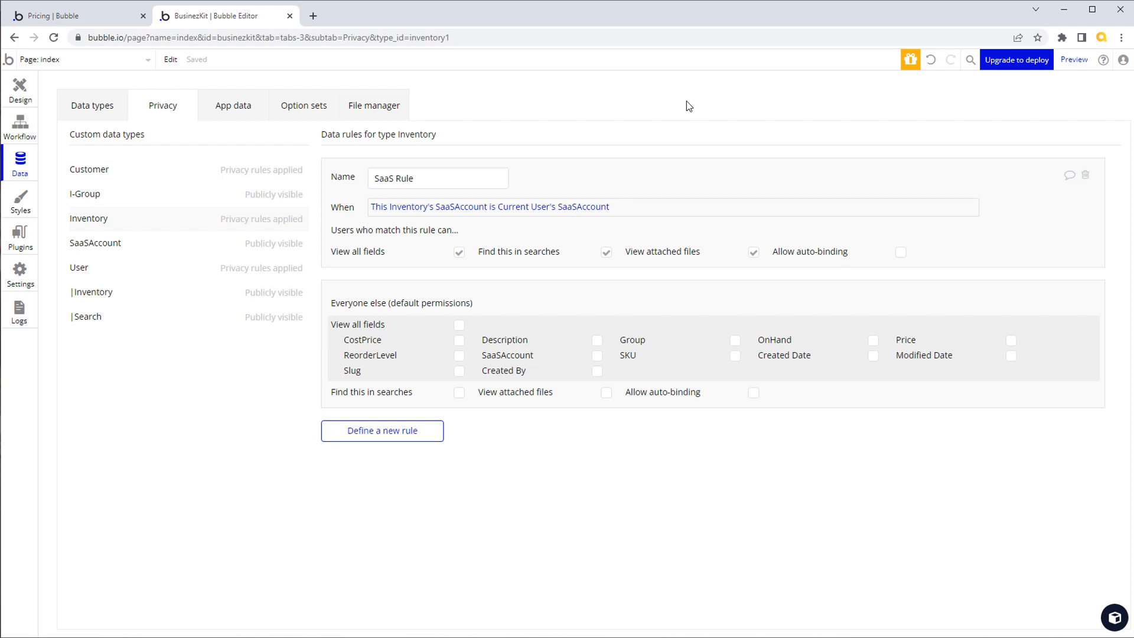
pyautogui.moveTo(664, 98)
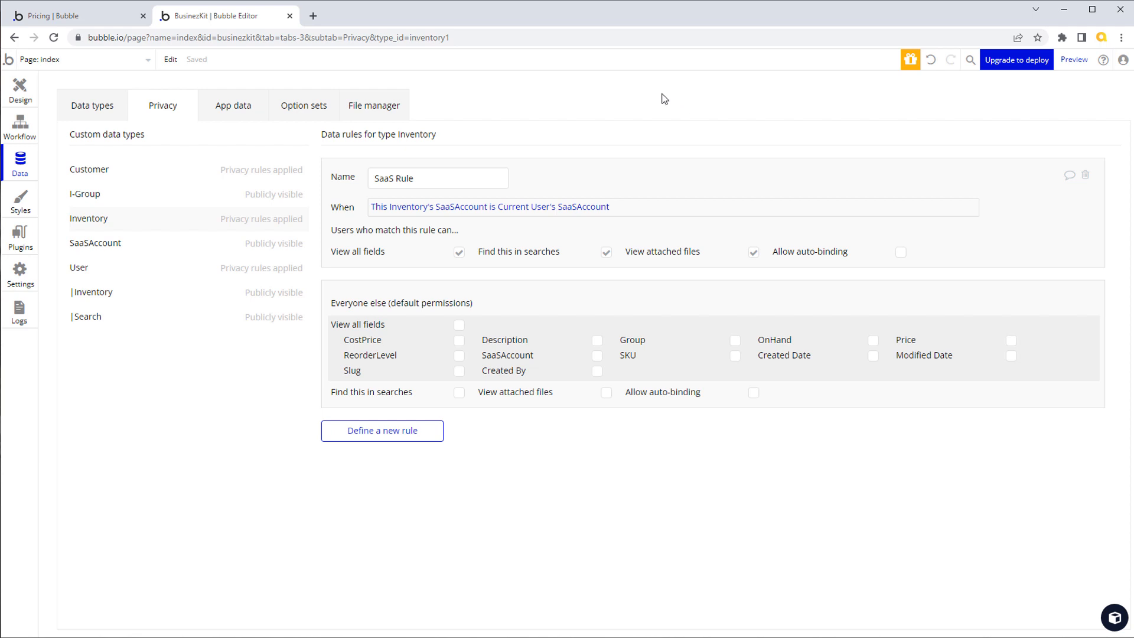
pyautogui.moveTo(307, 84)
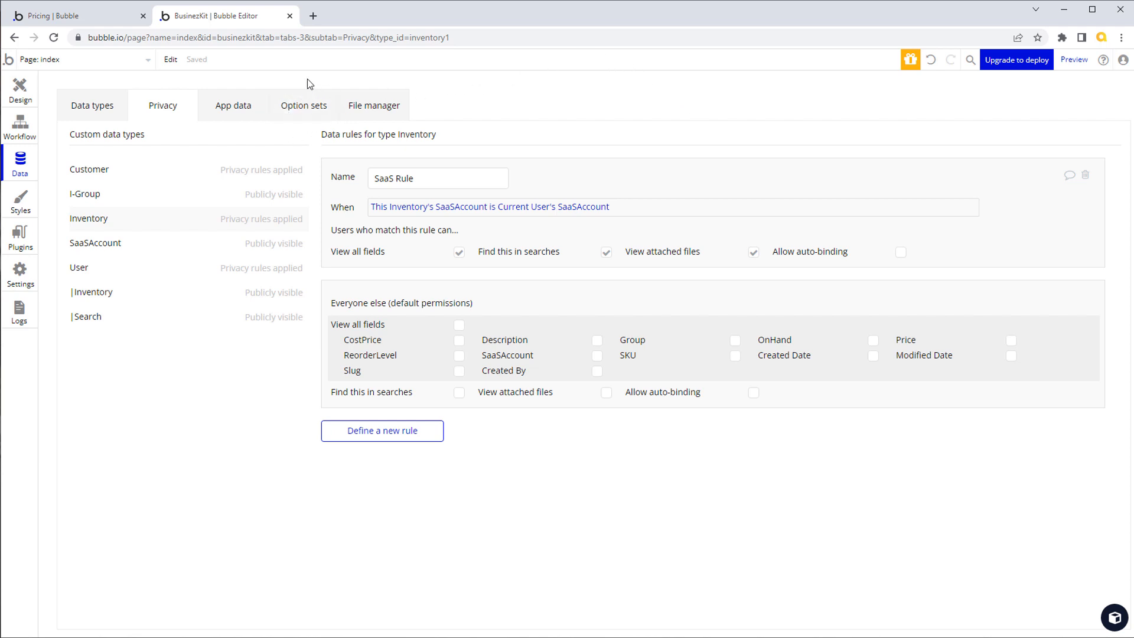
pyautogui.moveTo(625, 112)
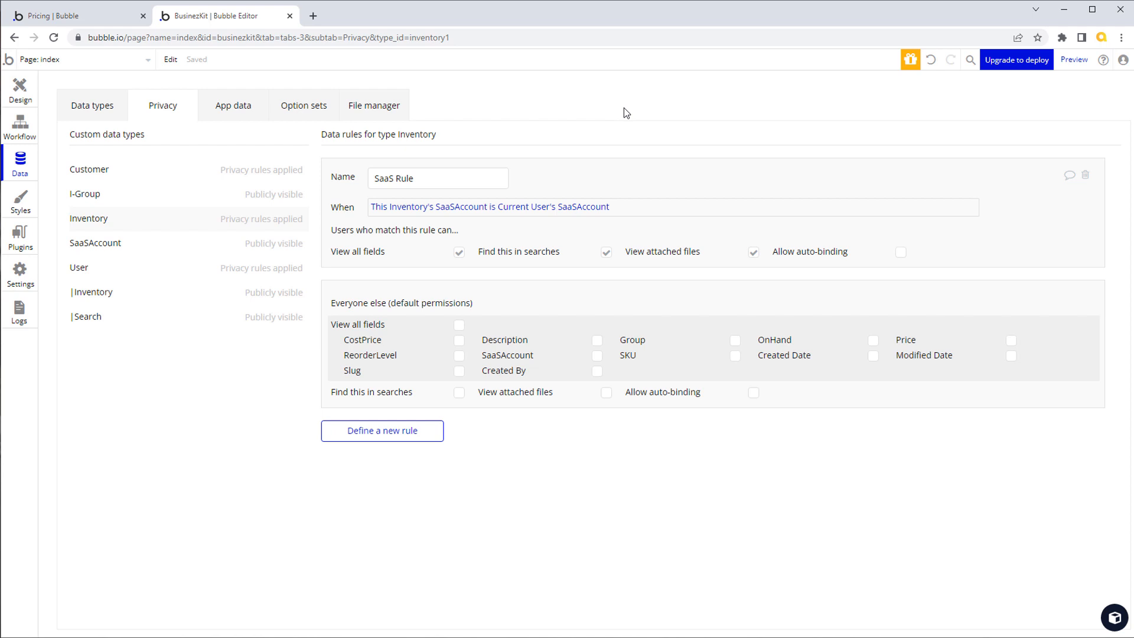
pyautogui.moveTo(299, 158)
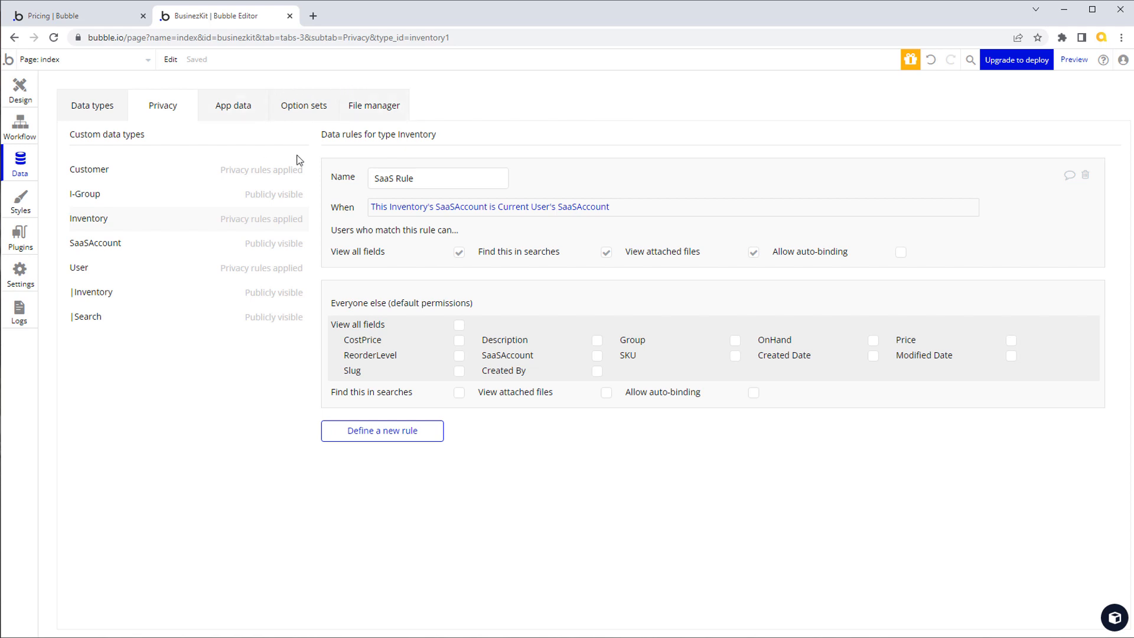
pyautogui.moveTo(352, 173)
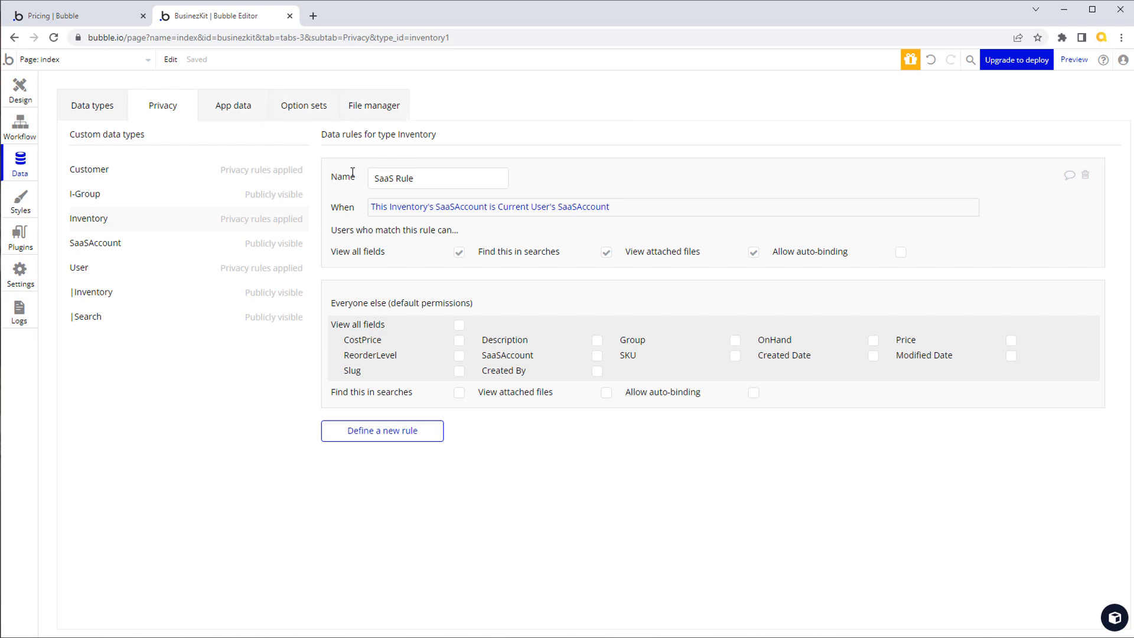
pyautogui.moveTo(647, 92)
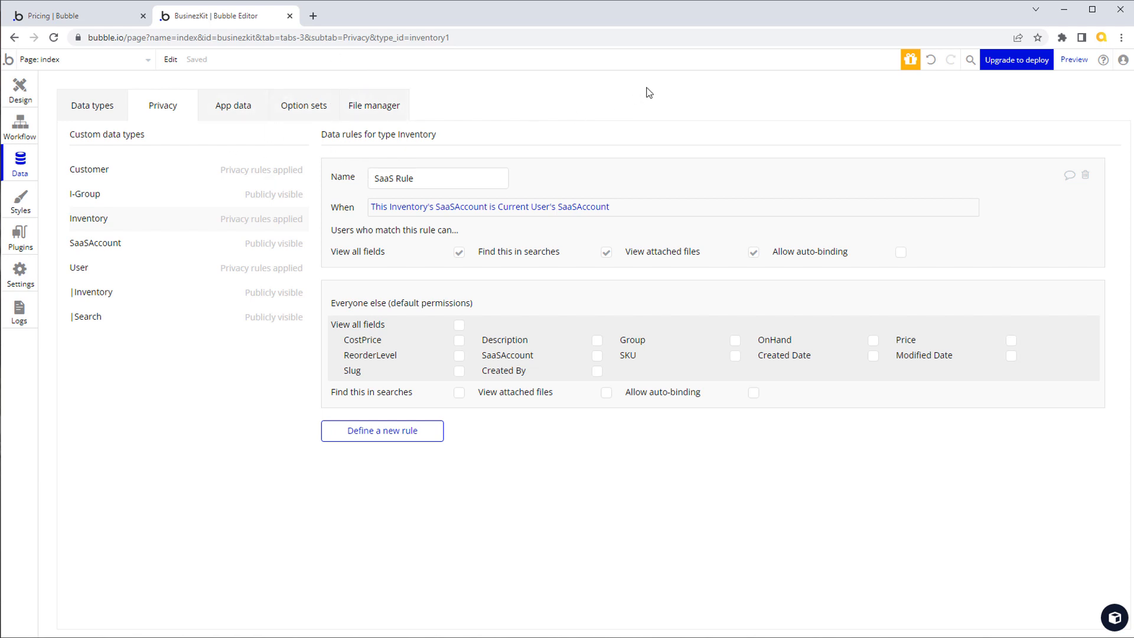